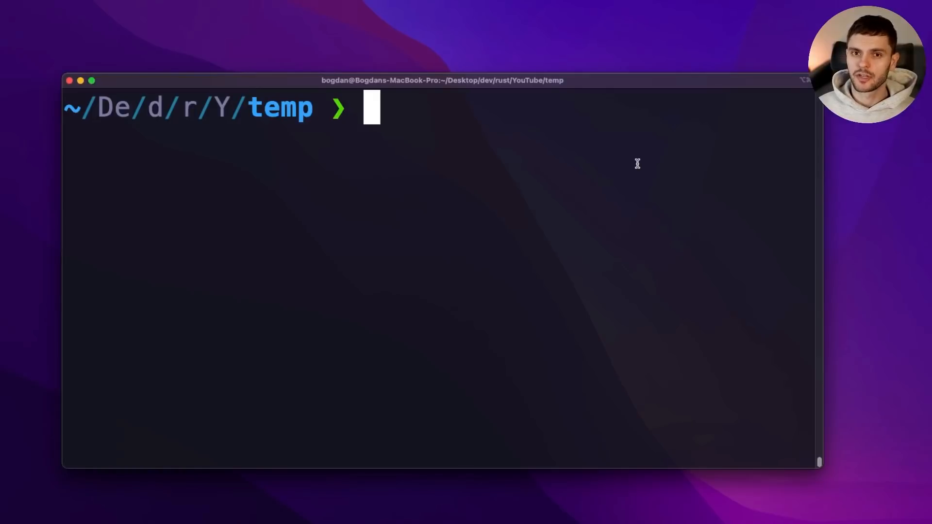
Create the chat-app Rust package with cargo, enter its folder, and open it in VS Code.
type("cargo test")
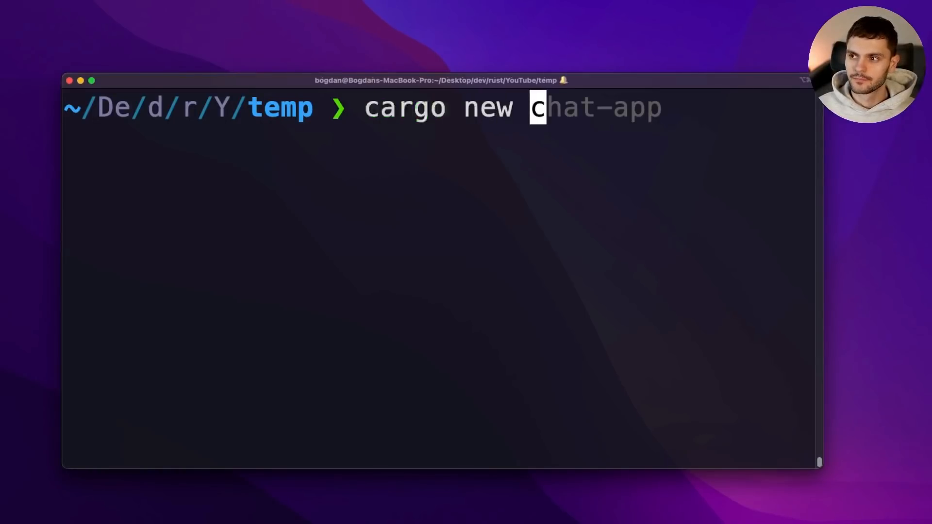
key("Return")
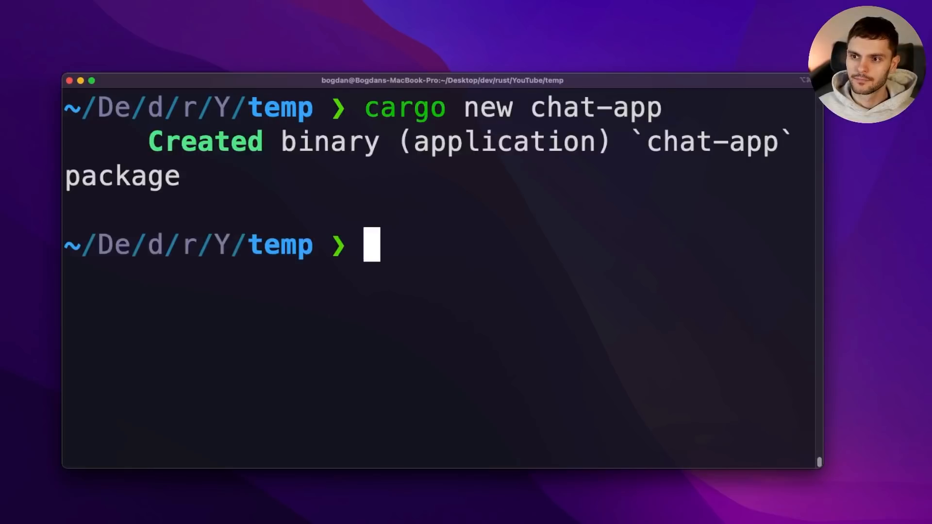
type("cd chat-app")
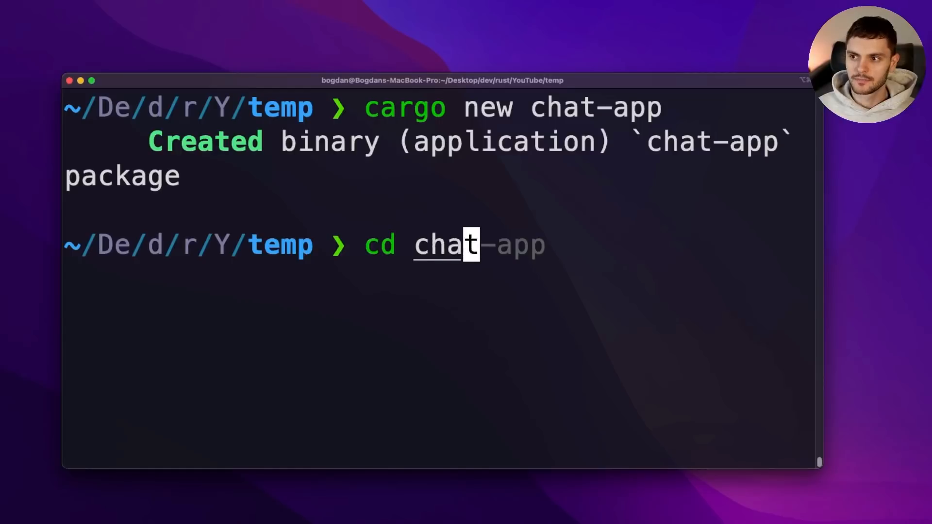
key("Return")
type("code .")
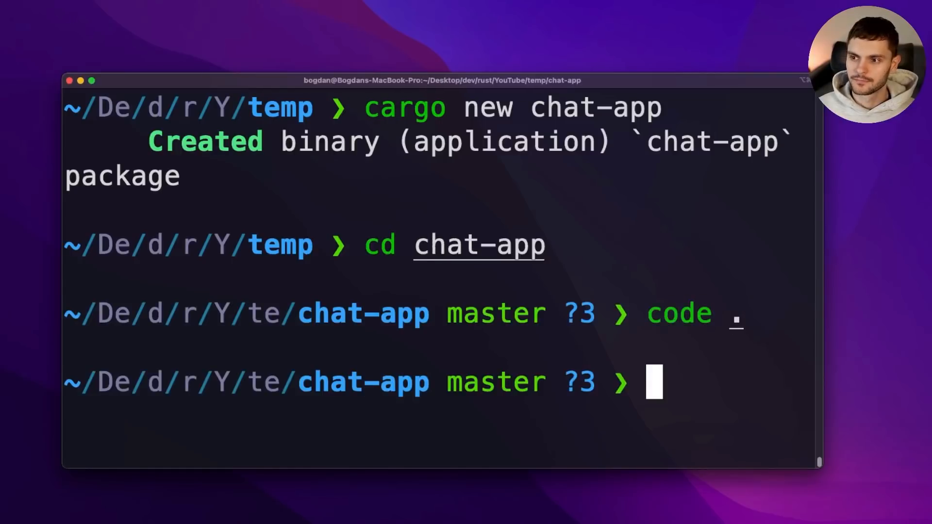
key("Return")
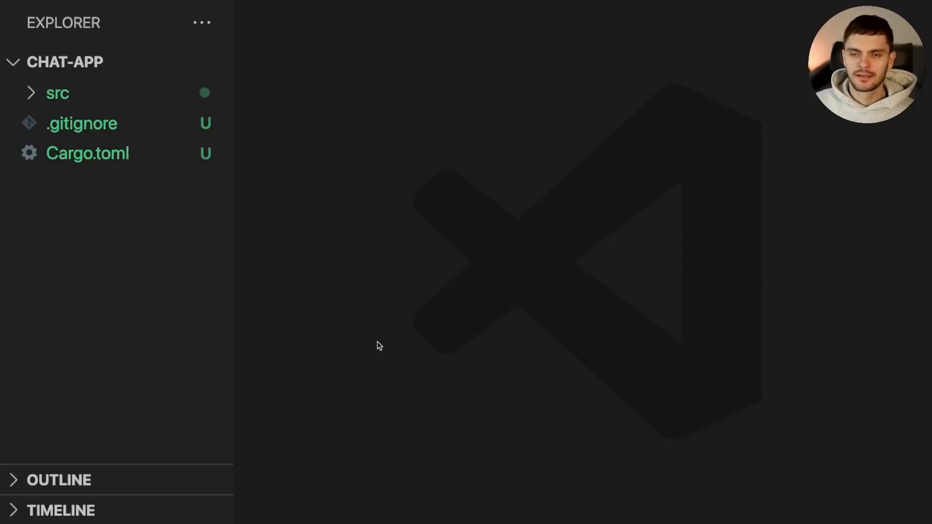
Add rocket = { version = "0.5.0-rc.1", features = ["json"] } to Cargo.toml.
left_click(86, 153)
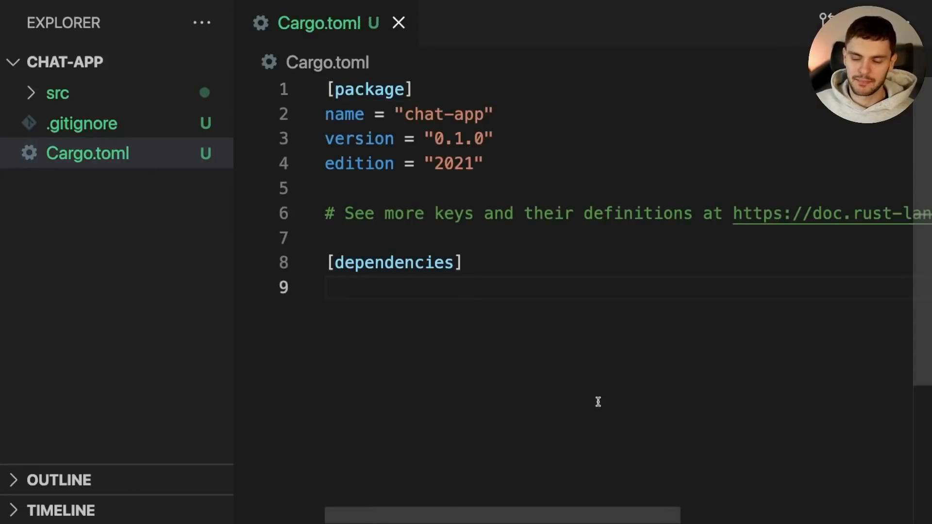
type("rocket = { version = \"0.5.0-rc.1\", features = [\"json\"] }")
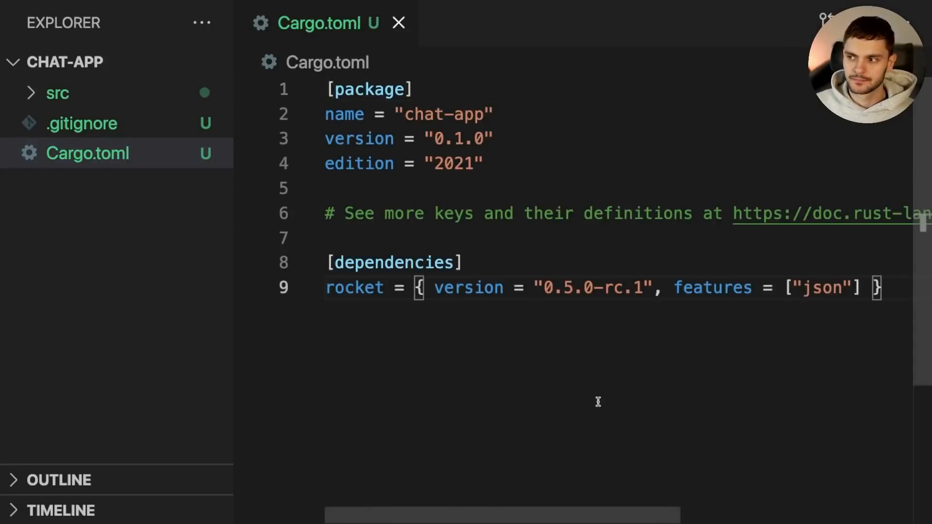
mouse_move(591, 315)
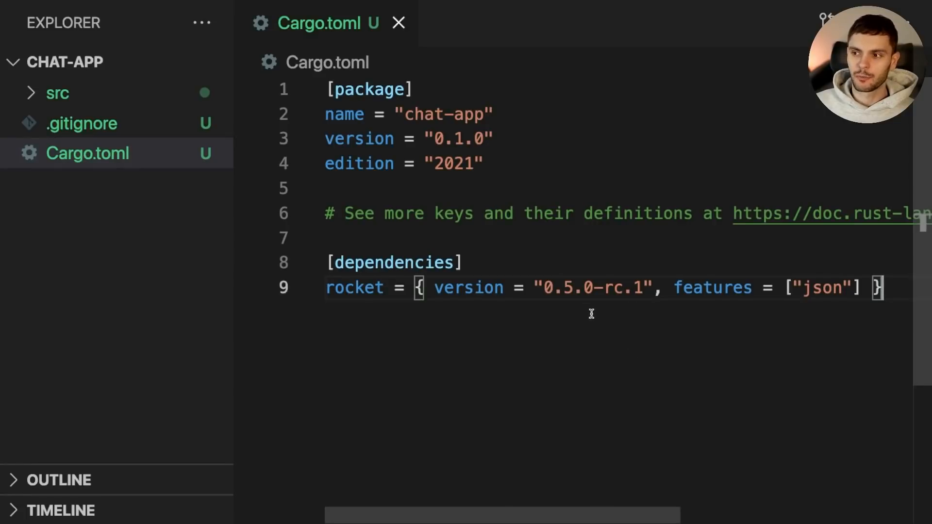
mouse_move(708, 336)
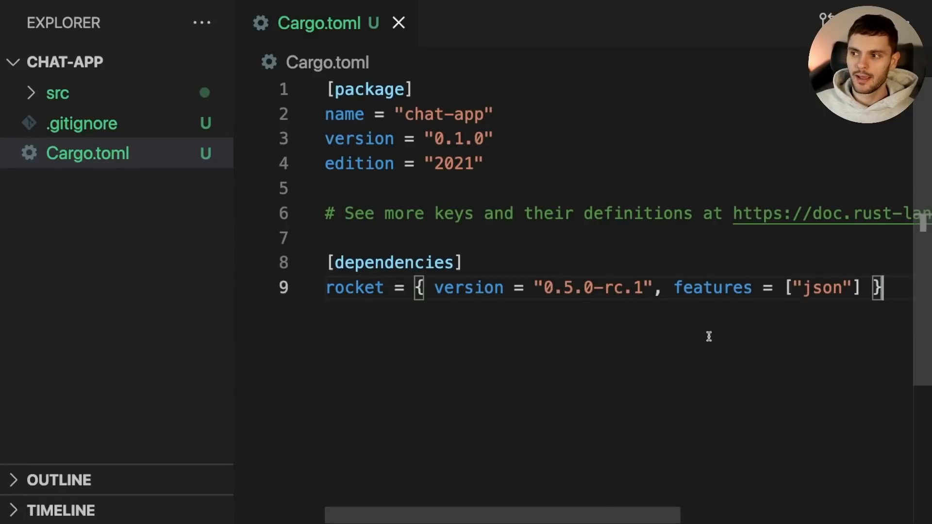
mouse_move(767, 333)
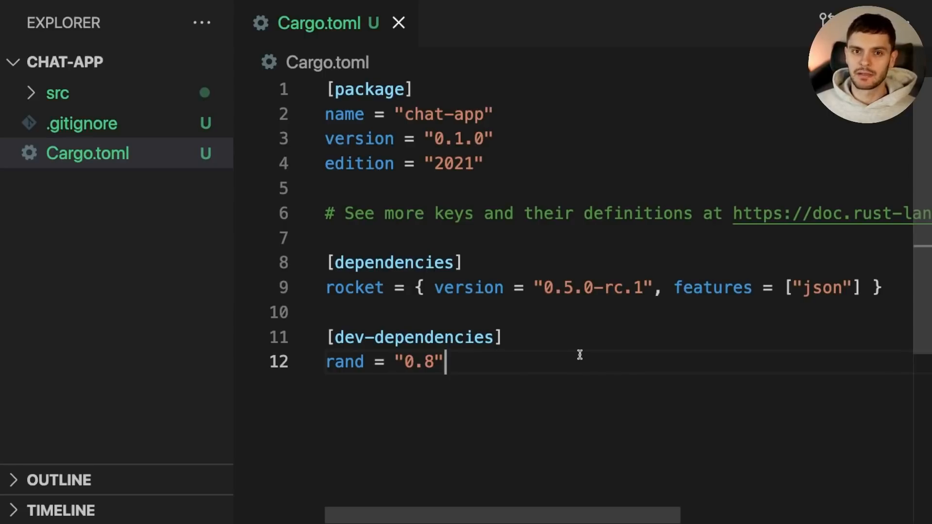
mouse_move(515, 386)
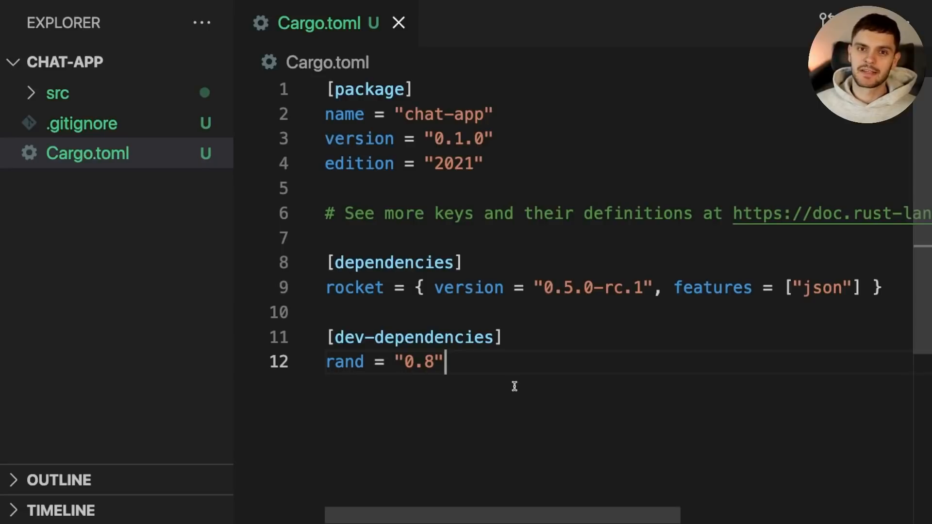
mouse_move(110, 96)
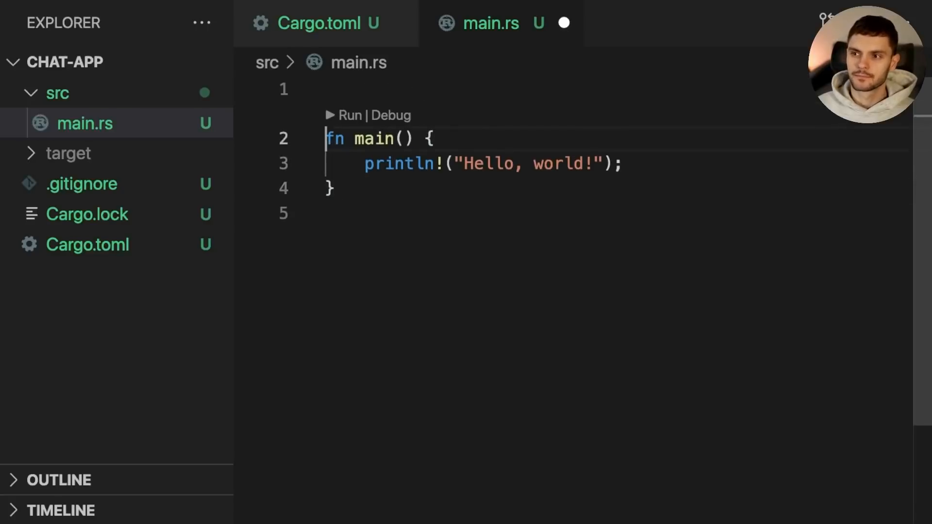
Add '#[macro_use] extern crate rocket;' at the top of main.rs.
type("#[macro_use] extern crate rocket;")
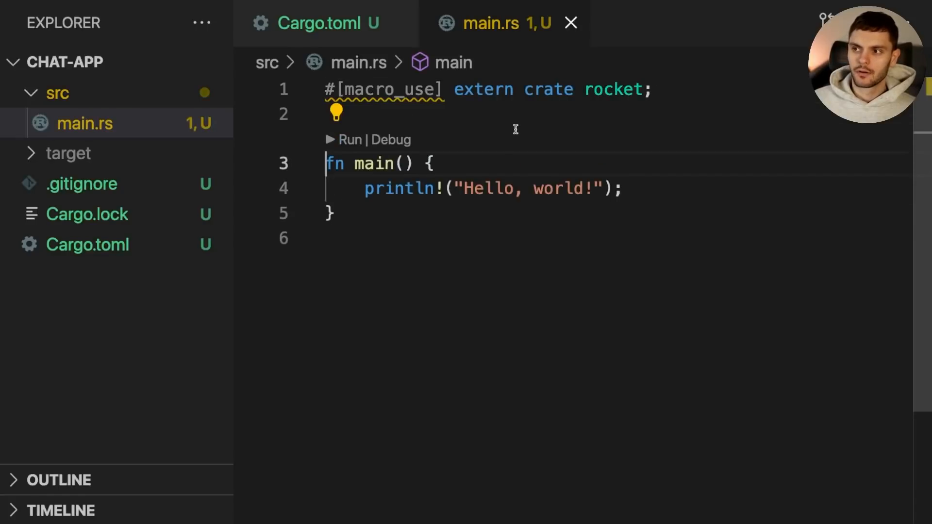
mouse_move(405, 100)
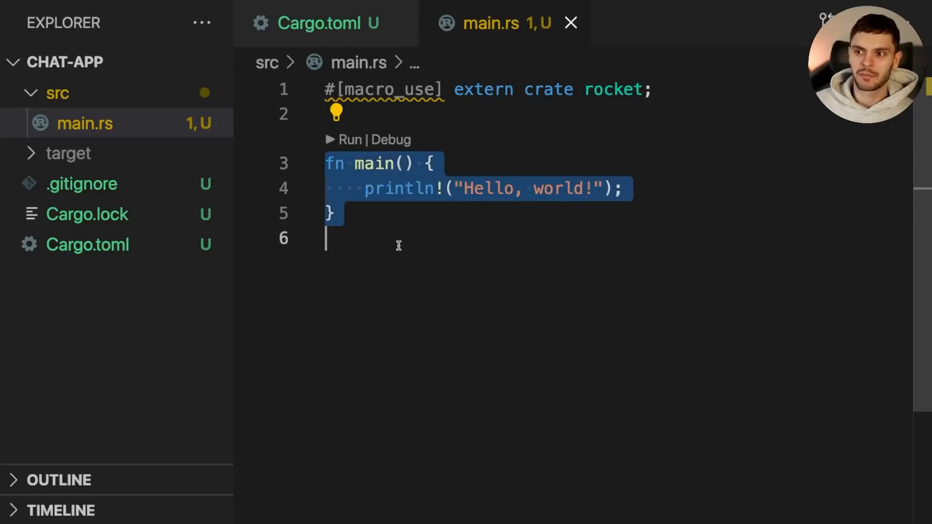
mouse_move(548, 403)
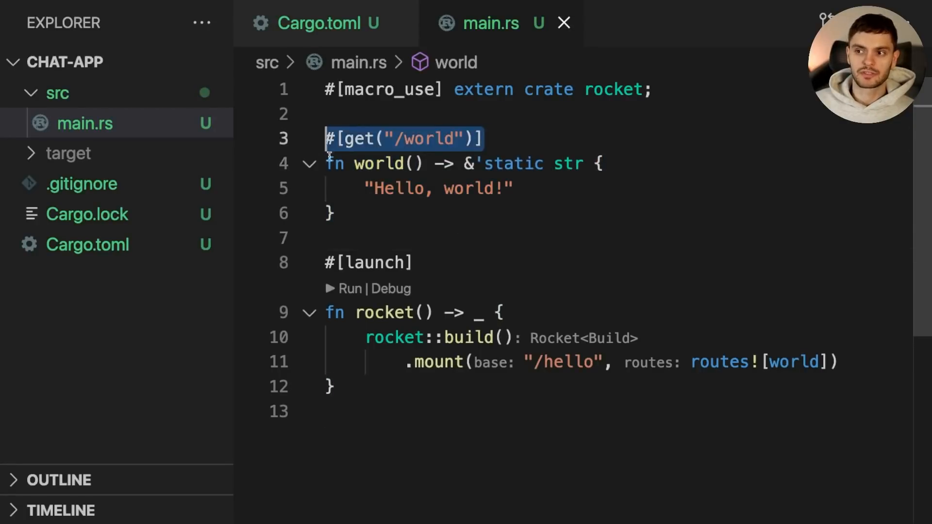
left_click(325, 238)
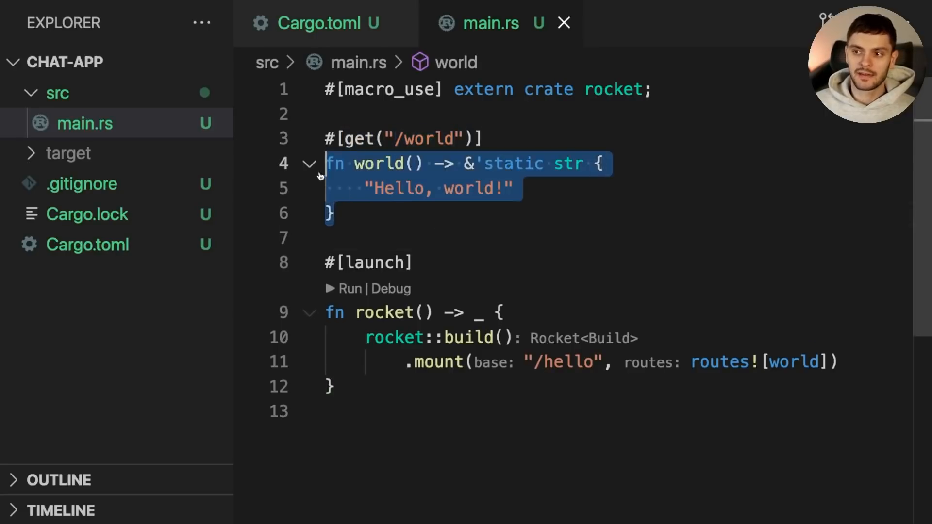
left_click(436, 219)
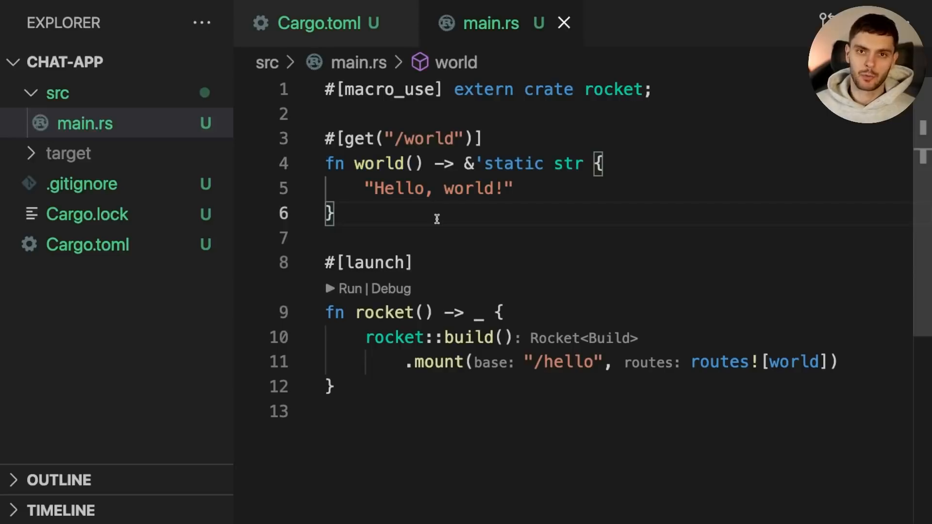
mouse_move(406, 227)
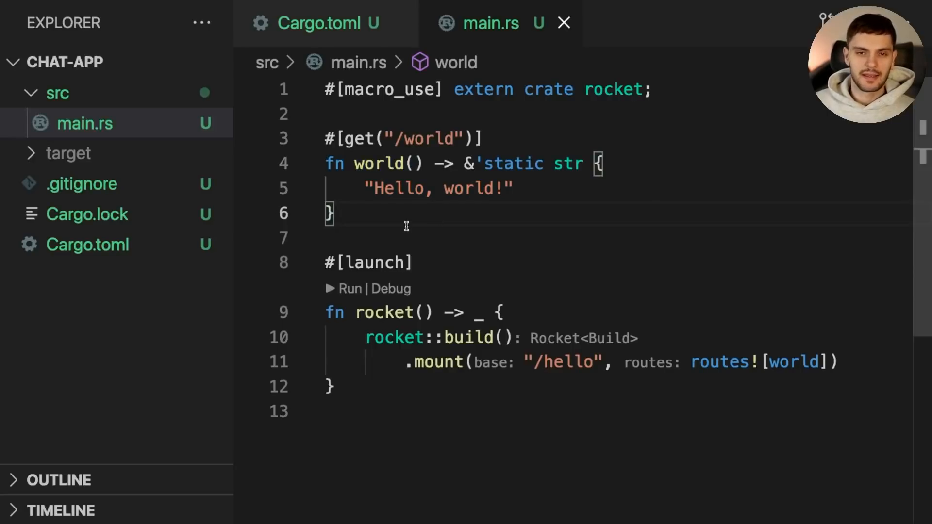
left_click(416, 164)
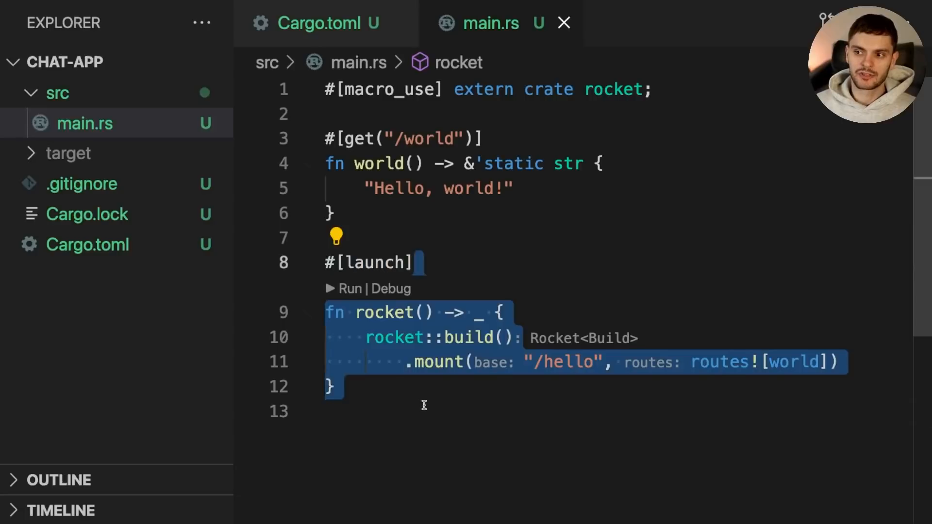
left_click(424, 405)
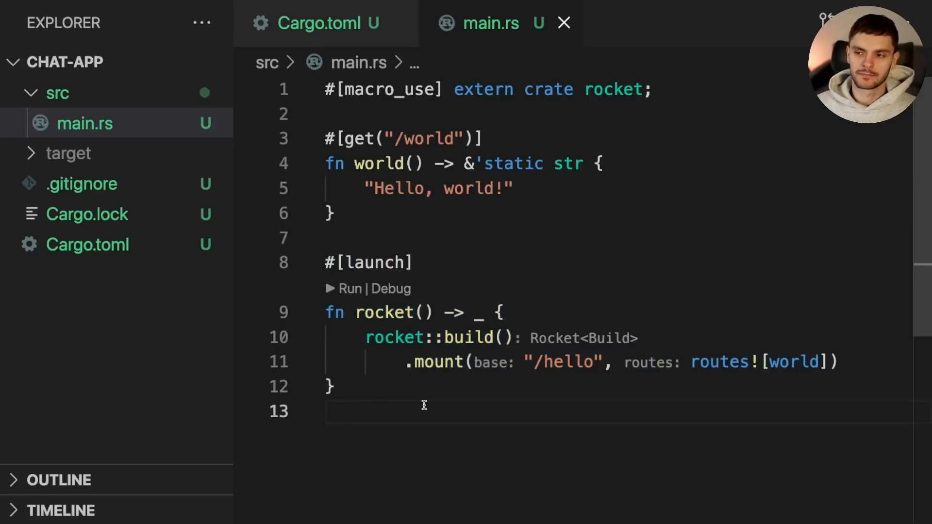
mouse_move(464, 337)
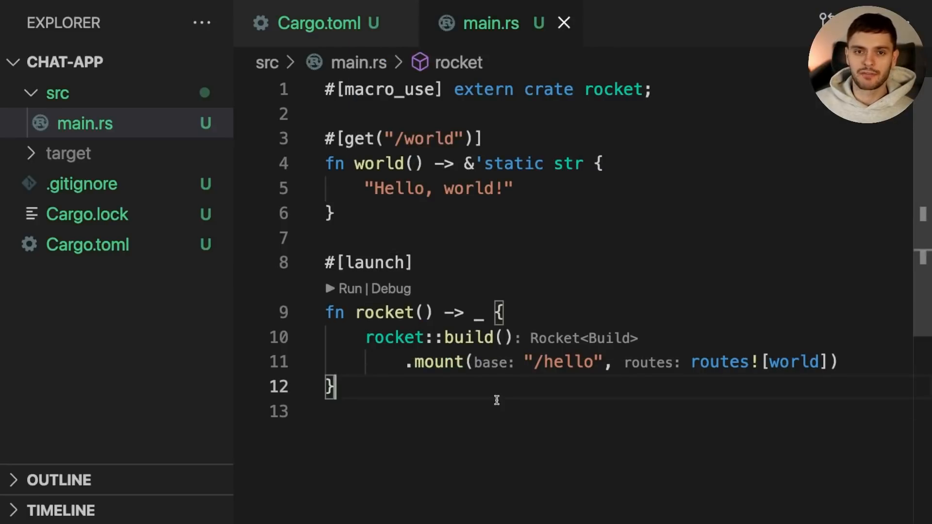
mouse_move(545, 405)
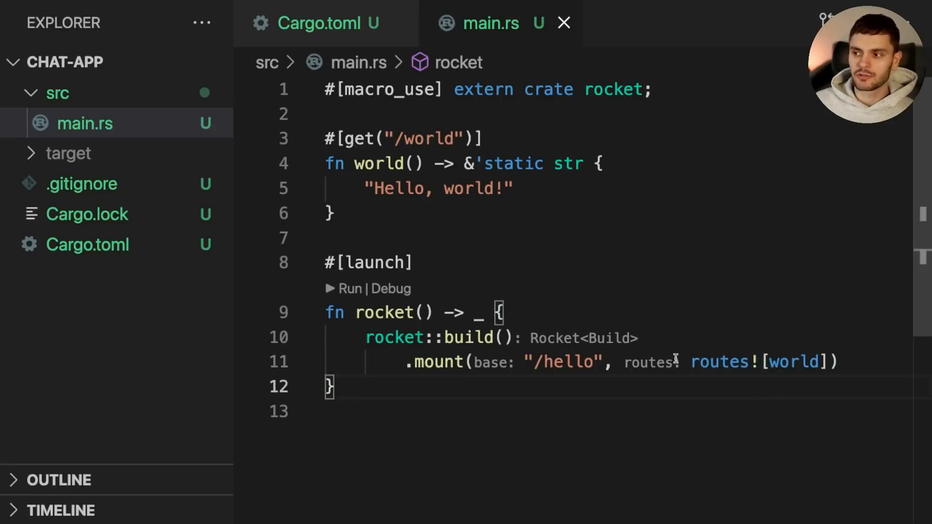
double_click(795, 361)
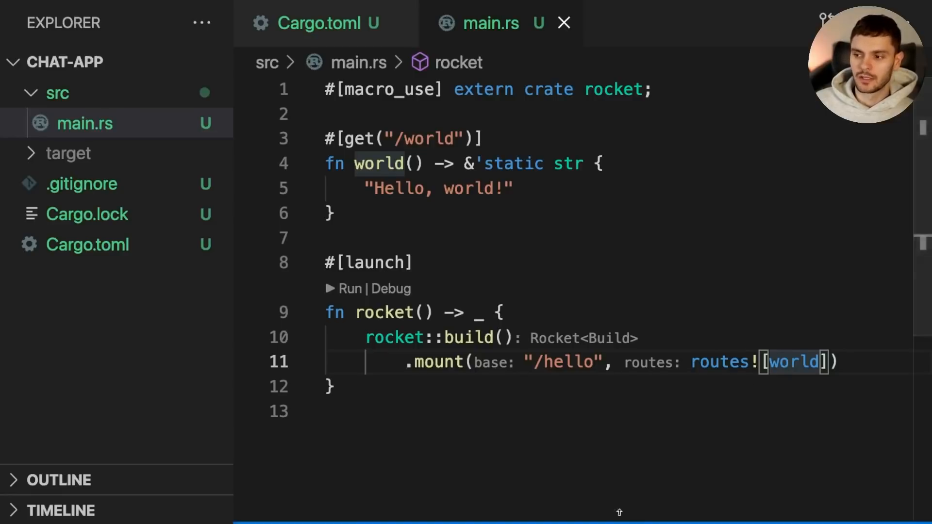
Run cargo run in VS Code's integrated terminal to launch the Rocket server.
key("ctrl+`")
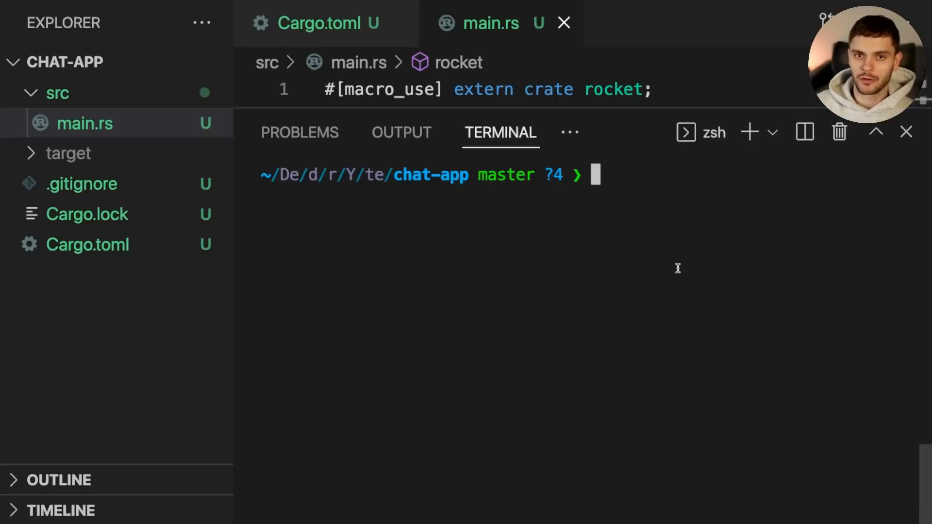
type("cargo run")
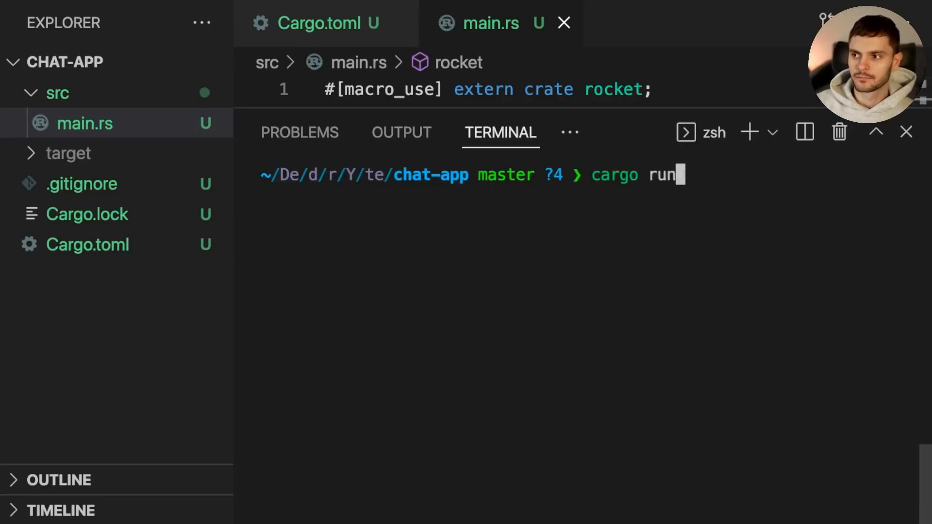
key("Return")
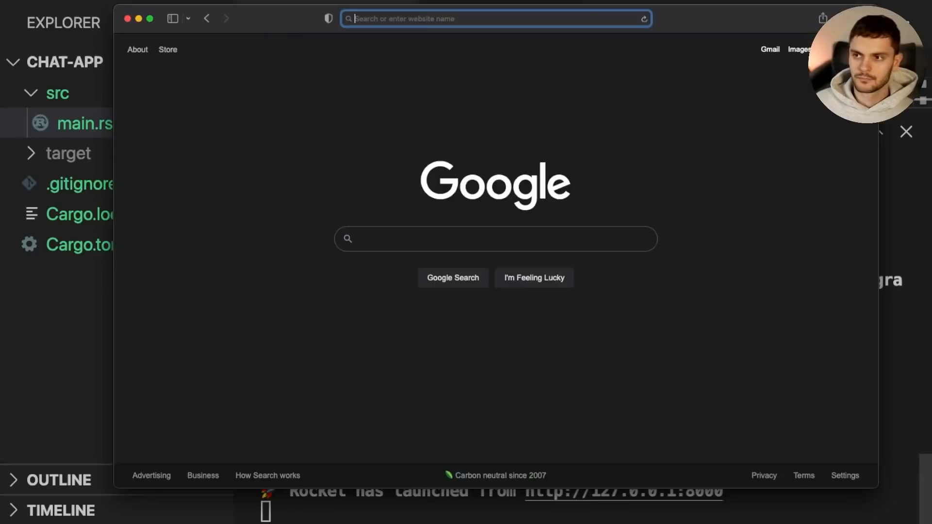
Load 127.0.0.1, then /hello/world, in Safari and return to the server log.
type("127.0.0.1:8000")
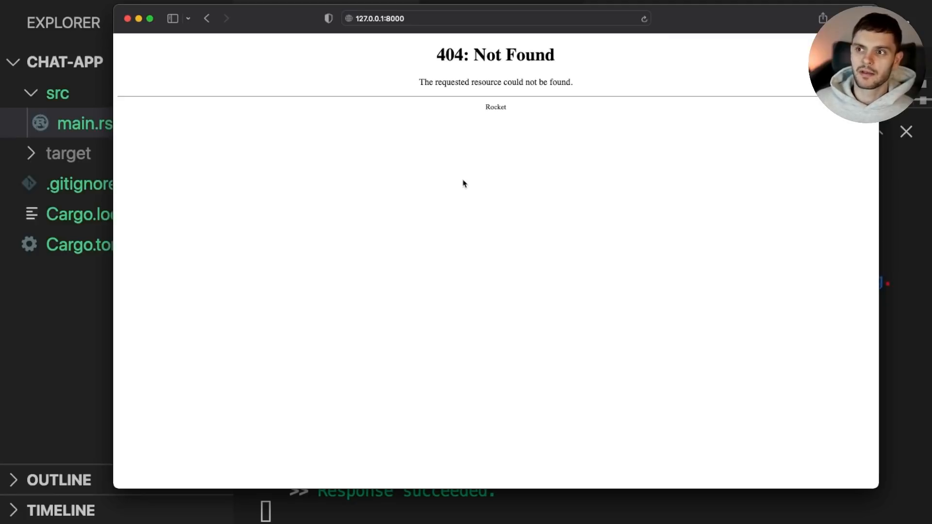
left_click(416, 19)
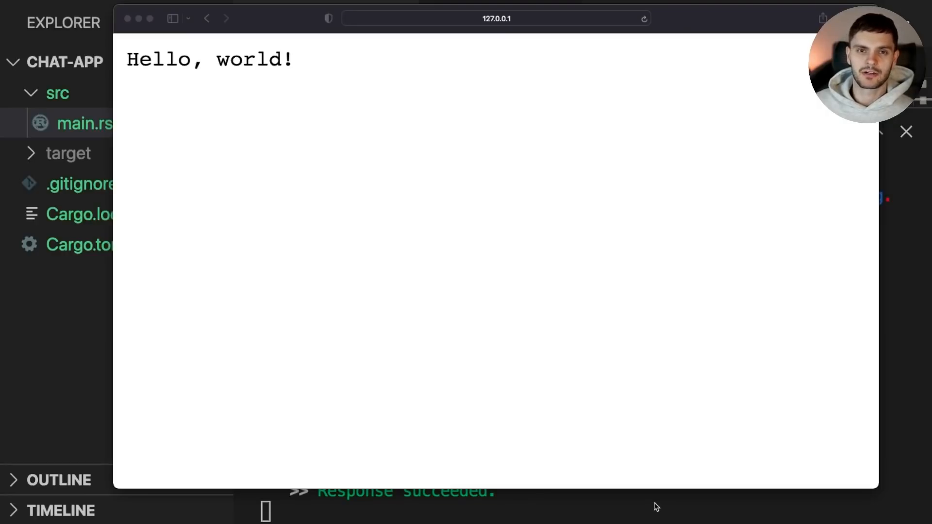
left_click(906, 131)
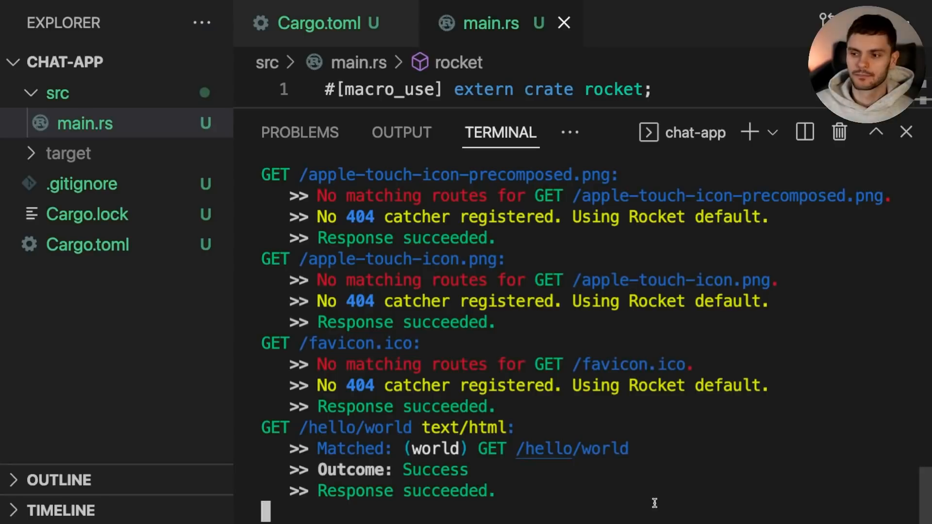
Add .manage(channel::<Message>(1024).0) and import channel from rocket::tokio::sync::broadcast.
key("ctrl+c")
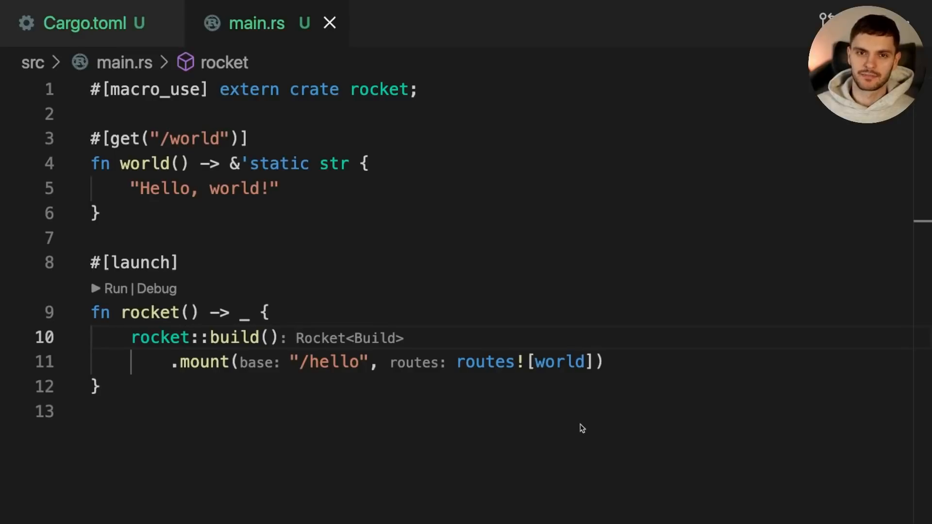
type(".manage(channel)")
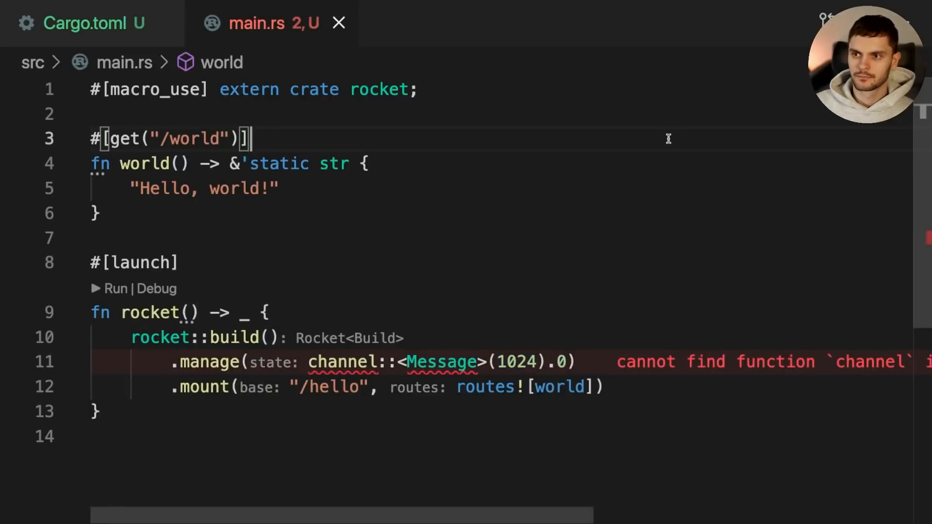
type("use rocket")
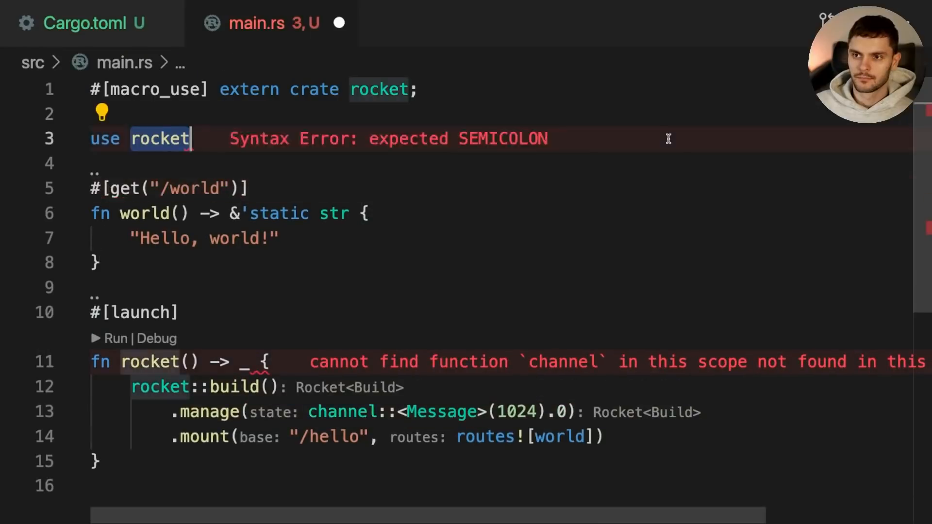
type("::tokio::sync::broadcast;")
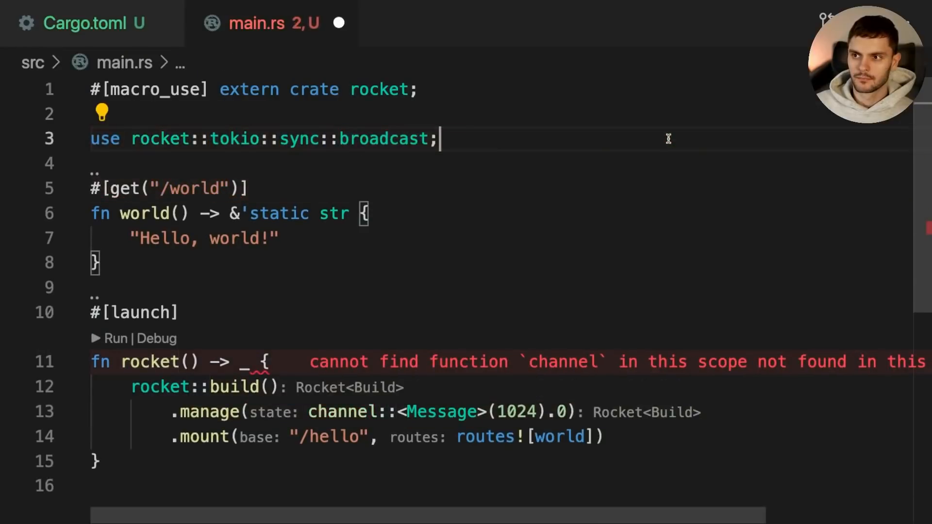
type("::{channel}")
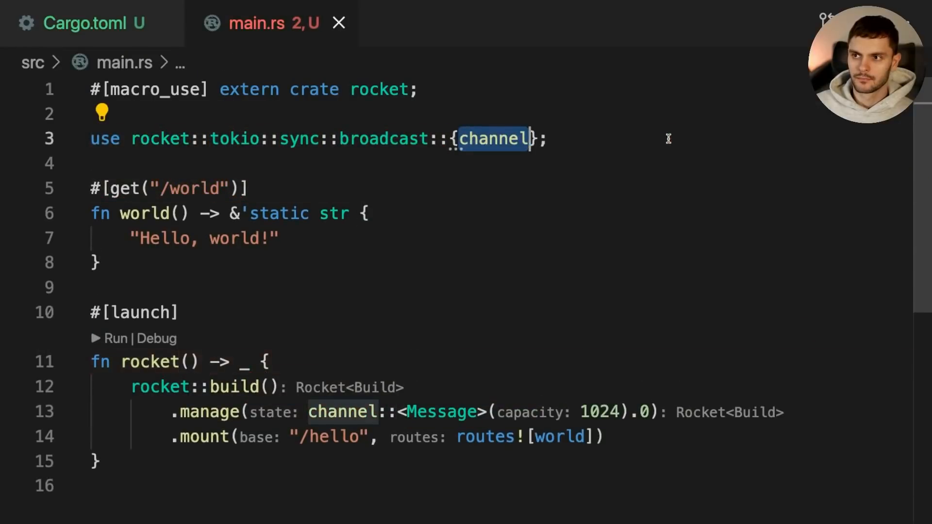
mouse_move(208, 412)
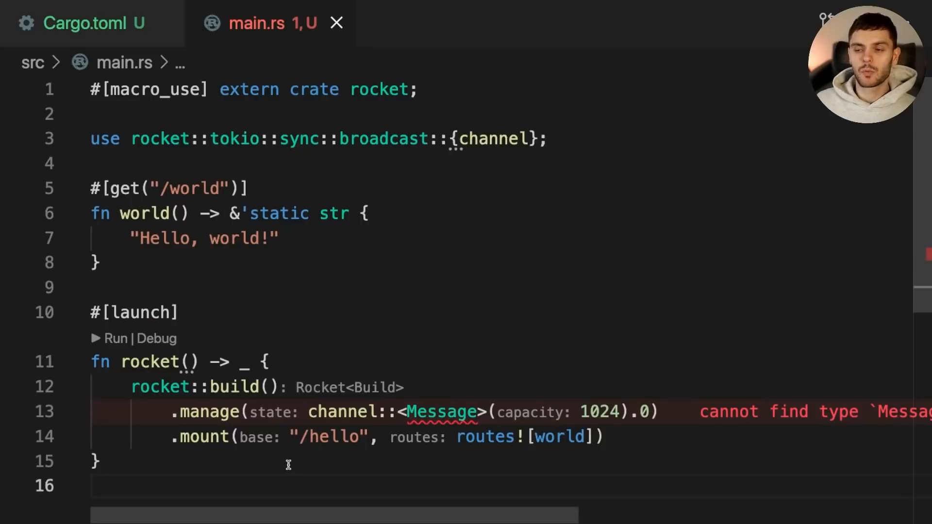
mouse_move(351, 412)
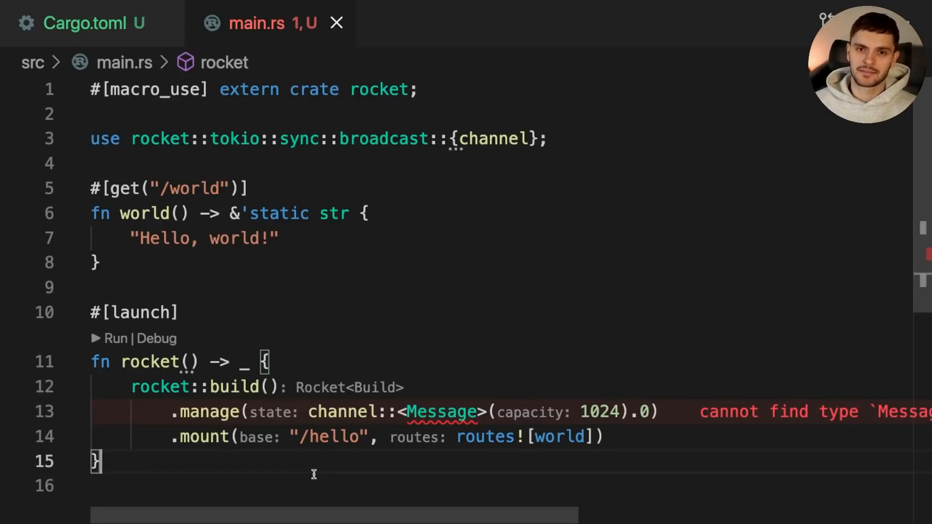
mouse_move(377, 469)
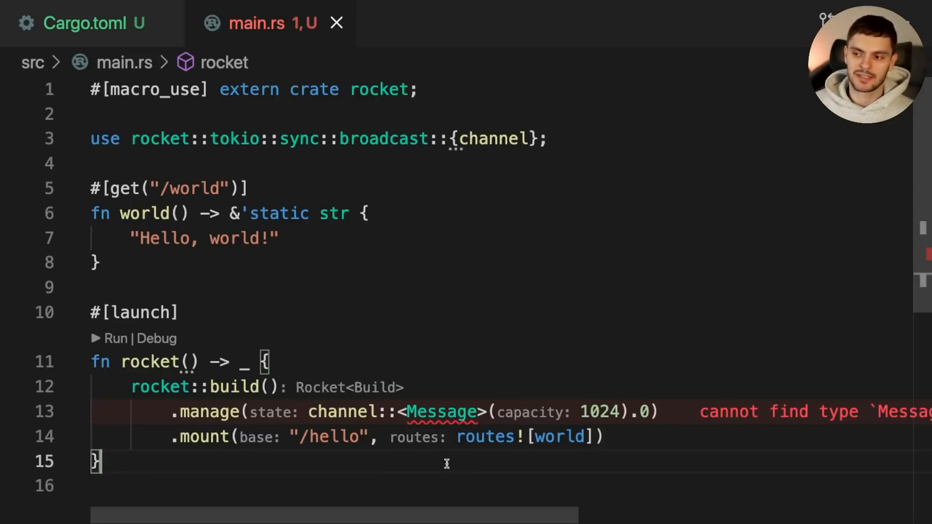
mouse_move(442, 432)
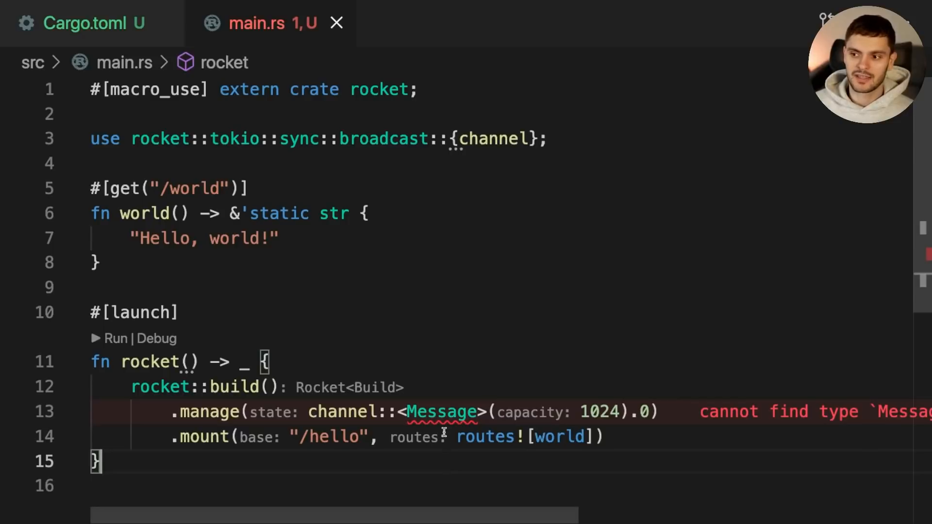
double_click(441, 412)
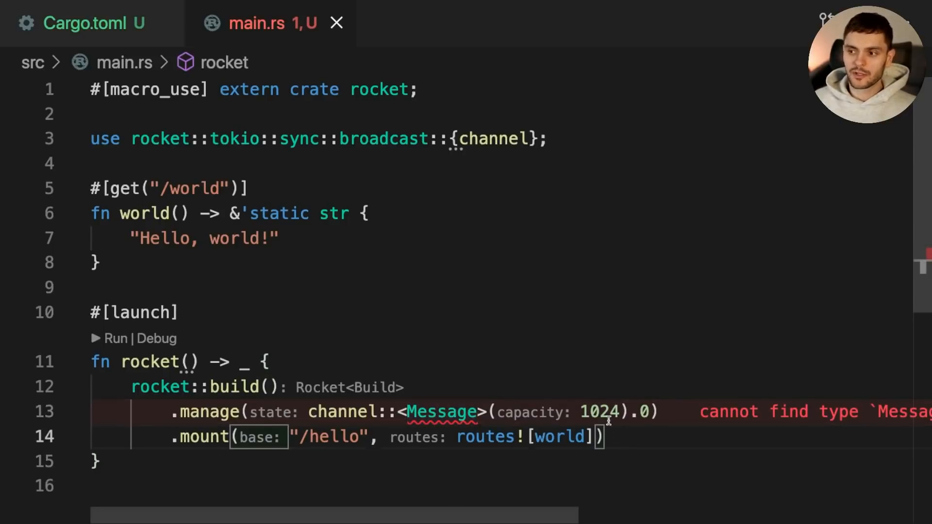
double_click(598, 411)
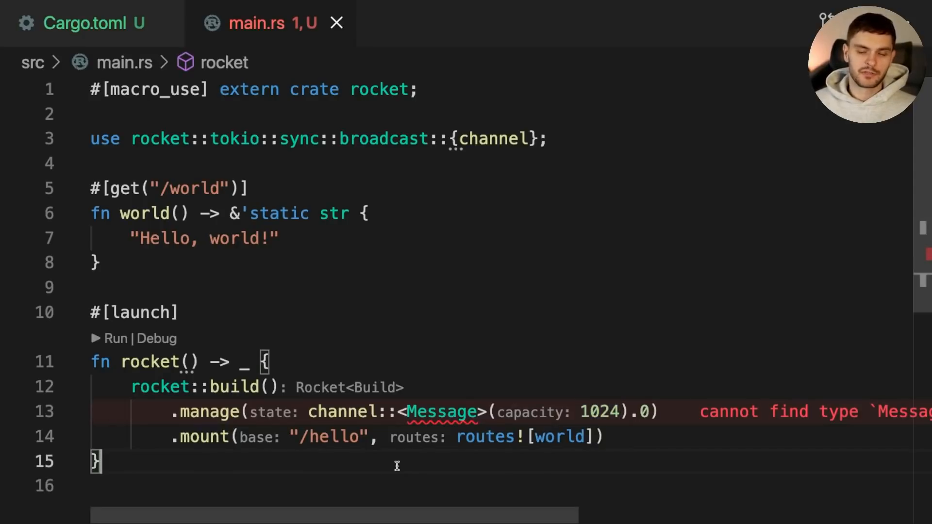
mouse_move(342, 411)
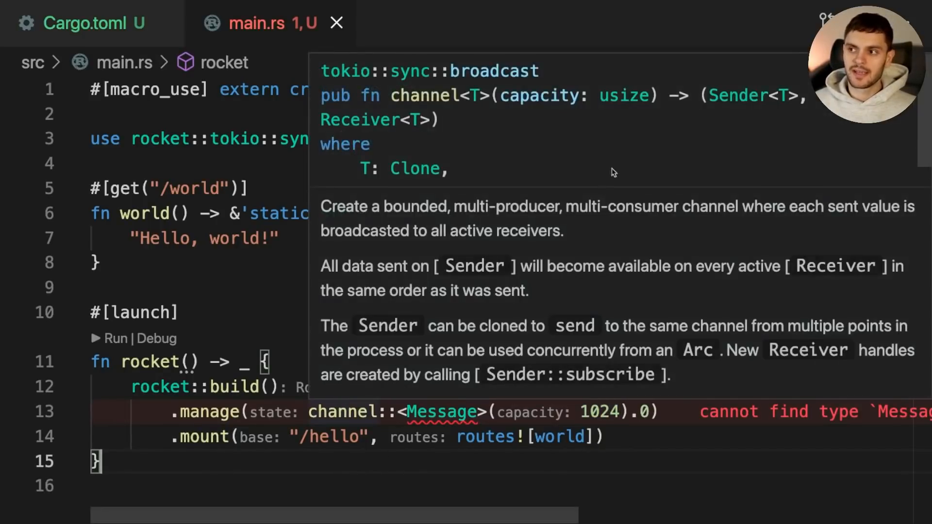
mouse_move(771, 118)
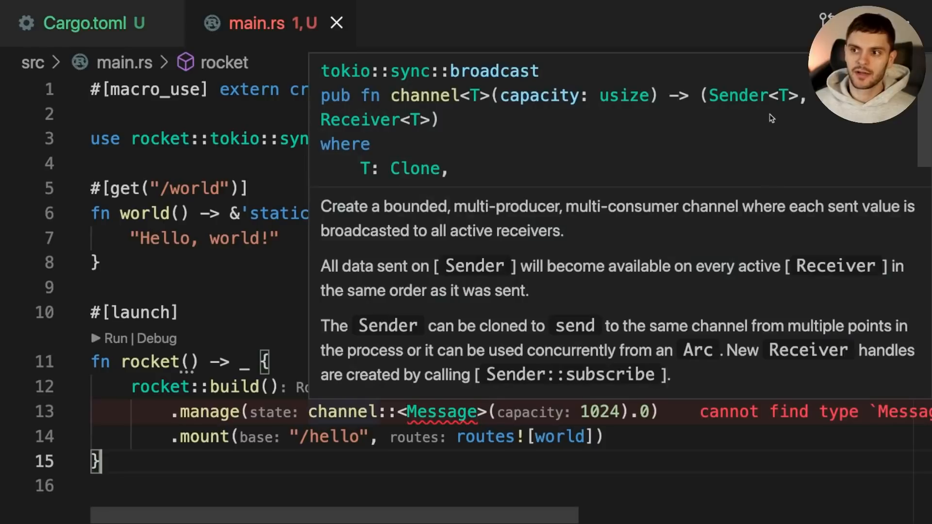
left_click(636, 456)
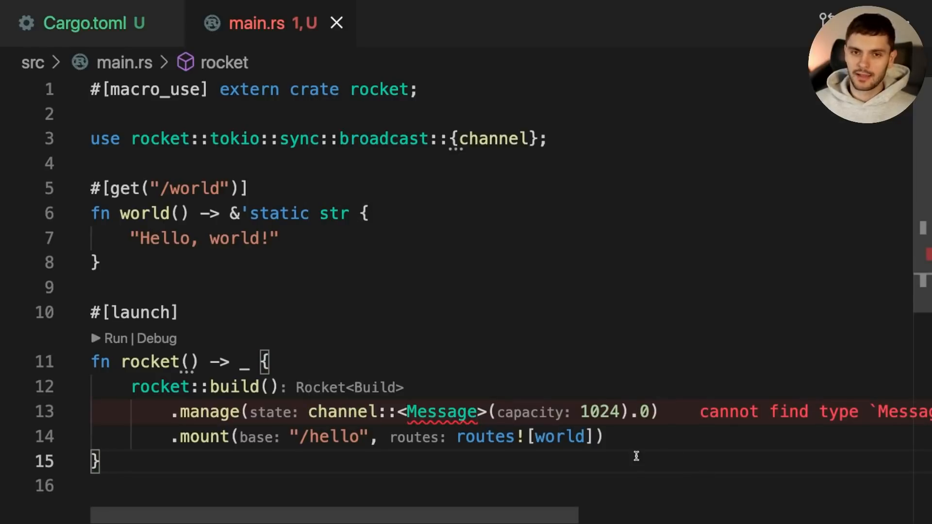
double_click(639, 413)
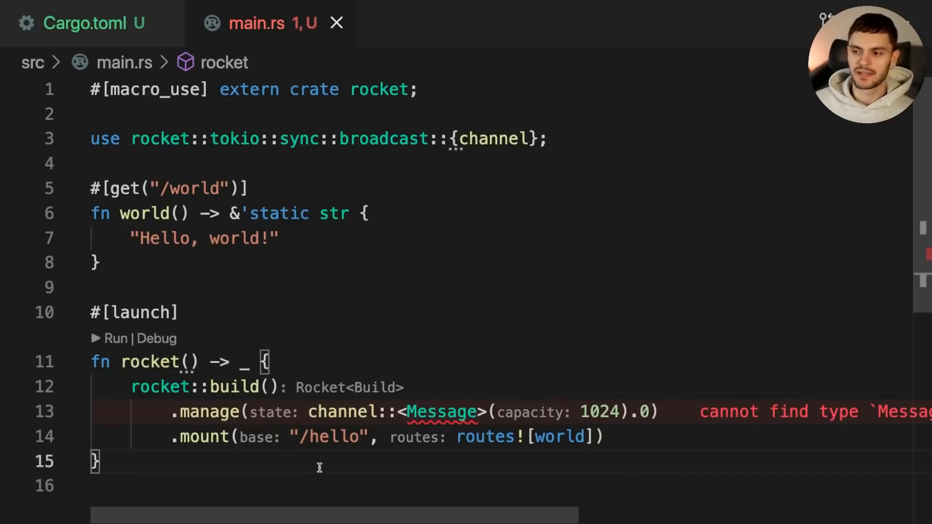
Write the Message struct deriving Debug, Clone, FromForm, Serialize, save, and import Deserialize.
double_click(441, 411)
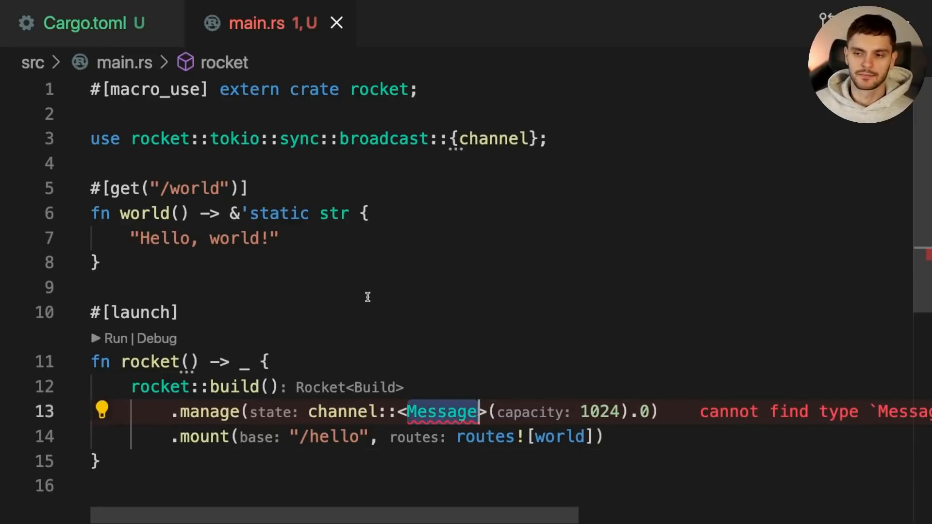
type("#[derive(Debug, Clone, FromForm, Serialize,)]")
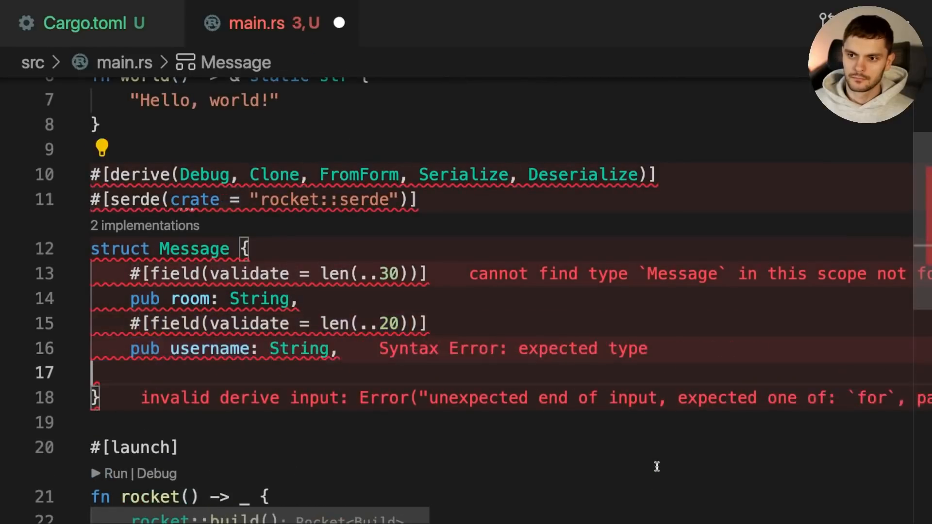
type("pub message: String,")
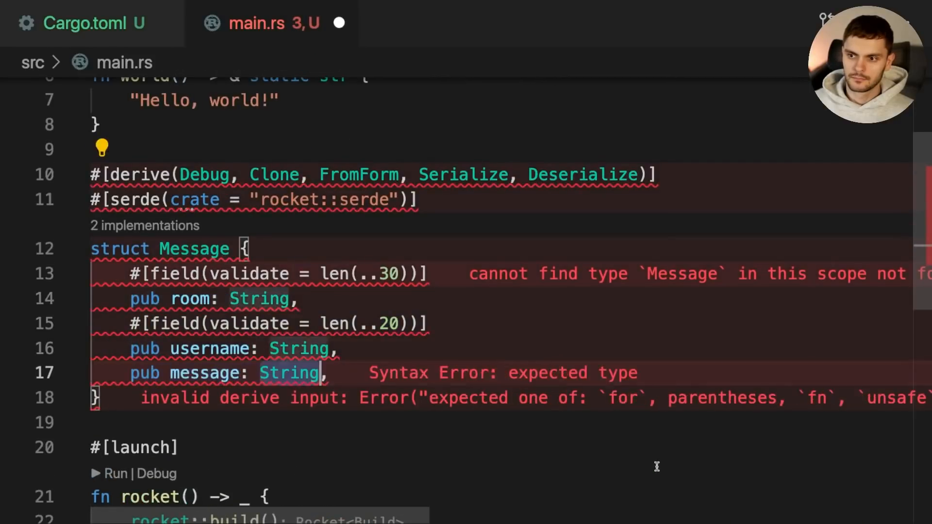
key("ctrl+s")
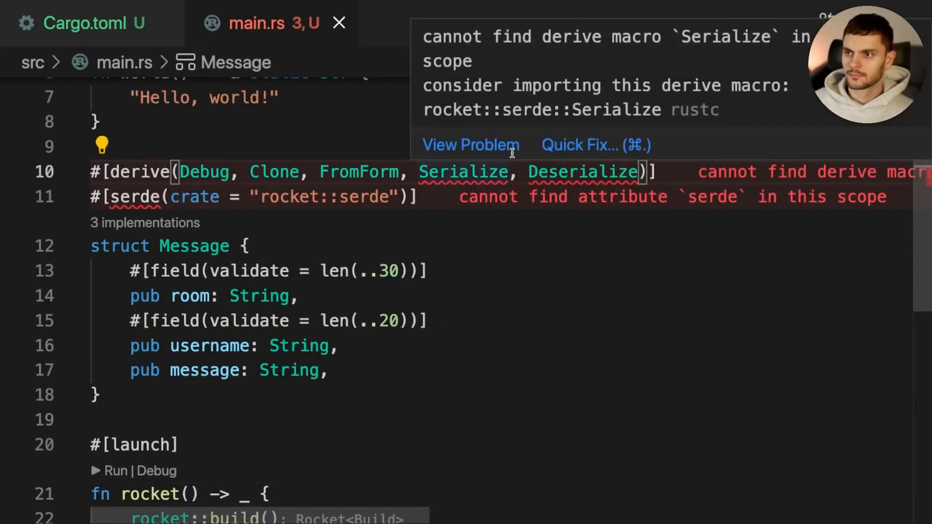
mouse_move(577, 172)
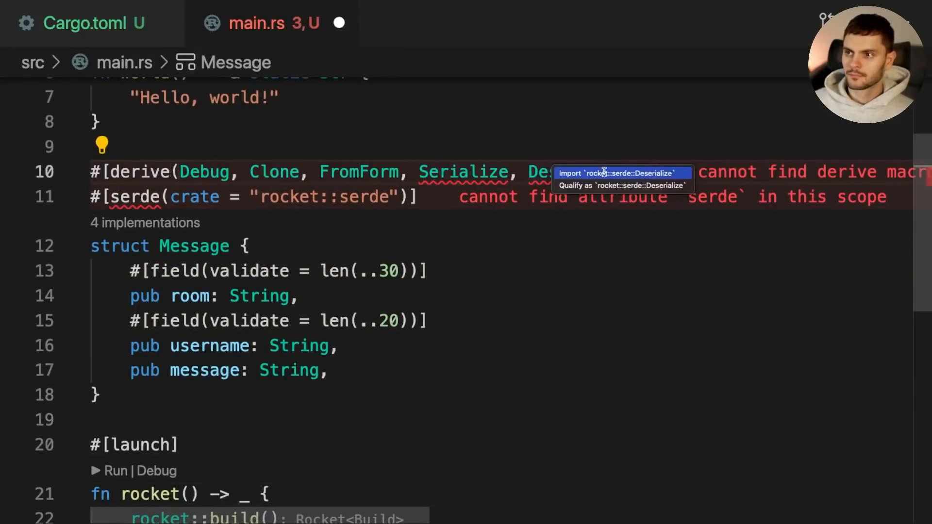
left_click(621, 173)
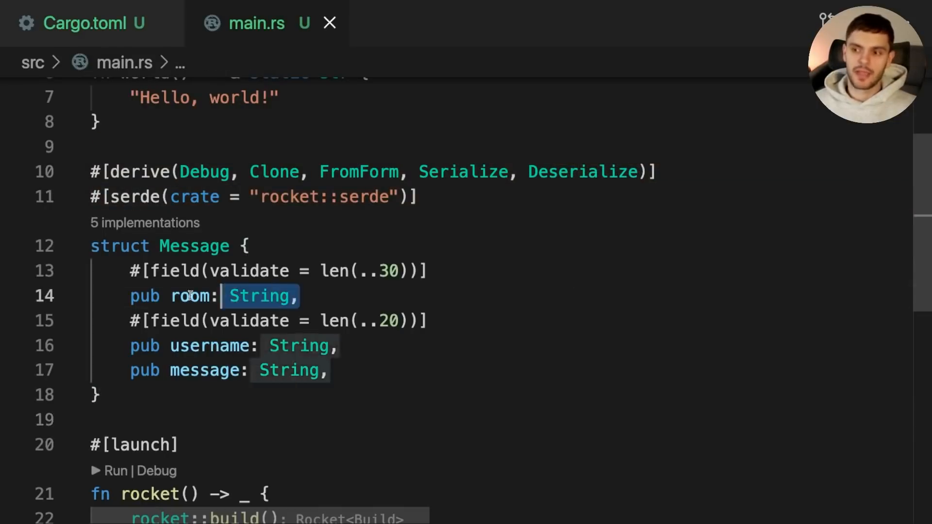
Edit the Message struct's length limits: room at 30, username at 20 characters.
left_click(328, 370)
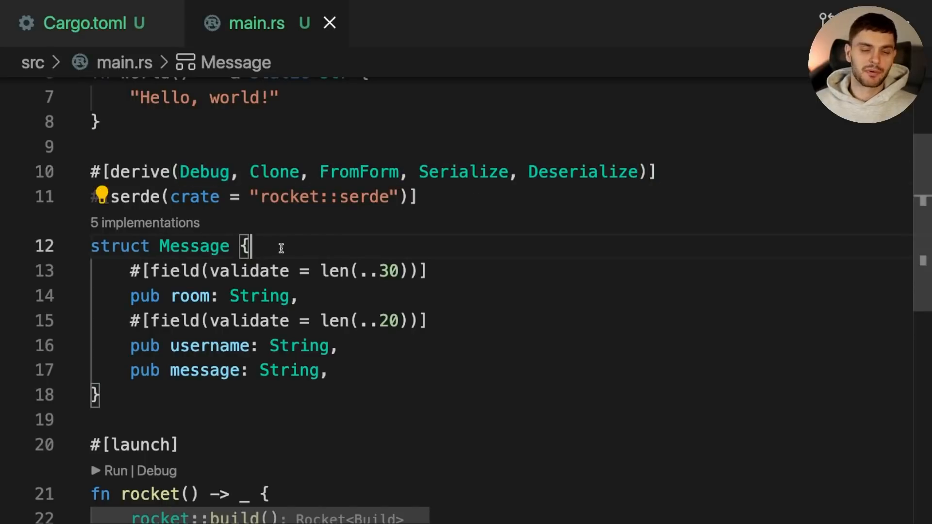
left_click(270, 172)
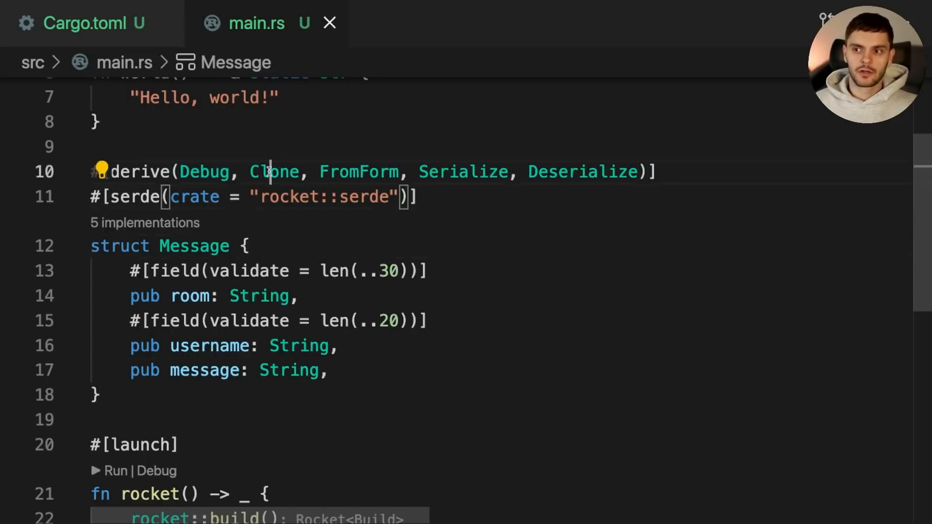
double_click(274, 171)
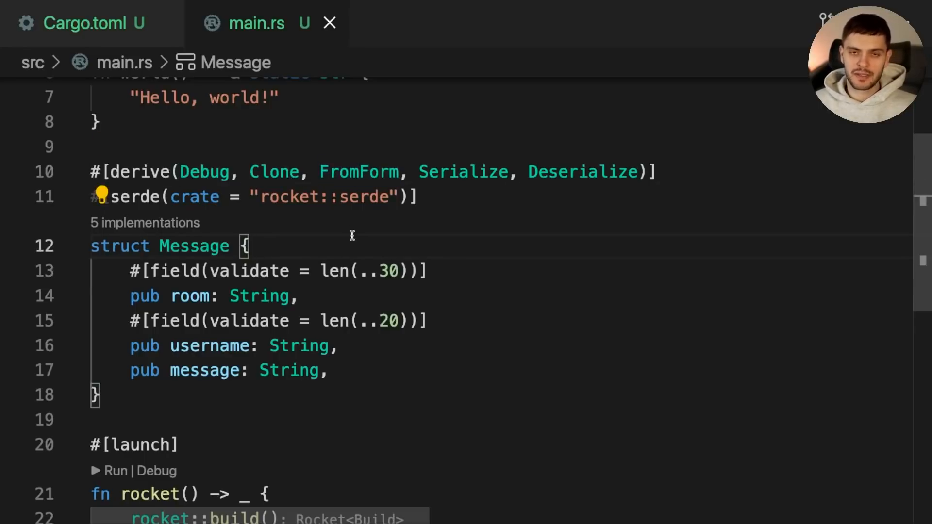
left_click(439, 172)
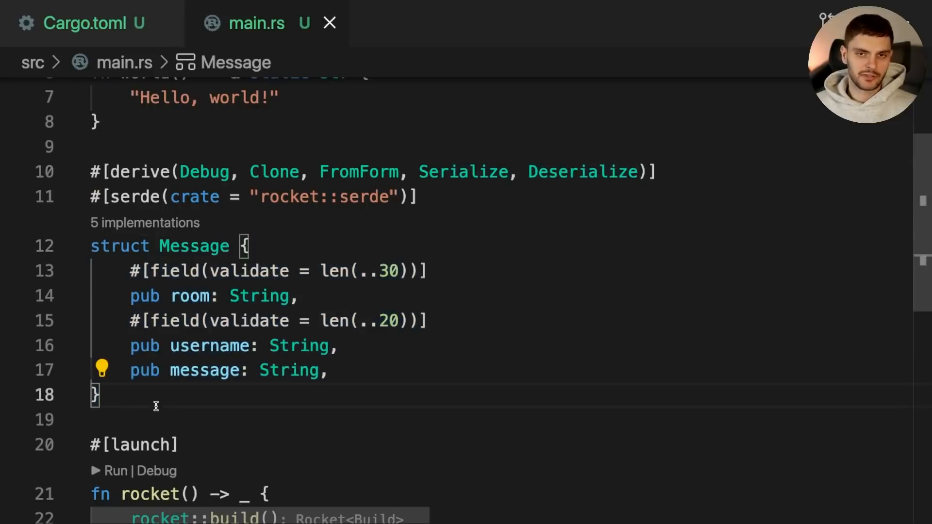
left_click(399, 419)
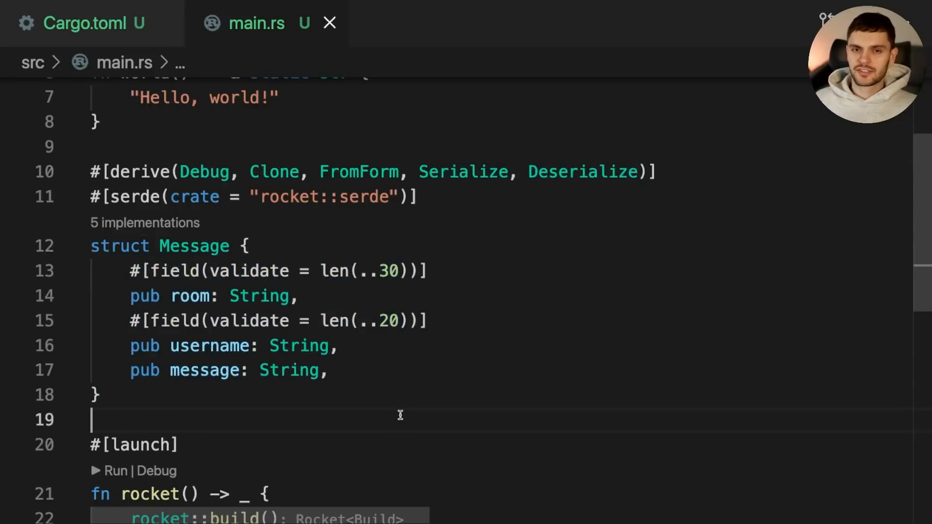
mouse_move(447, 266)
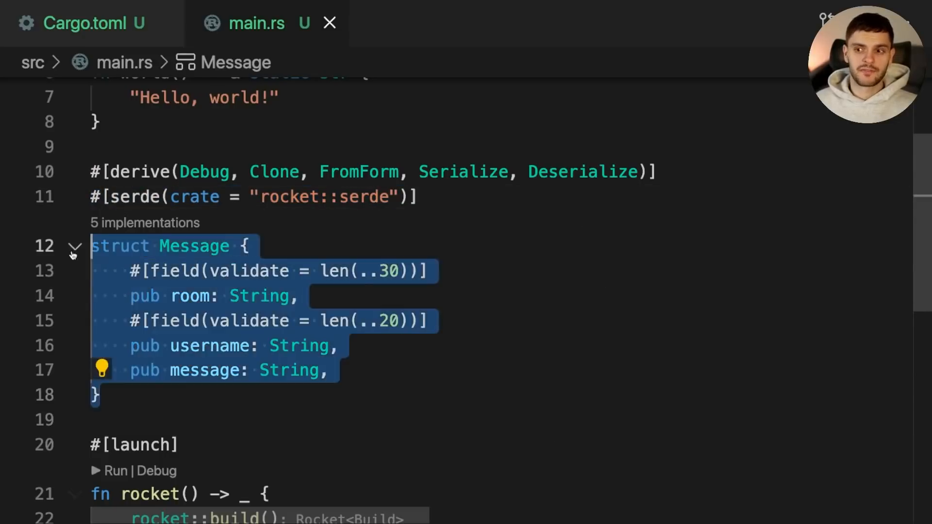
left_click(244, 419)
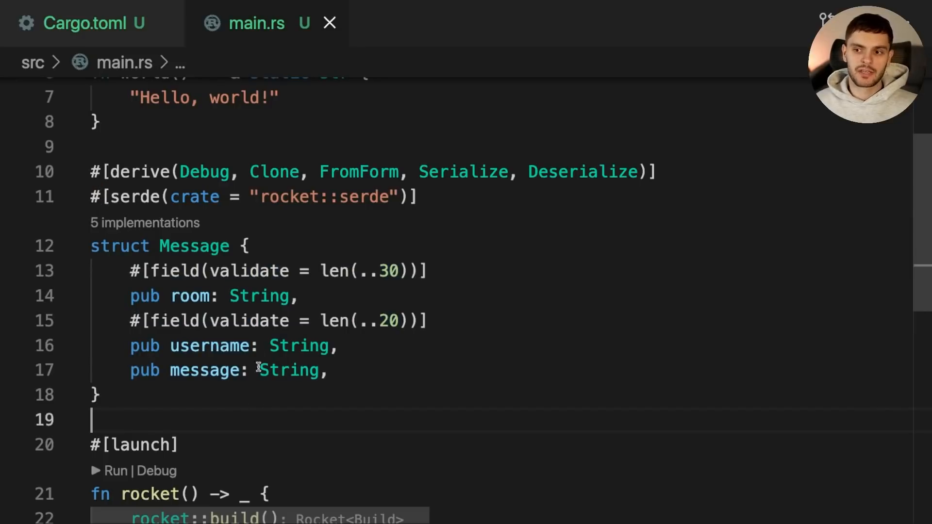
double_click(209, 346)
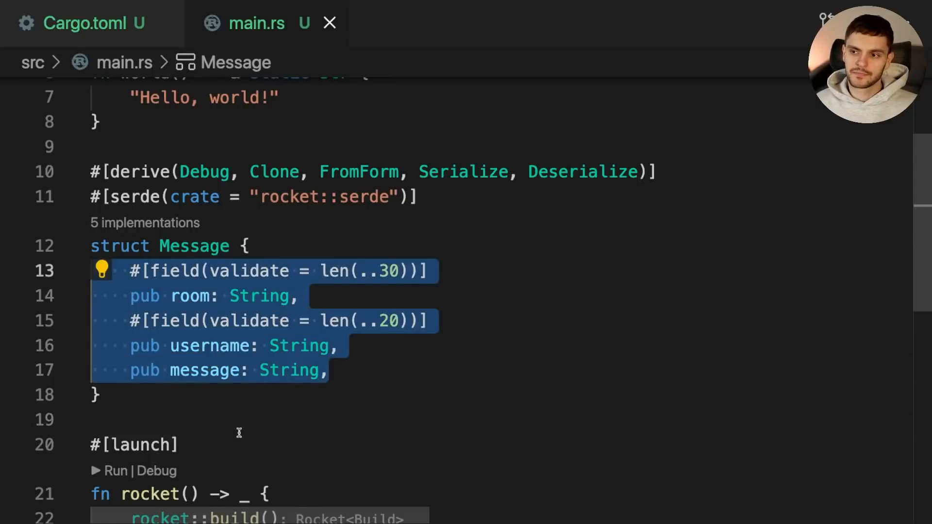
left_click(371, 394)
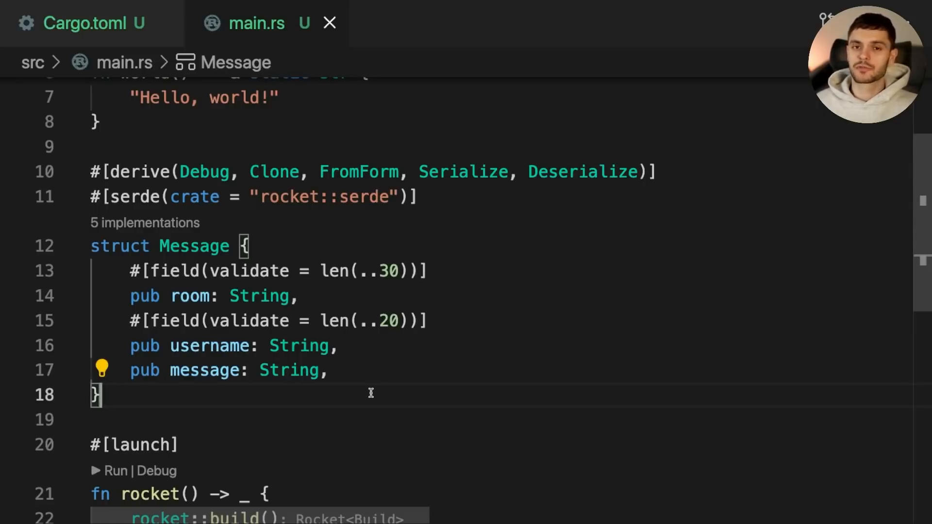
left_click(340, 346)
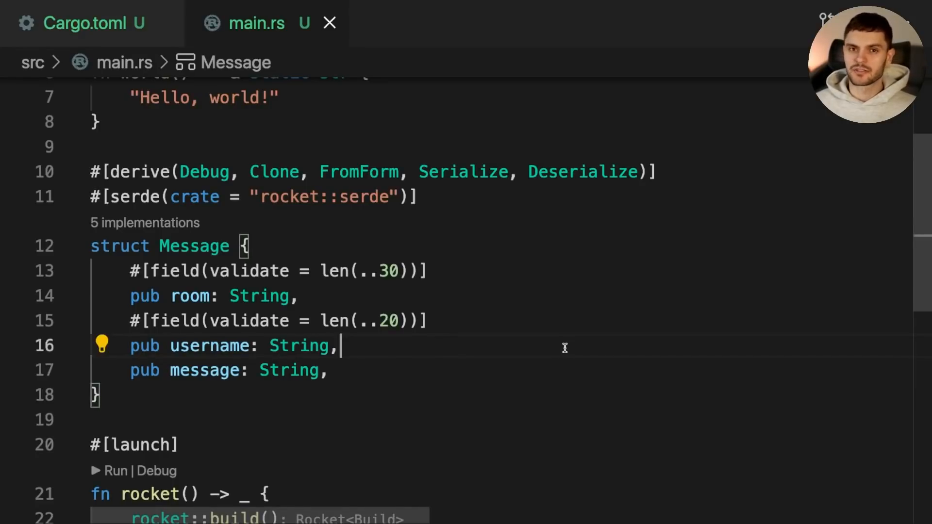
scroll("down", 3)
type("fn post(form: ")
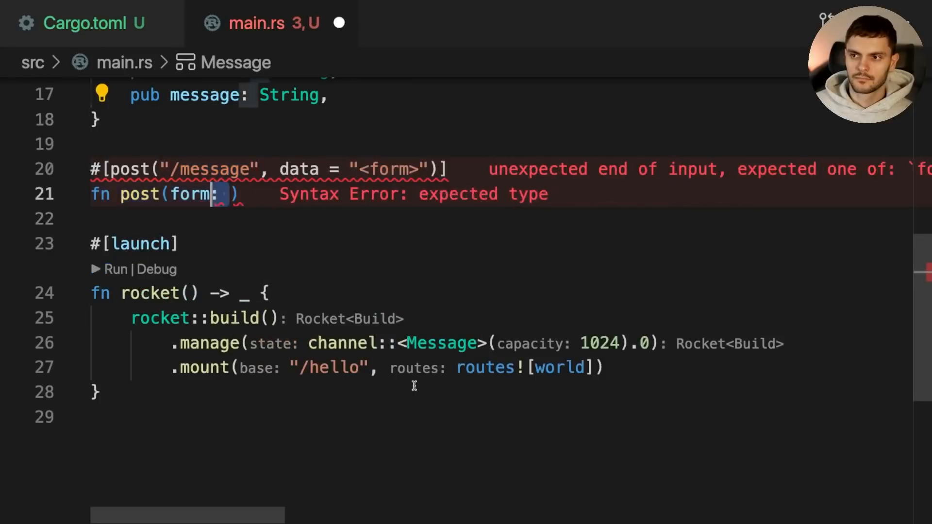
Write the /message handler taking Form<Message> and &State<Sender<Message>>, importing State and Sender.
type("Form<Message>, queue: &State<Sender<Message>>) {")
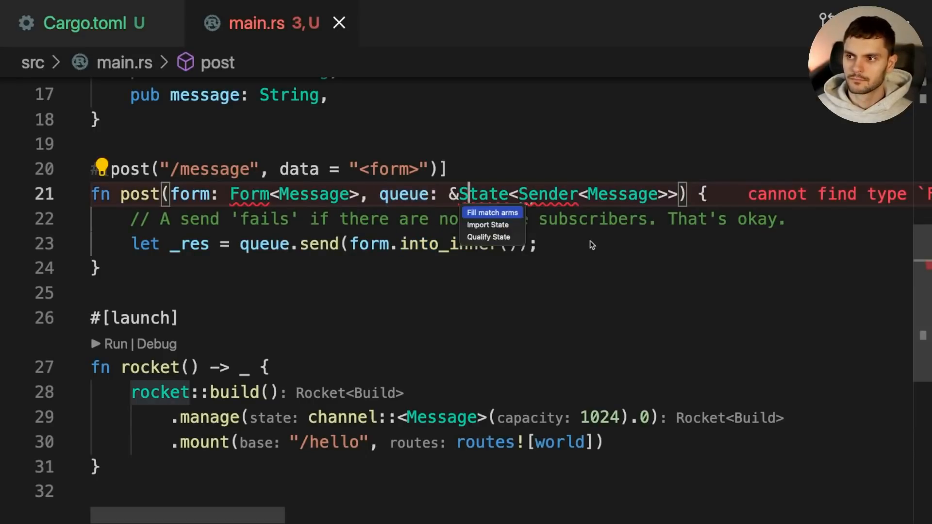
key("Escape")
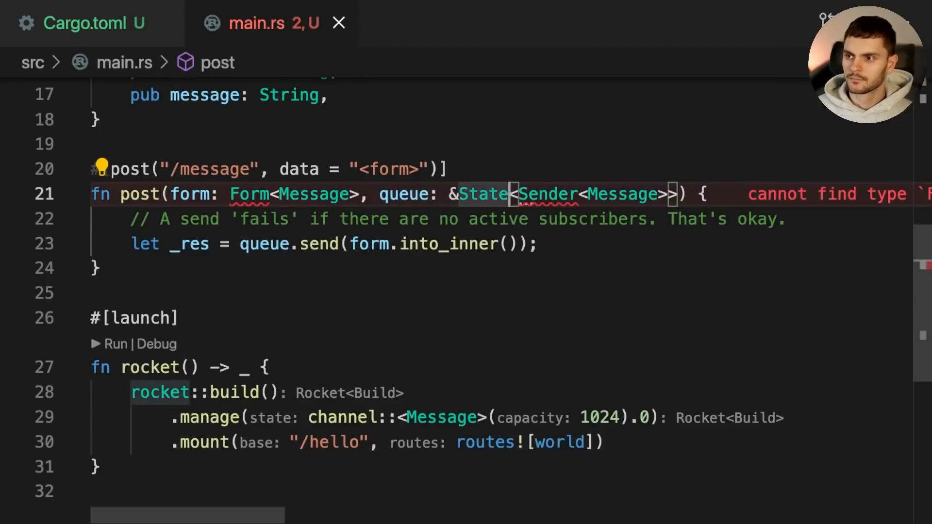
left_click(101, 168)
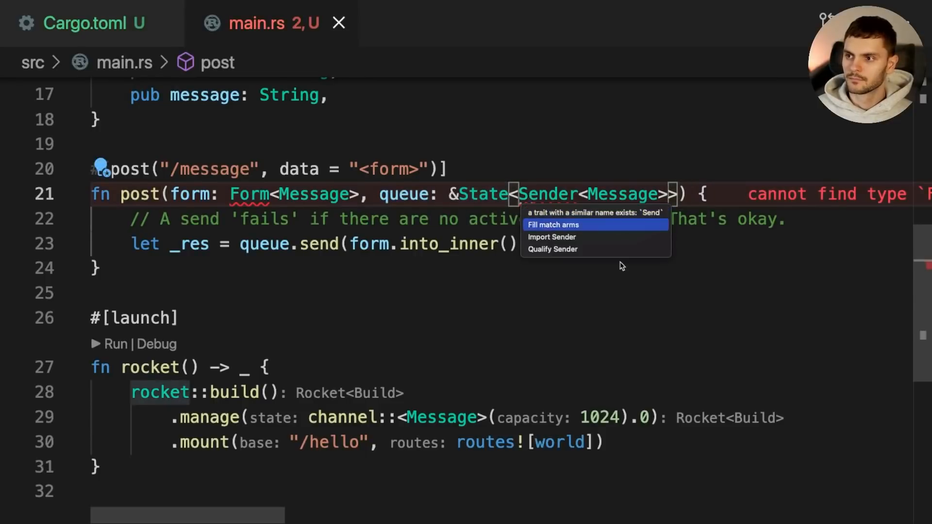
left_click(551, 236)
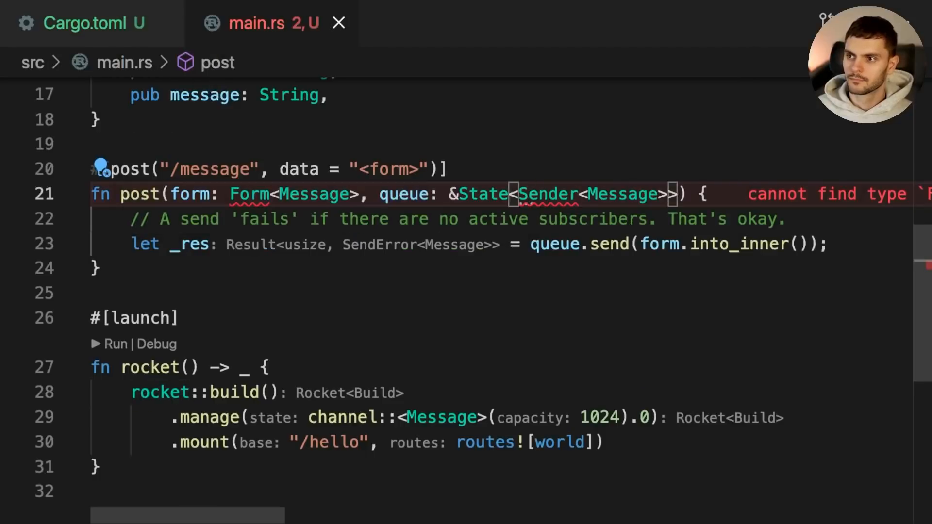
scroll("up", 3)
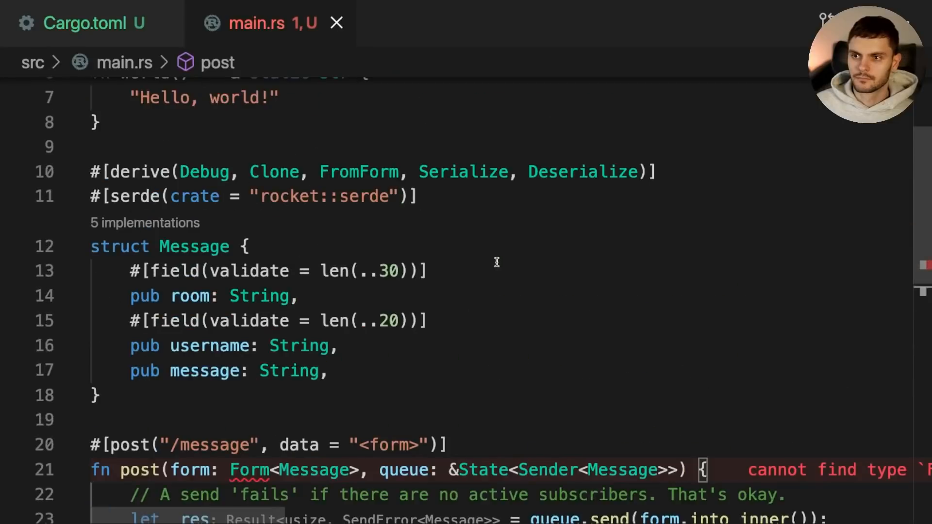
scroll("up", 3)
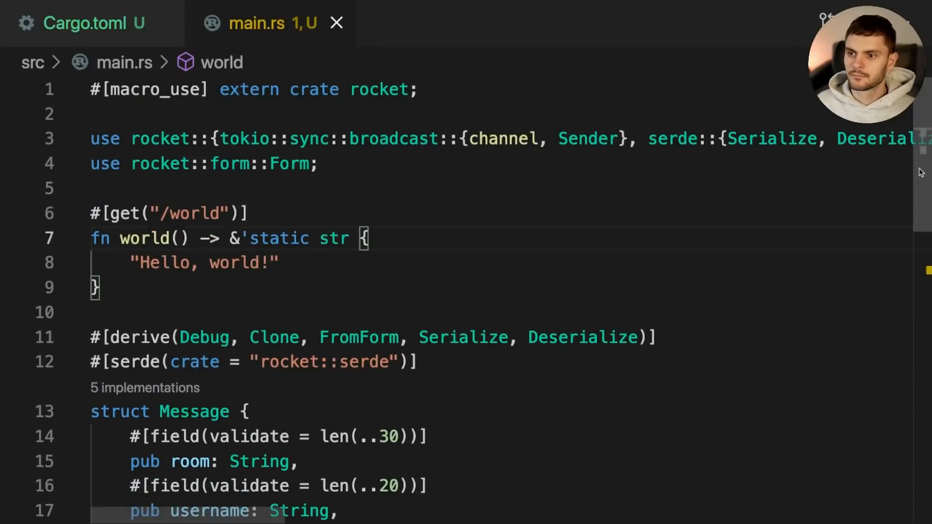
scroll("down", 3)
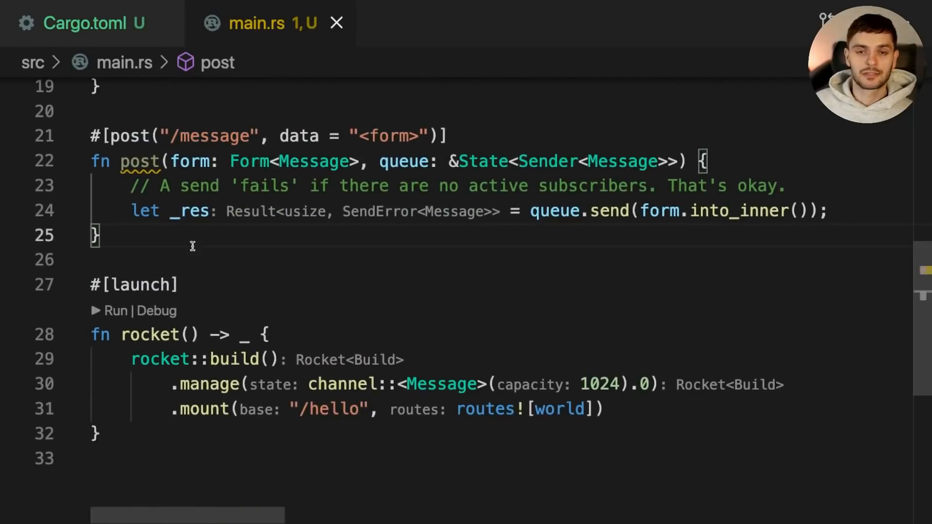
double_click(129, 135)
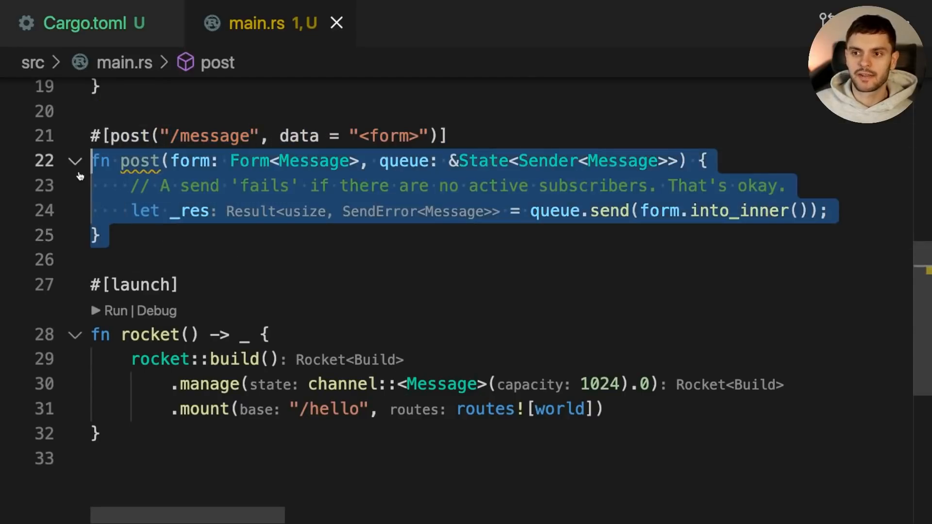
left_click(173, 160)
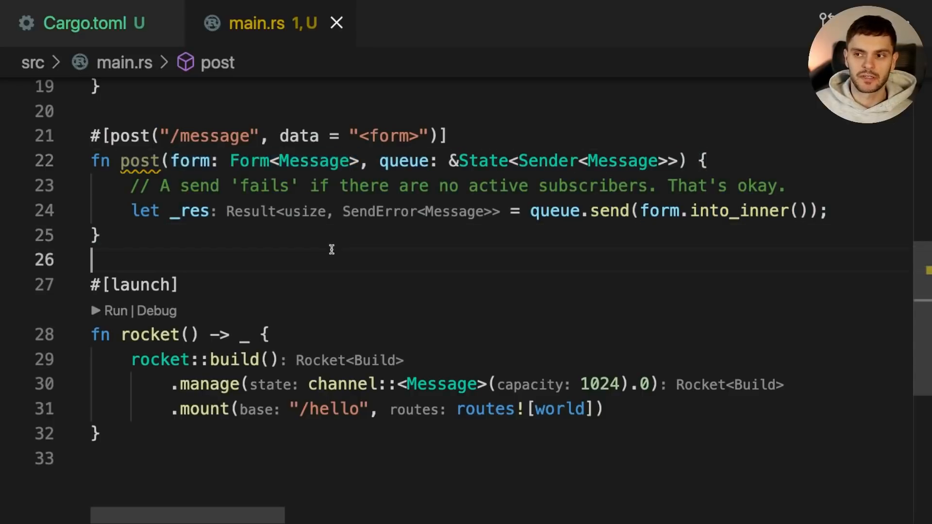
double_click(404, 161)
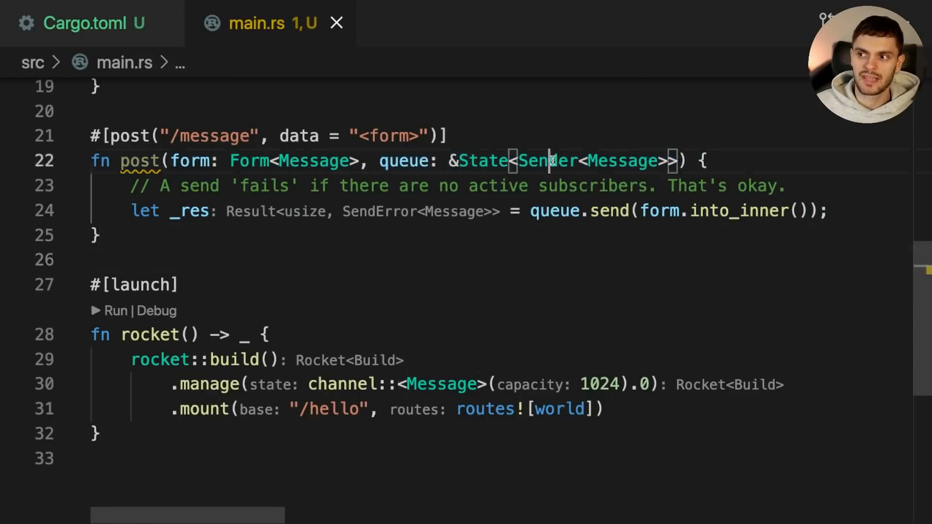
double_click(622, 161)
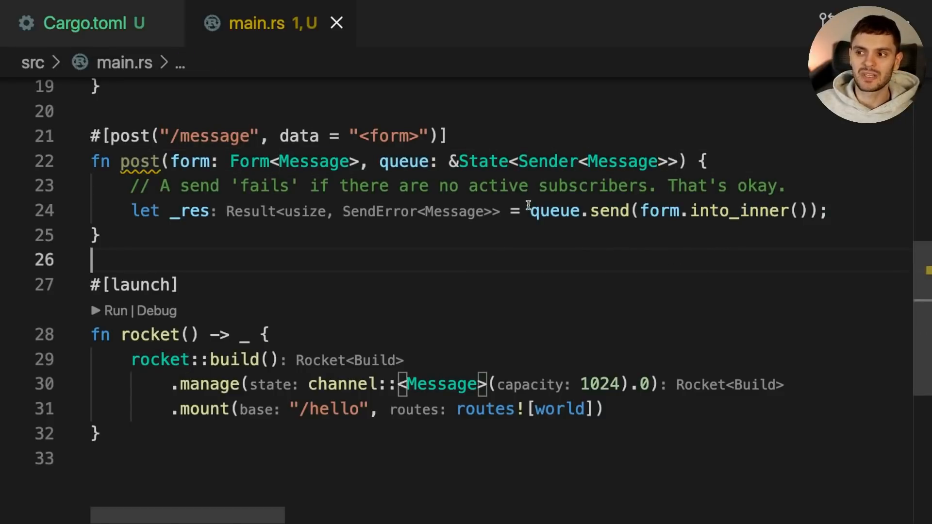
mouse_move(666, 250)
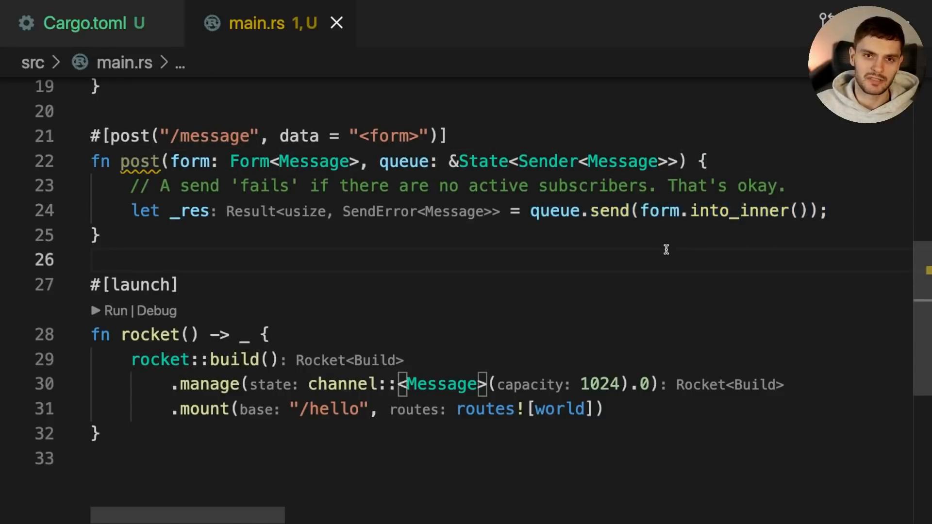
mouse_move(374, 240)
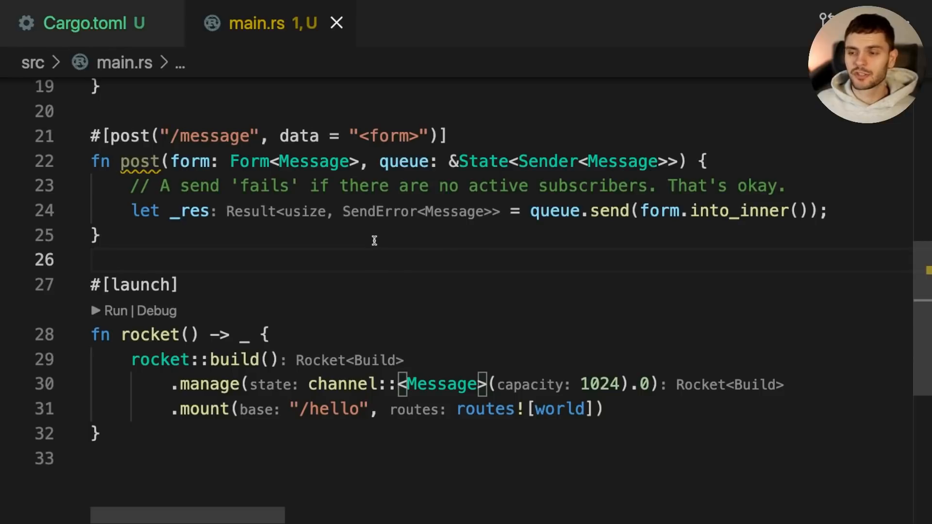
mouse_move(365, 262)
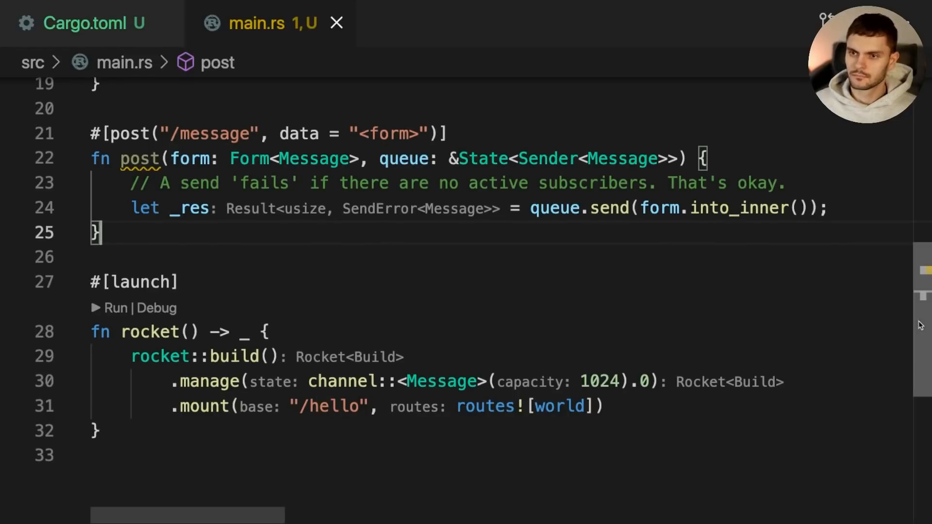
scroll("down", 3)
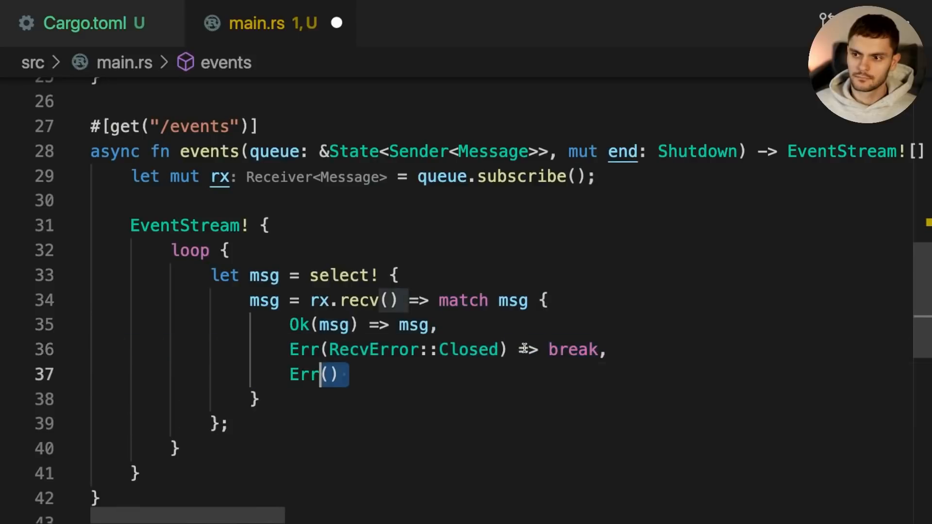
Make the events loop continue on RecvError::Lagged and yield Event::json(&msg).
type("(RecvError::Lagged(_)) =>")
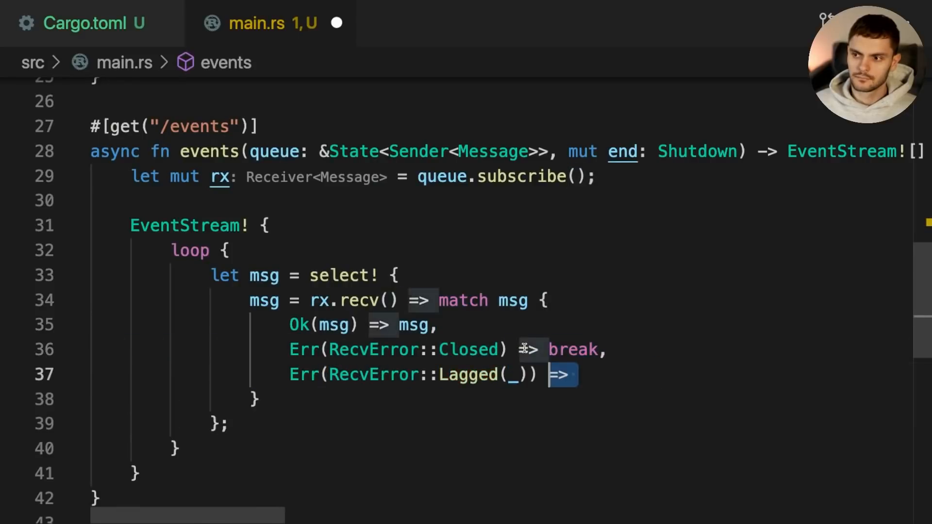
type("continue,")
type("yield Event::json")
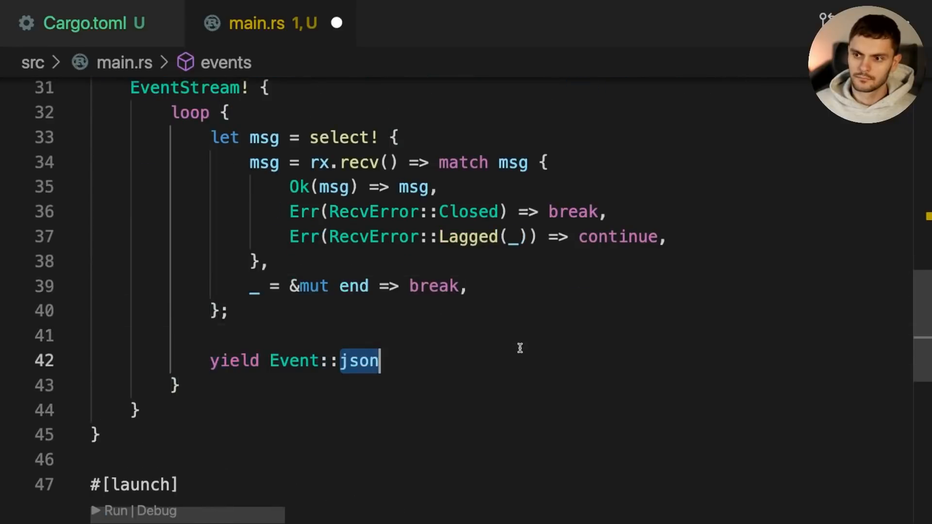
type("(&msg);")
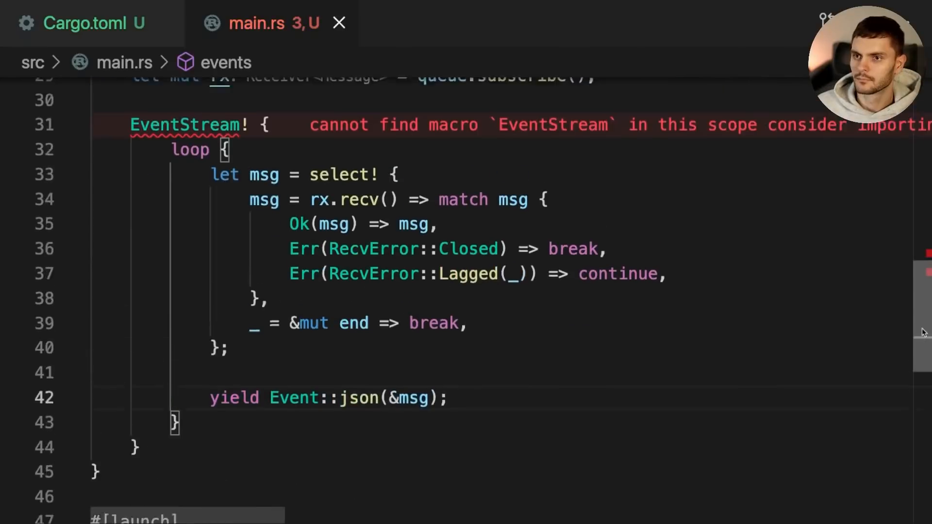
scroll("up", 3)
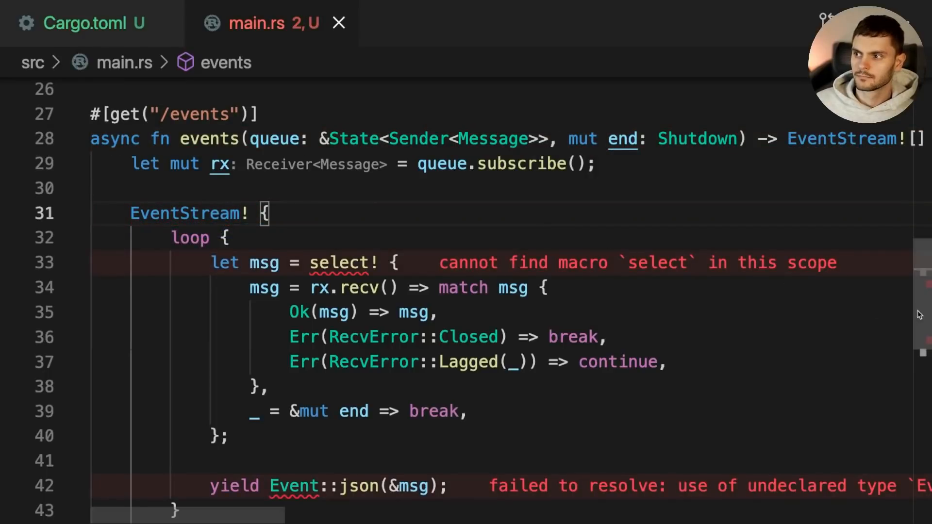
scroll("up", 3)
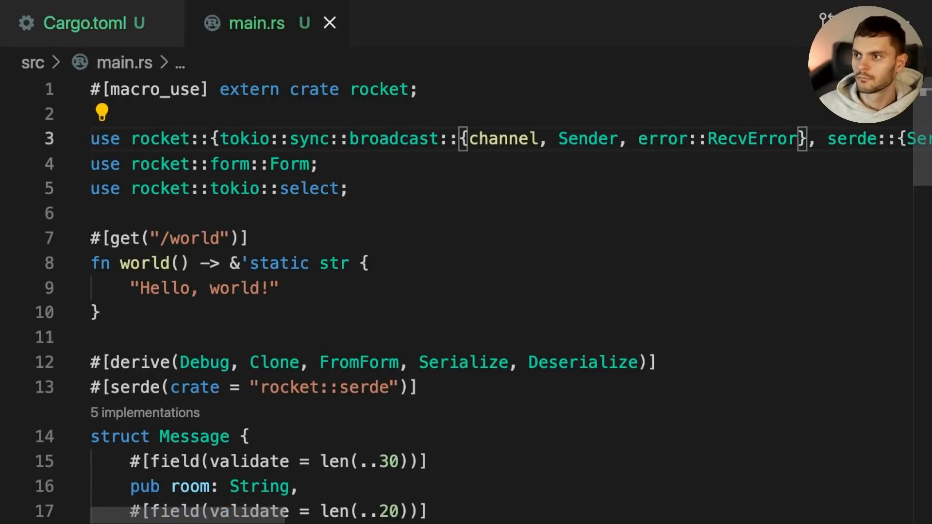
left_click(280, 289)
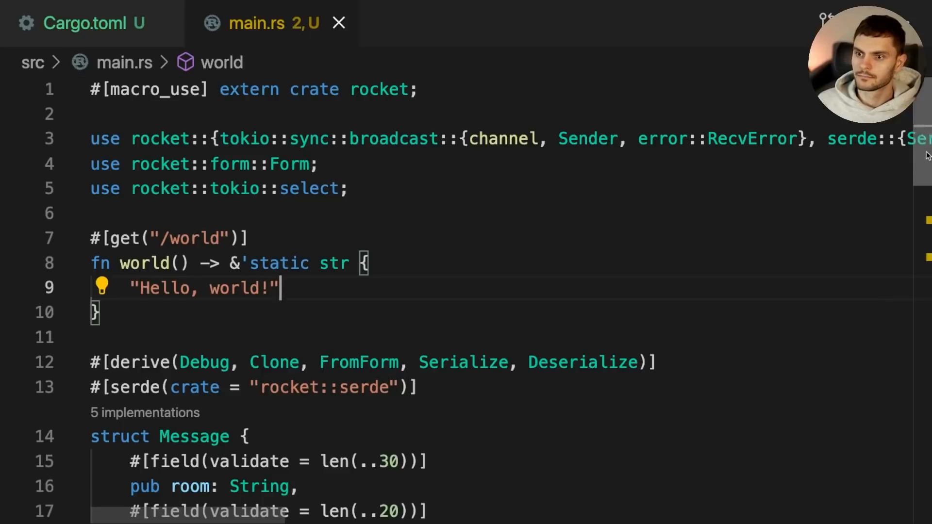
scroll("down", 3)
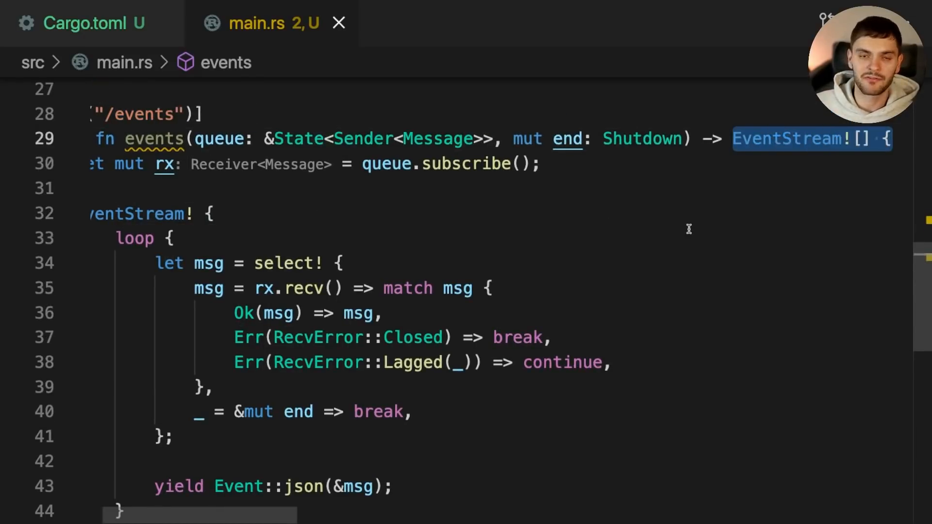
mouse_move(707, 242)
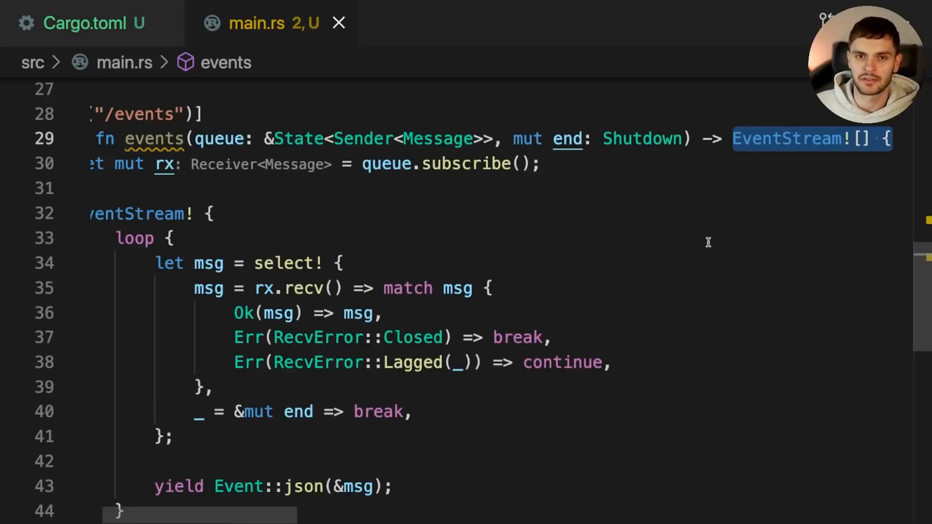
mouse_move(730, 228)
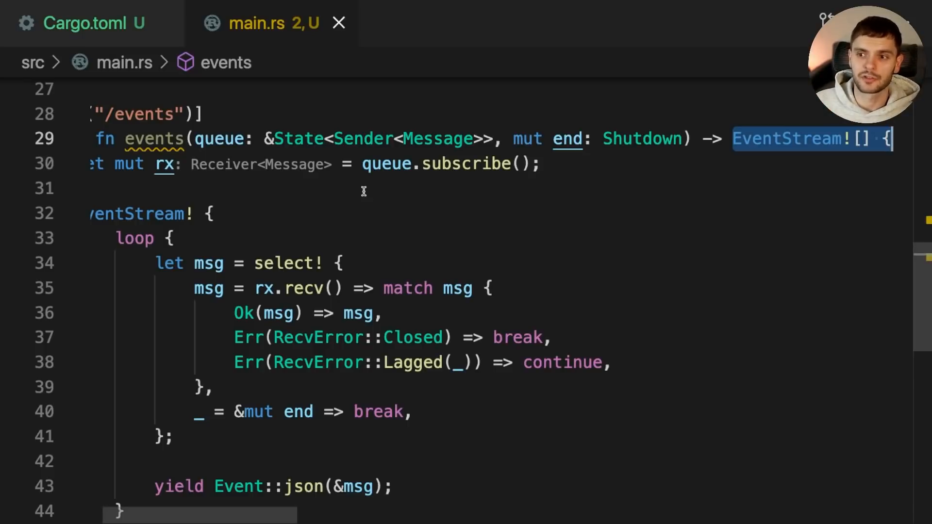
scroll("left", 3)
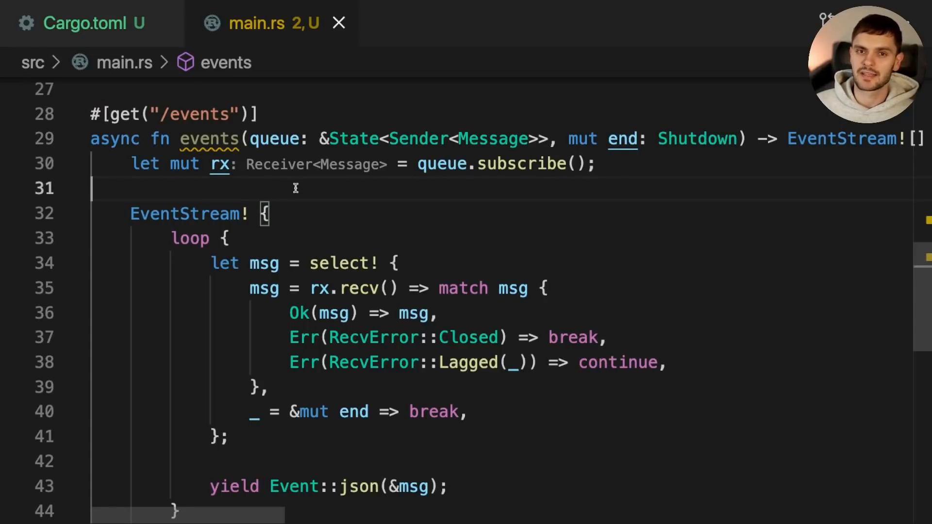
mouse_move(396, 223)
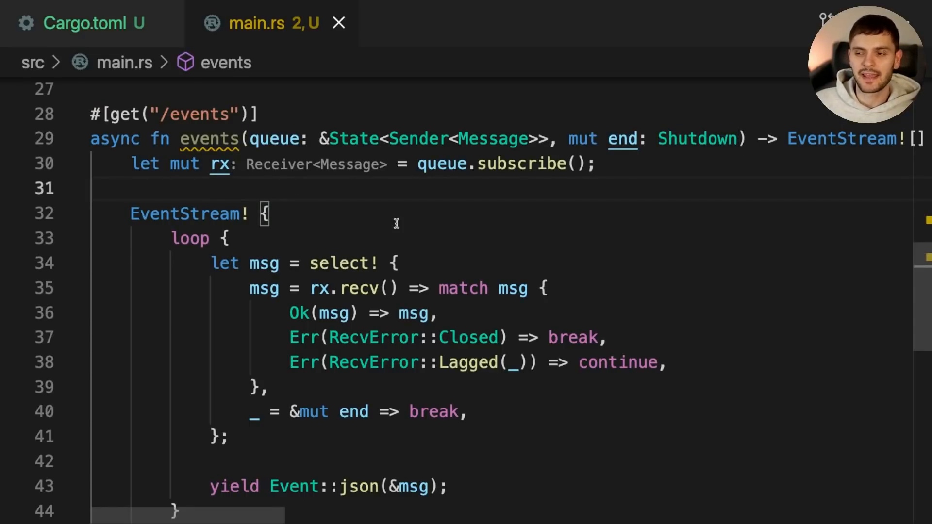
mouse_move(527, 166)
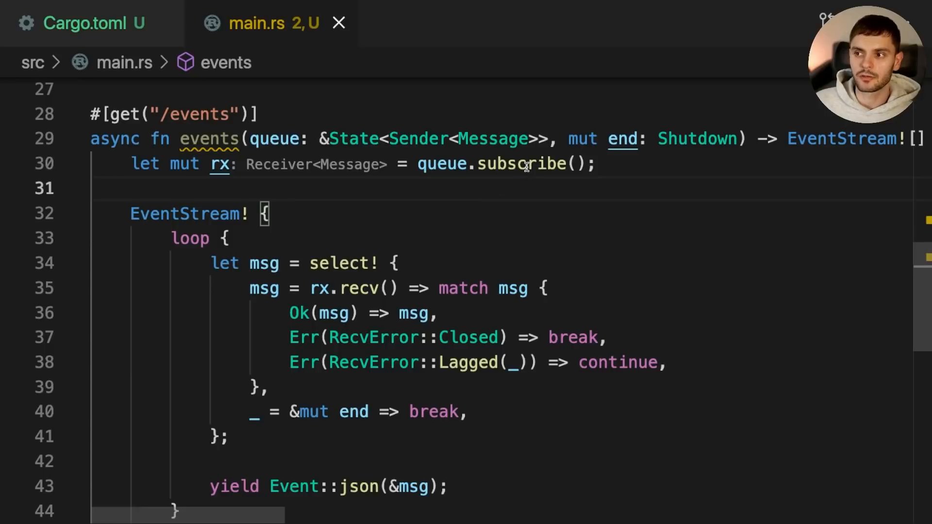
mouse_move(522, 165)
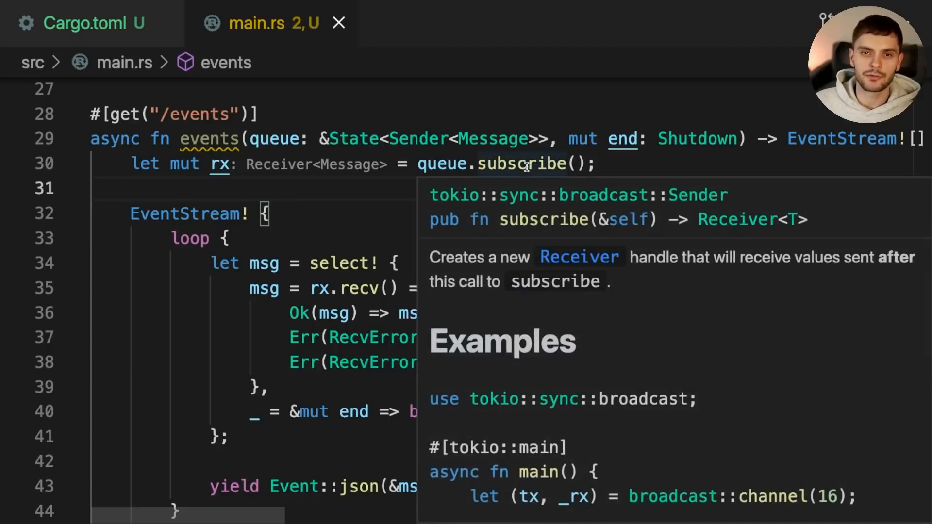
left_click(476, 186)
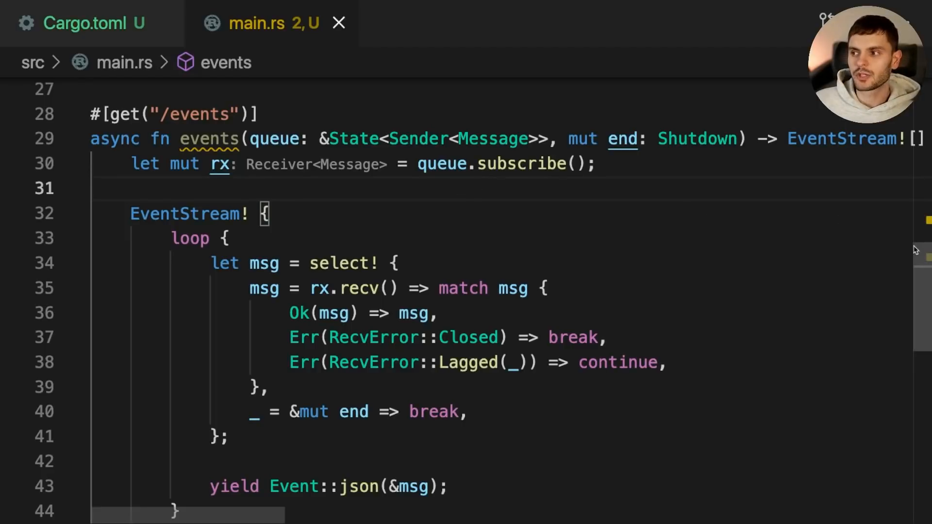
mouse_move(920, 280)
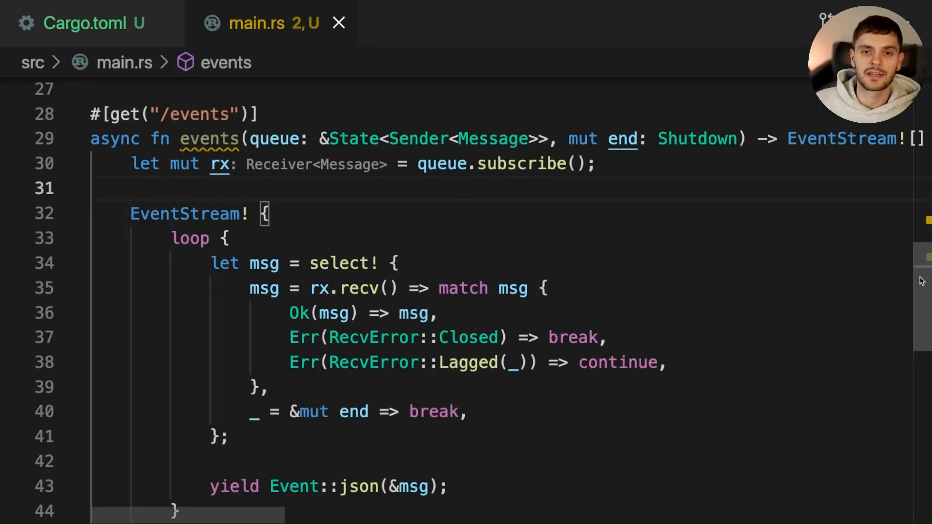
scroll("down", 3)
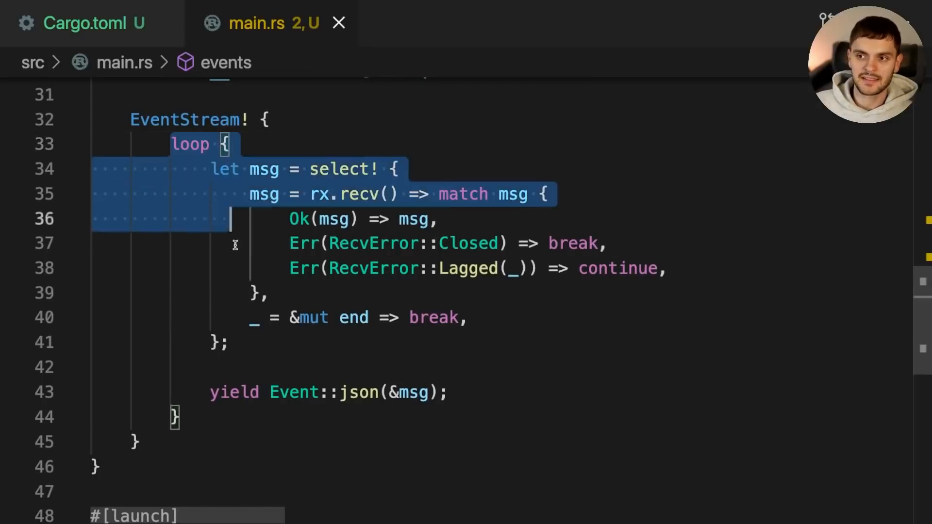
left_click(336, 170)
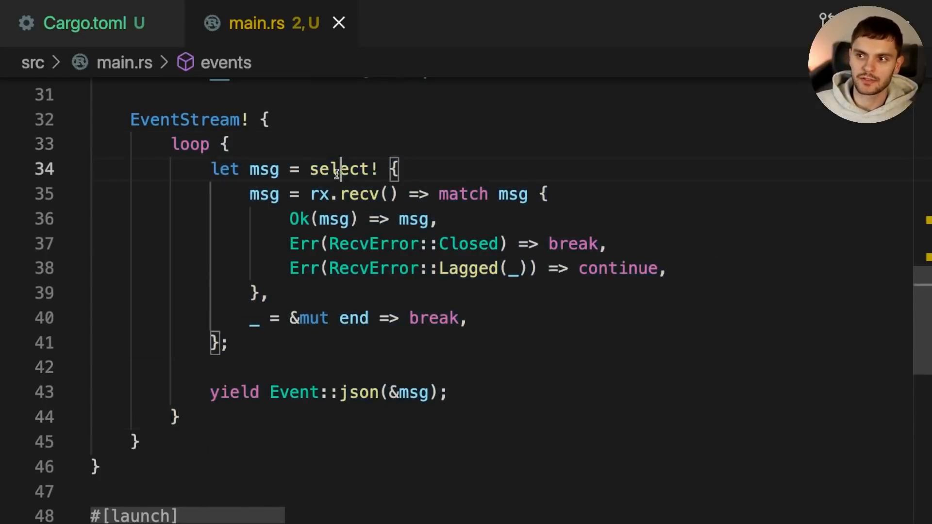
mouse_move(496, 167)
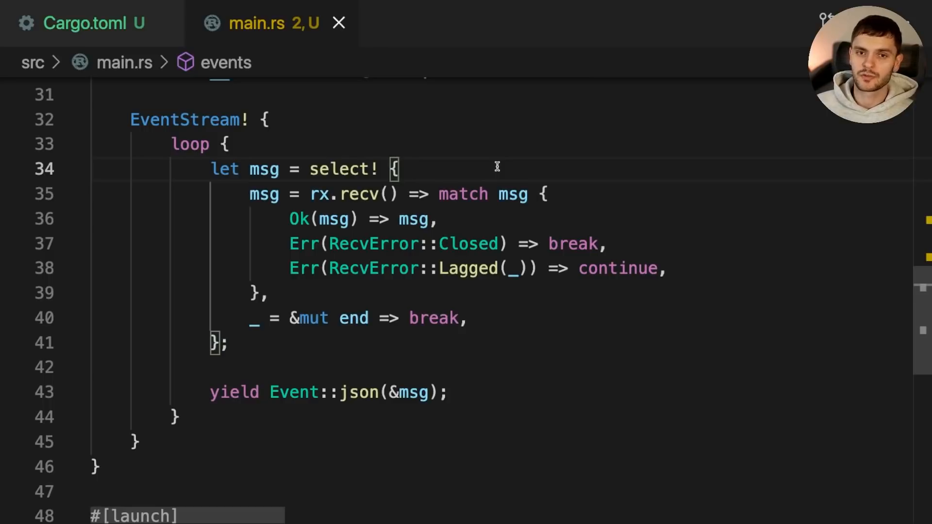
mouse_move(441, 165)
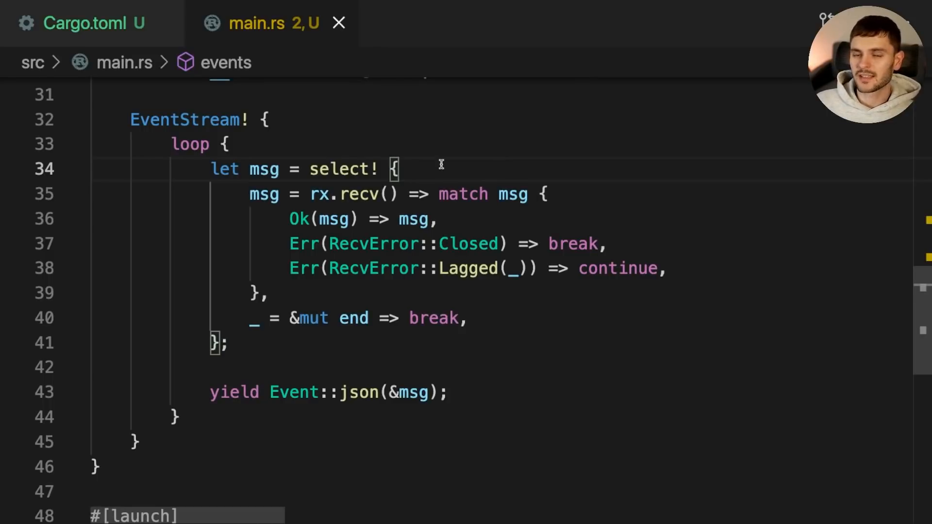
mouse_move(403, 192)
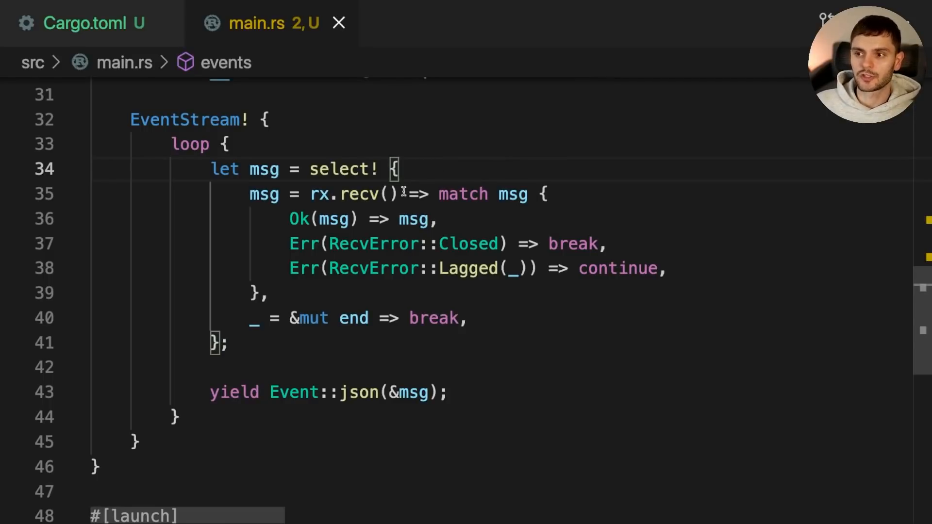
double_click(354, 194)
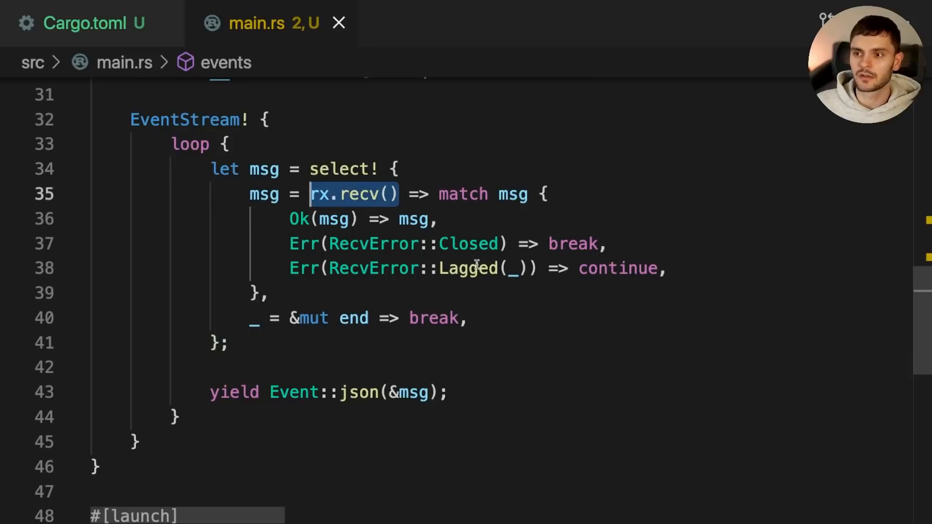
mouse_move(522, 244)
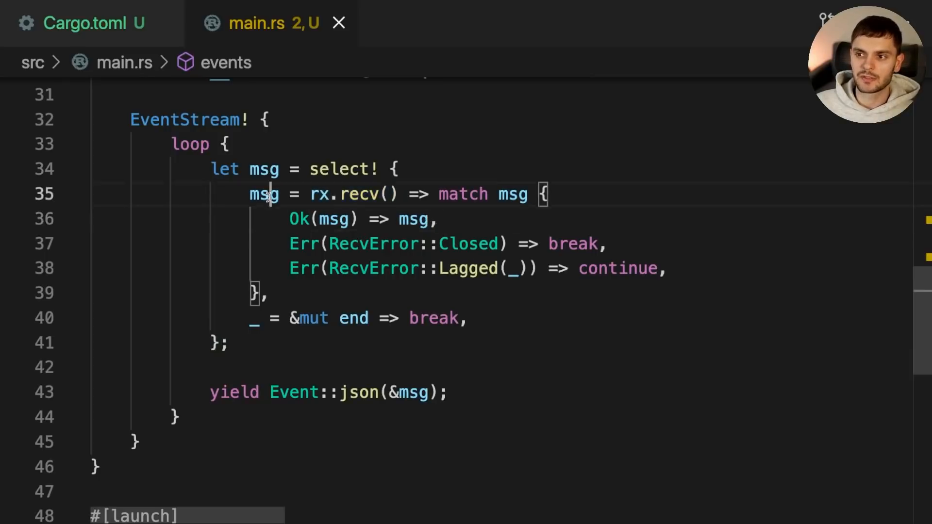
double_click(512, 194)
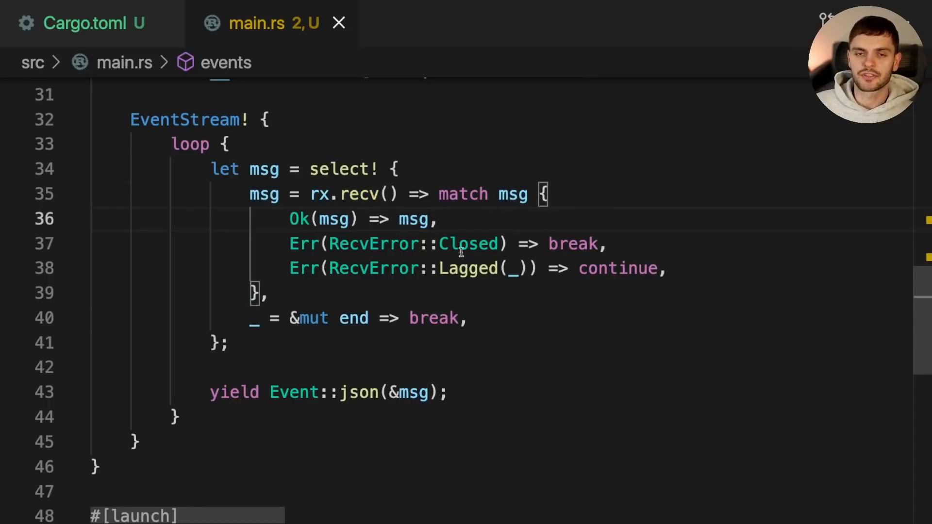
double_click(299, 219)
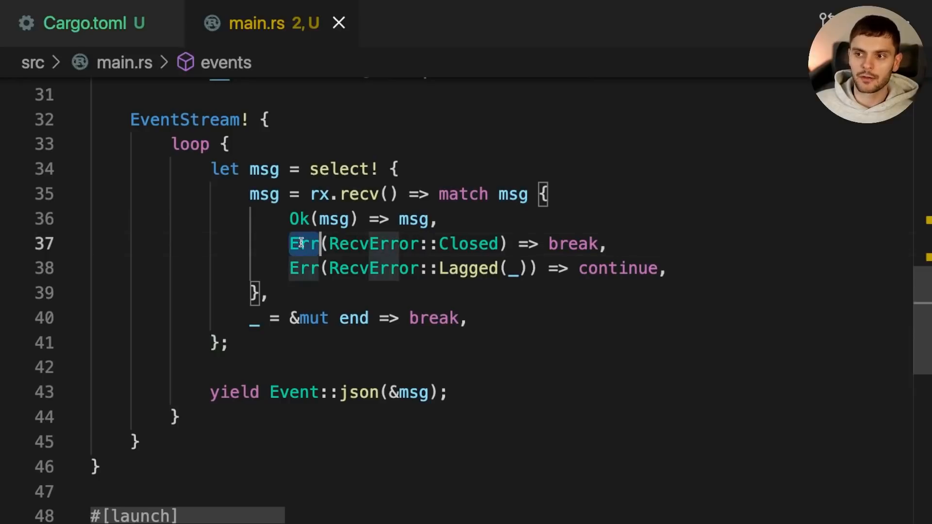
double_click(469, 243)
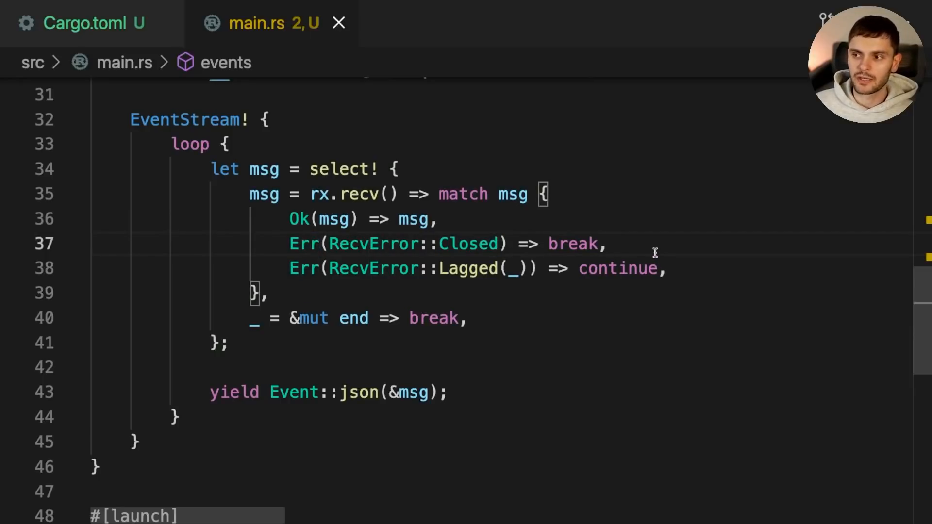
mouse_move(665, 252)
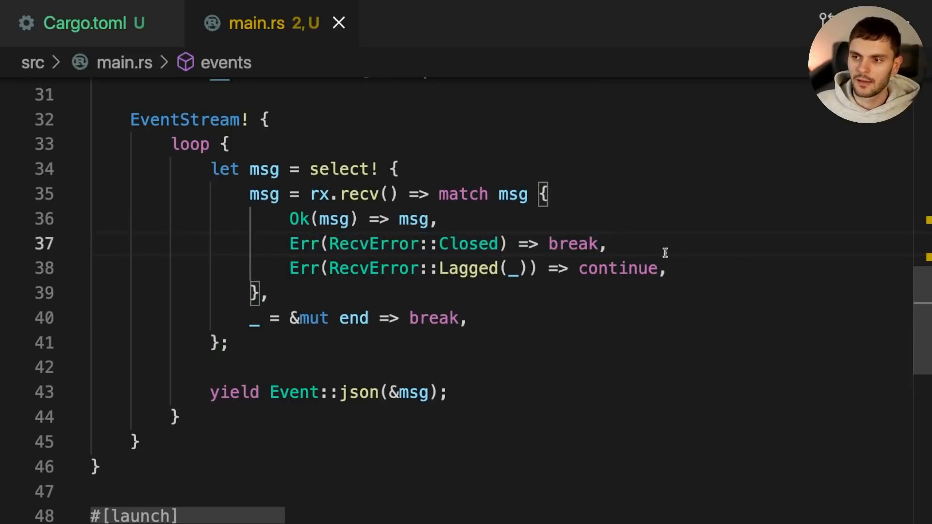
left_click(450, 268)
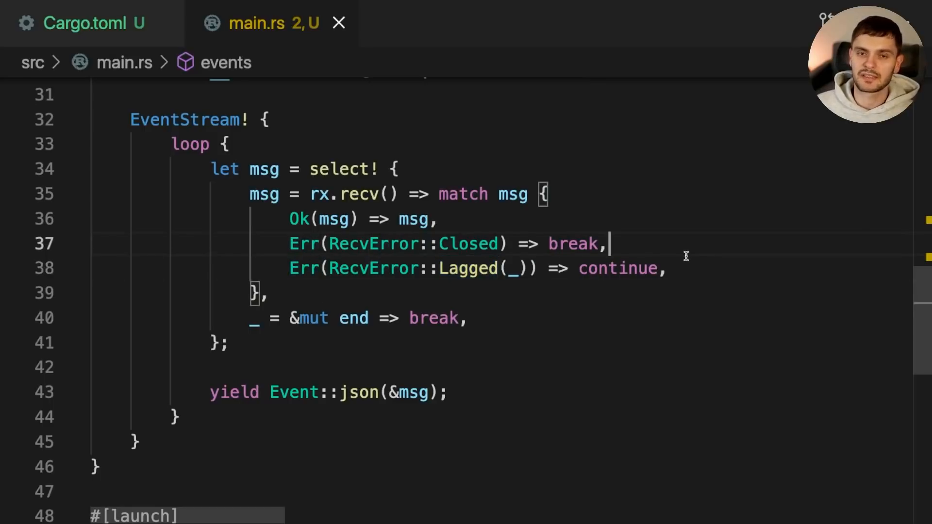
double_click(618, 268)
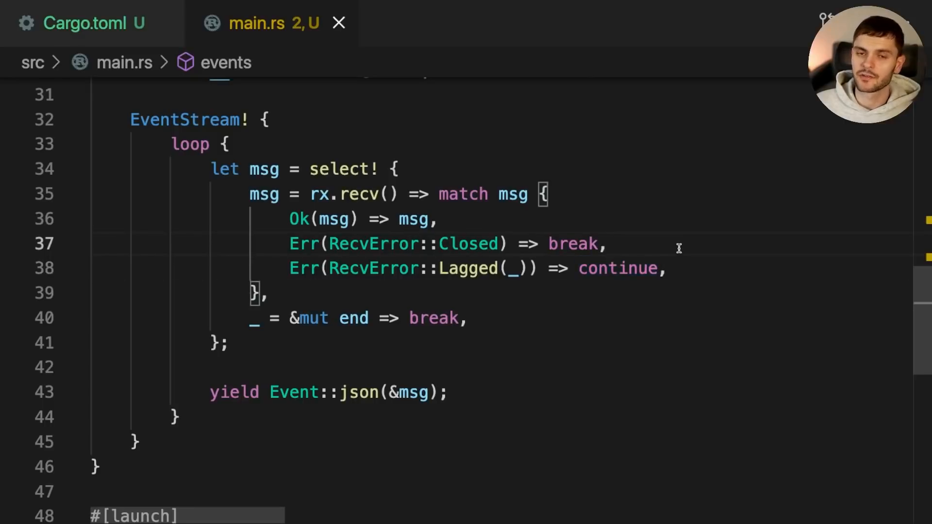
double_click(309, 319)
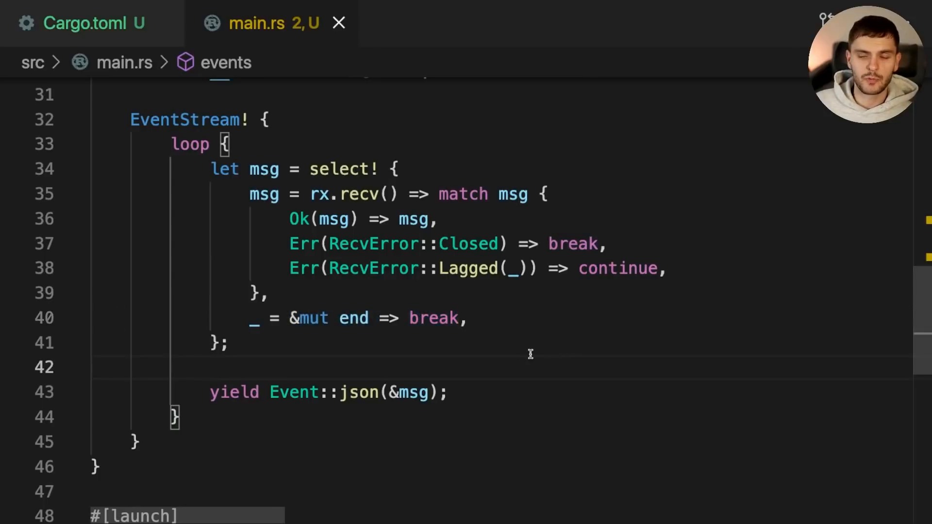
double_click(618, 268)
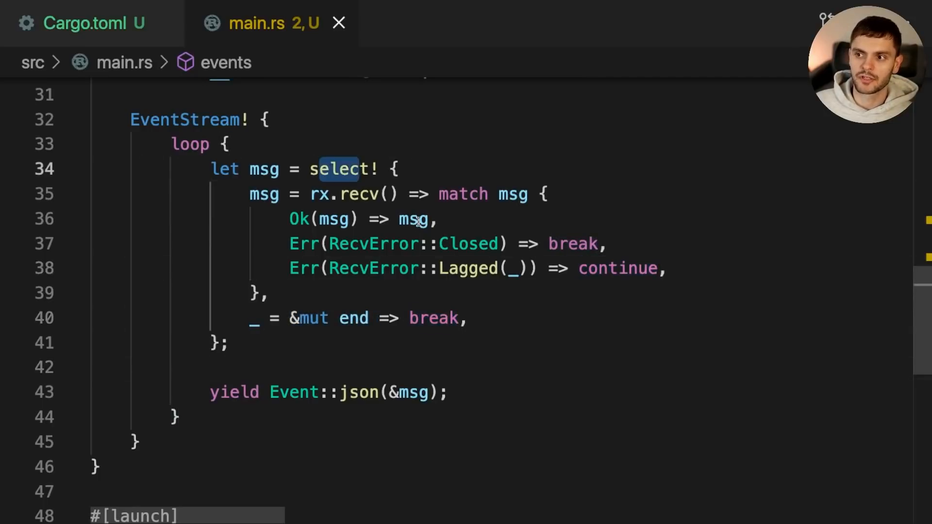
double_click(413, 219)
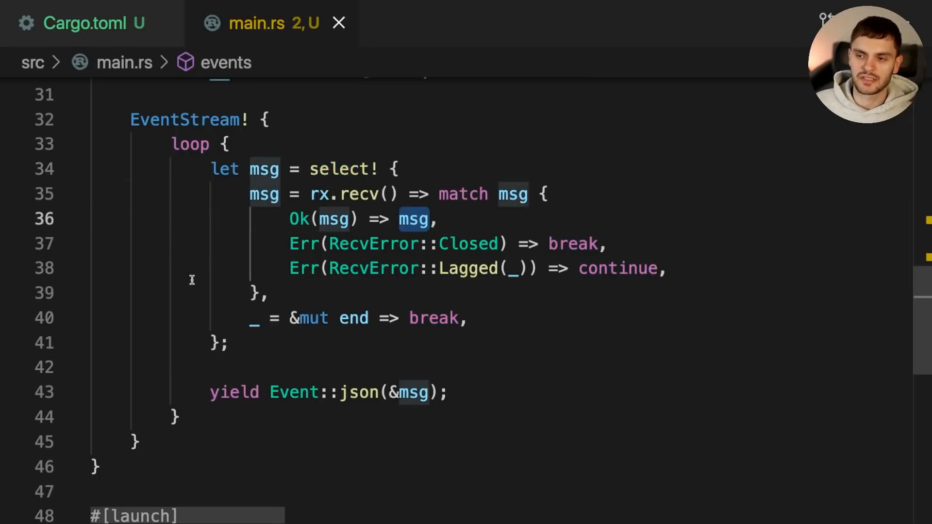
left_click(205, 392)
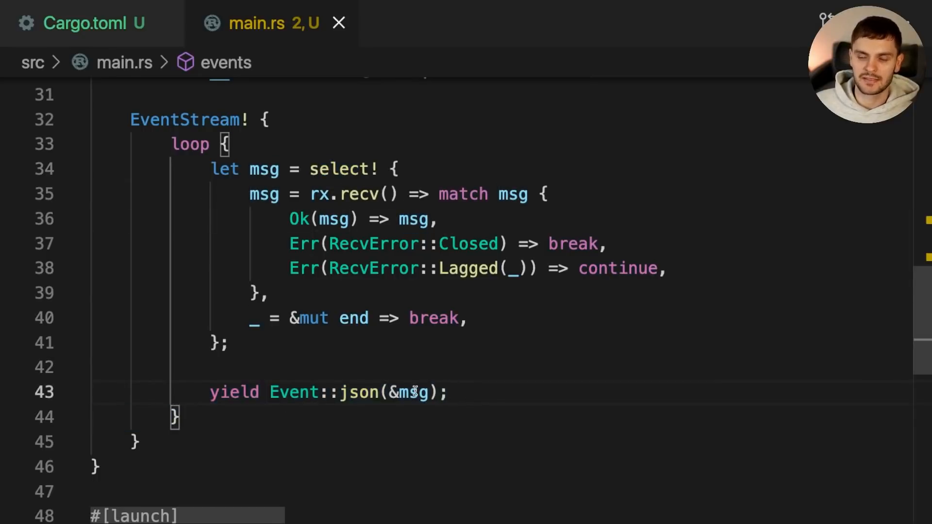
mouse_move(599, 387)
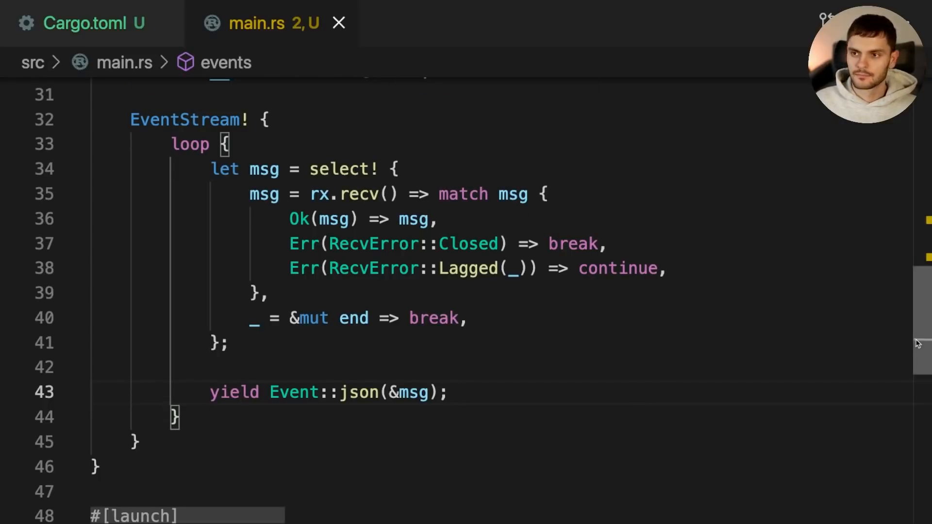
In rocket(), mount FileServer::from(relative!("static")) at "/" after the routes mount.
scroll("up", 3)
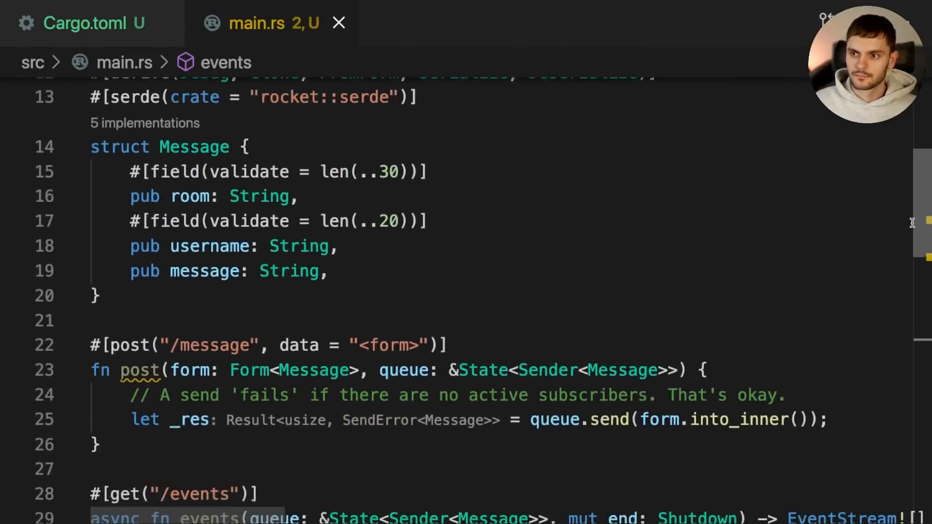
scroll("up", 3)
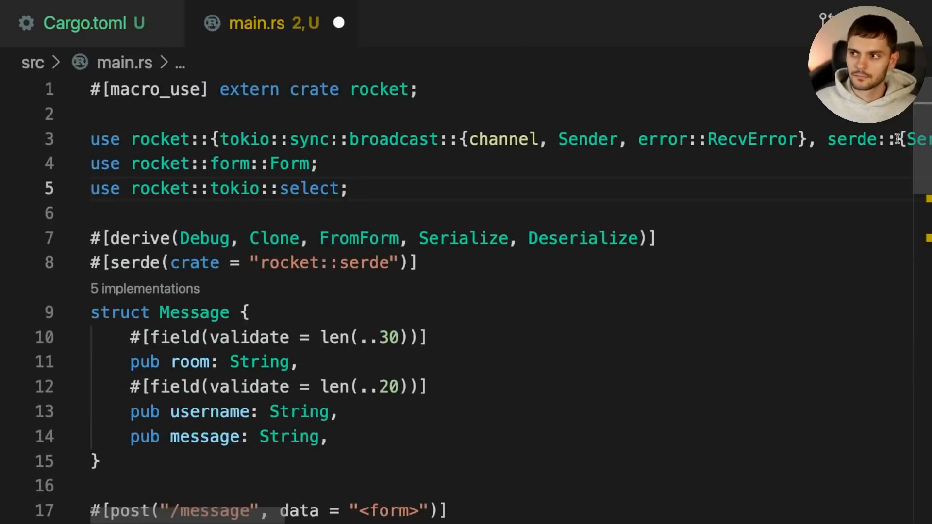
scroll("down", 3)
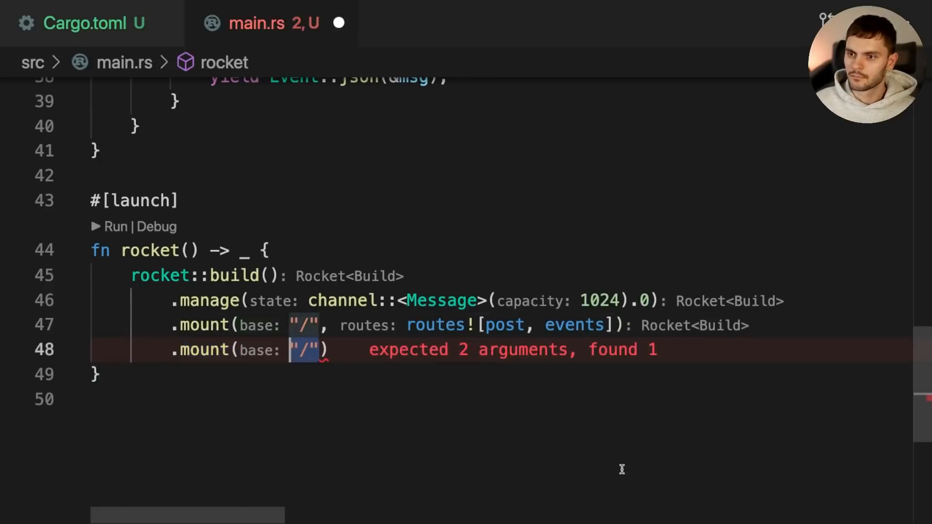
type(", routes: FileServer::from(relative!()))")
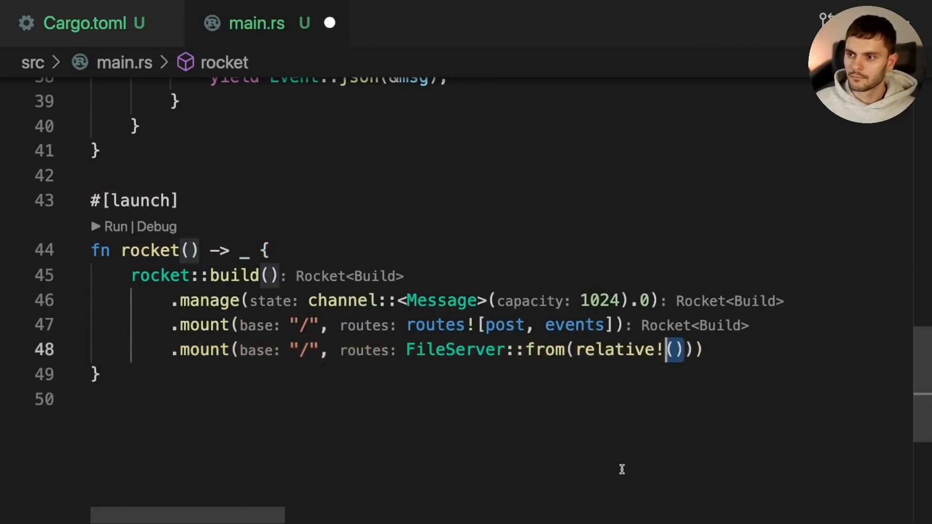
type("\"static\"")
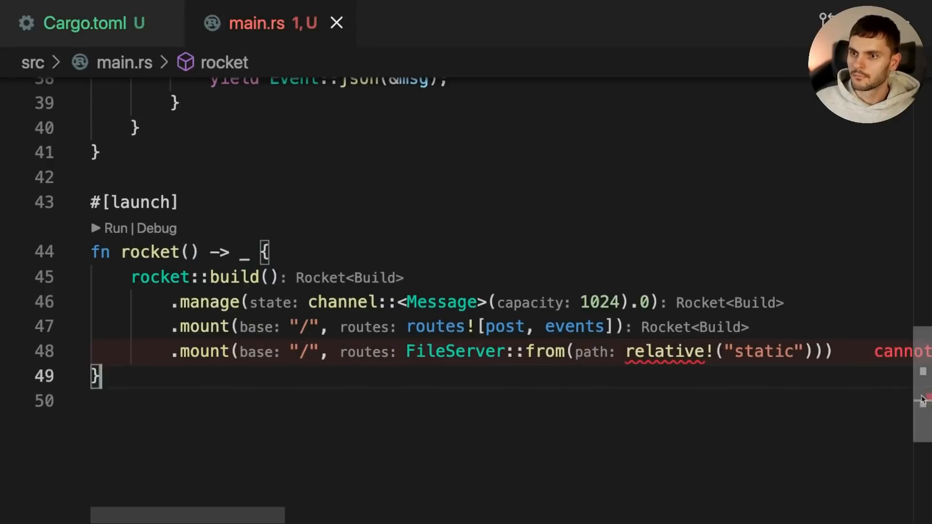
scroll("up", 3)
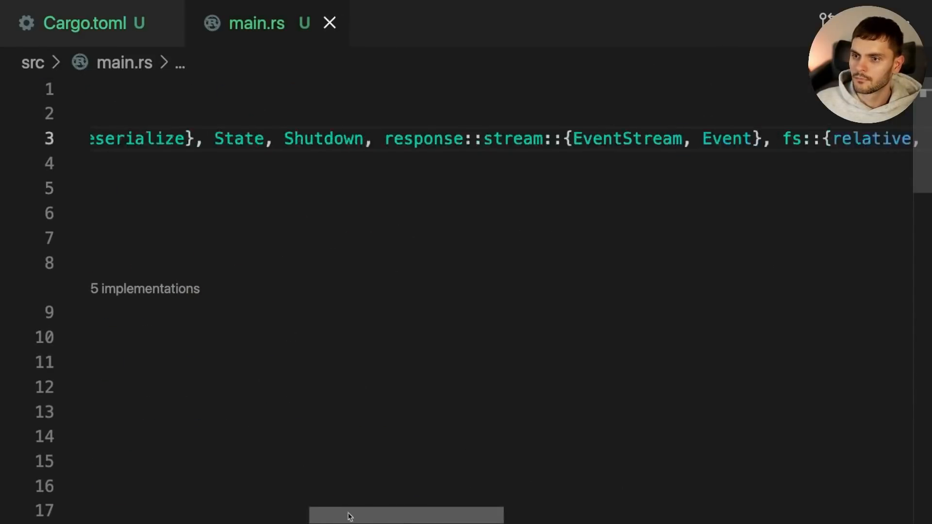
scroll("down", 3)
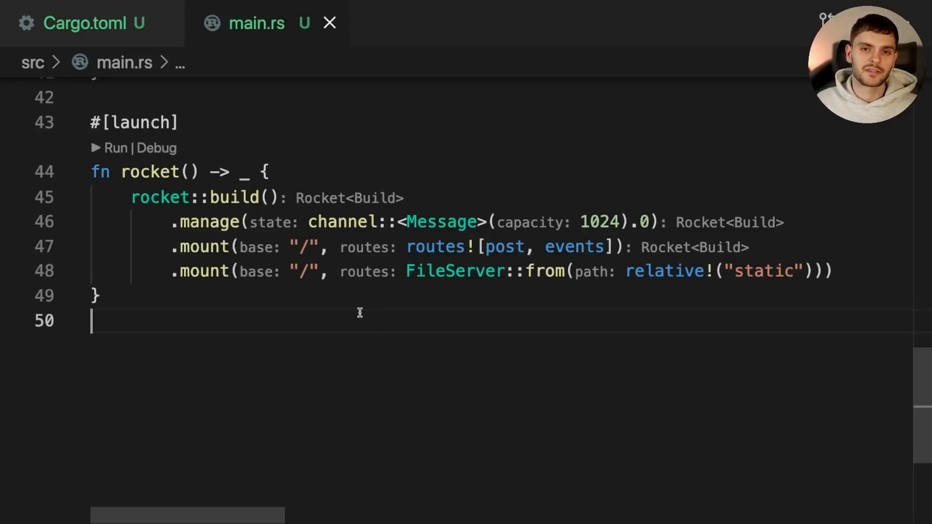
Create a 'static' folder at the project root for the frontend files.
double_click(764, 271)
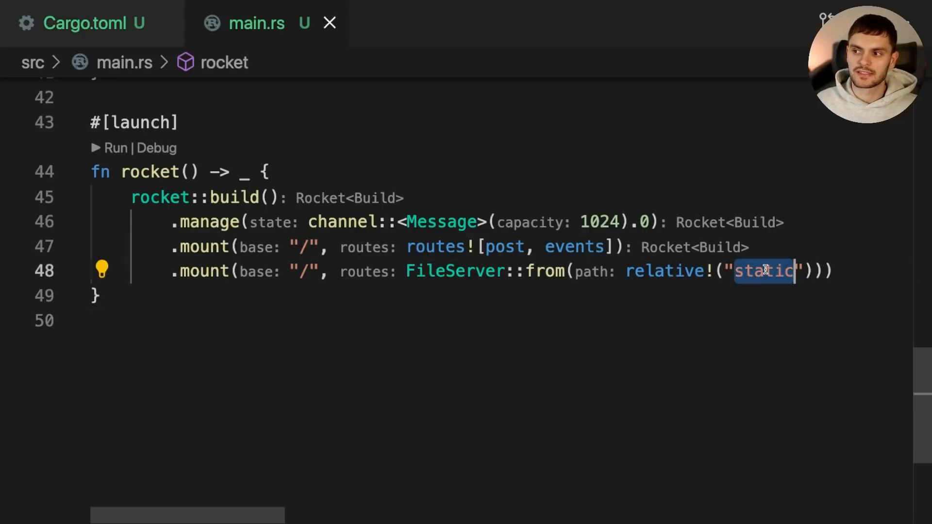
left_click(200, 320)
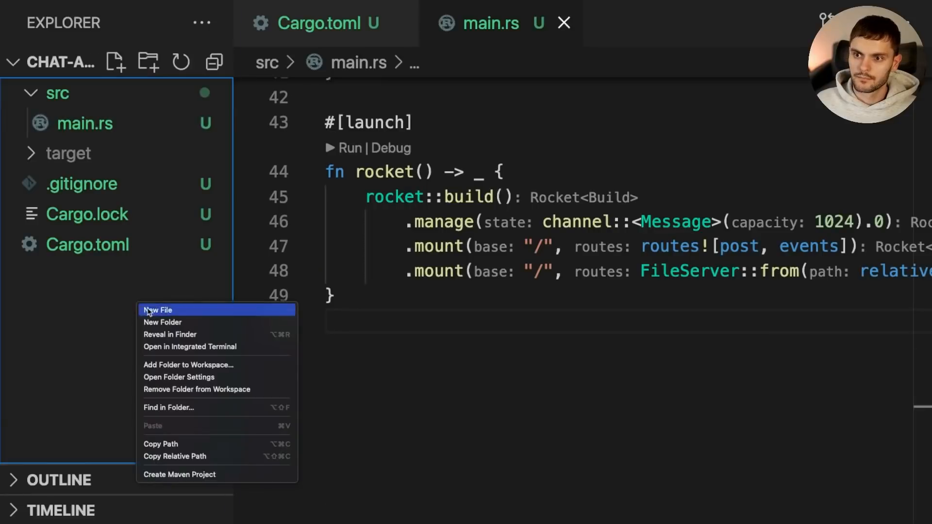
left_click(158, 310)
type("static")
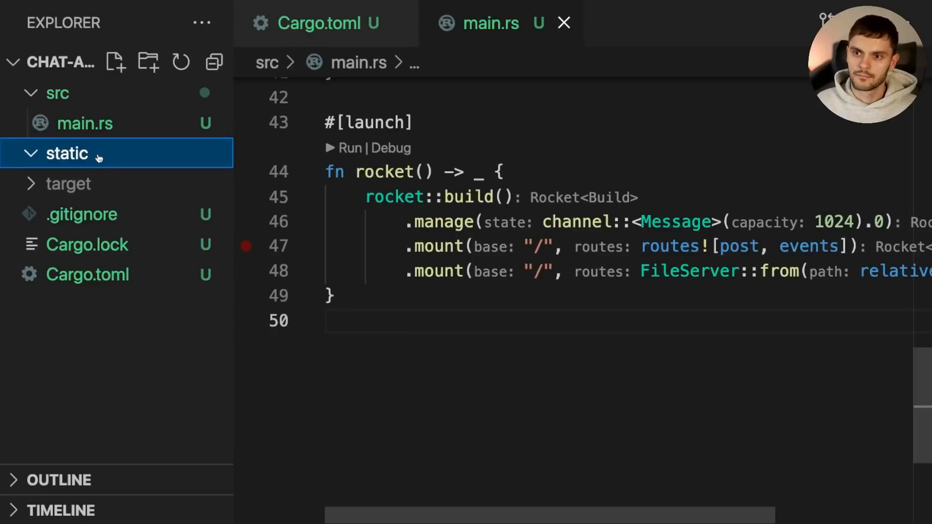
left_click(67, 153)
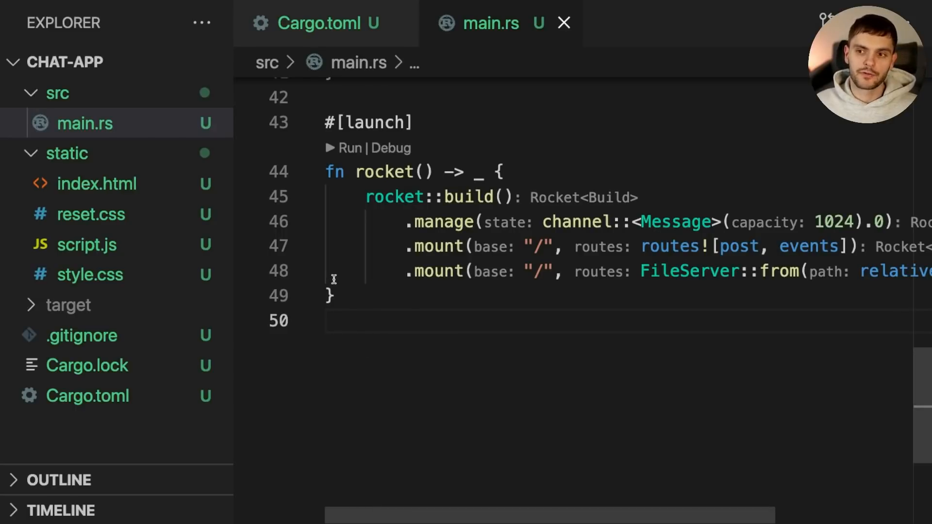
Open index.html, then script.js, from the static folder.
left_click(98, 184)
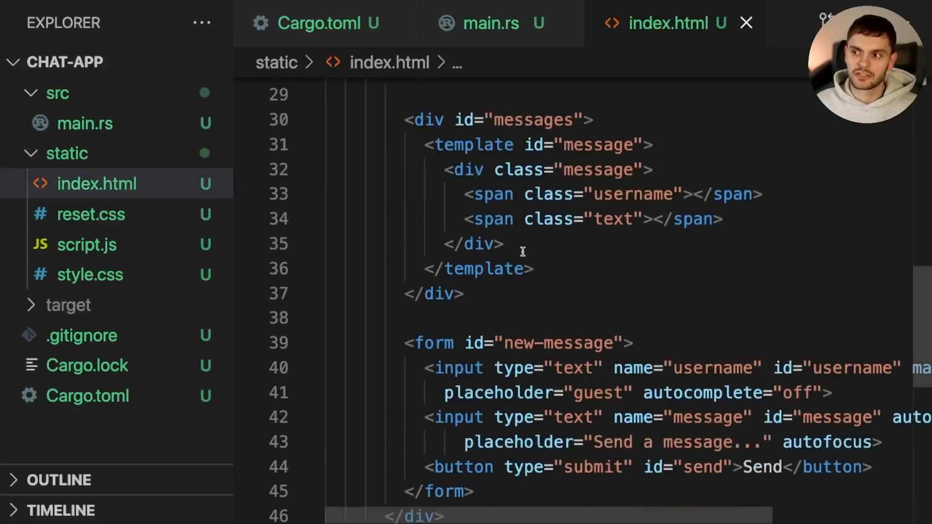
scroll("down", 3)
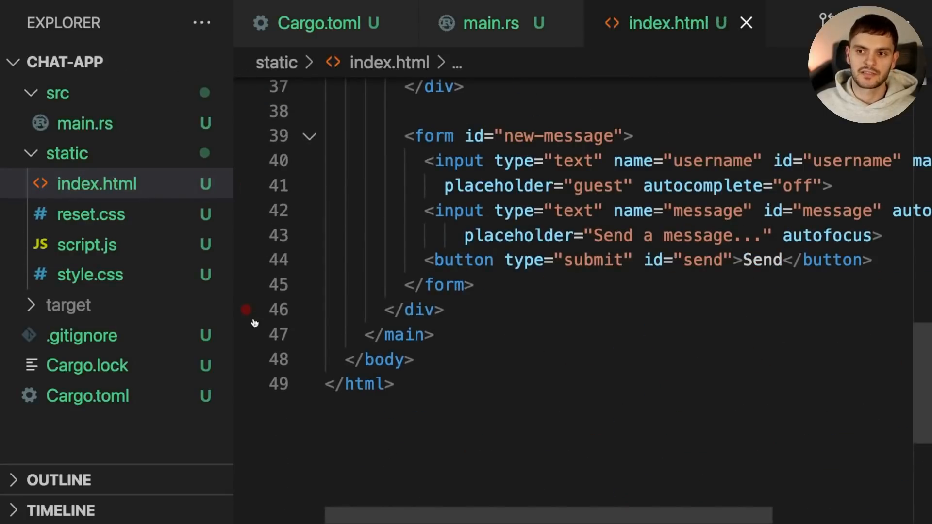
left_click(87, 244)
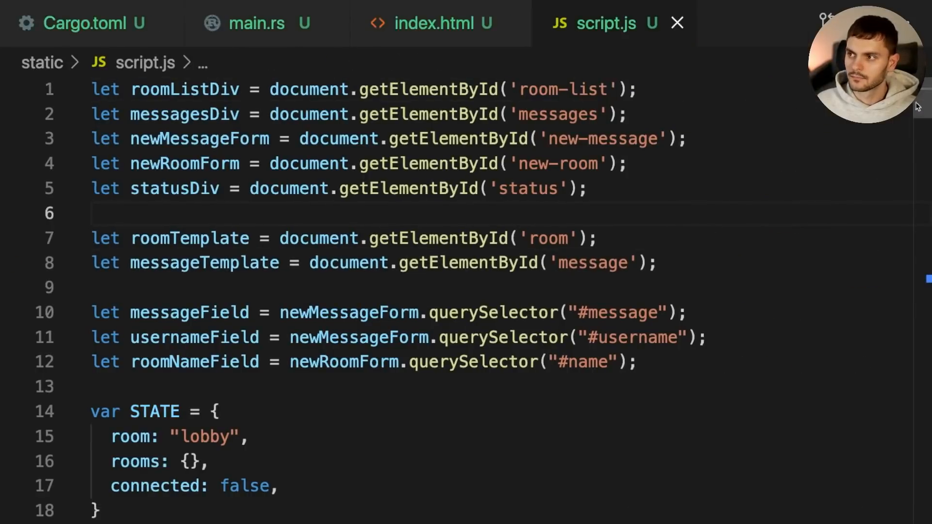
Walk through script.js, highlighting the received-message listener lines, then bring up the terminal.
scroll("down", 3)
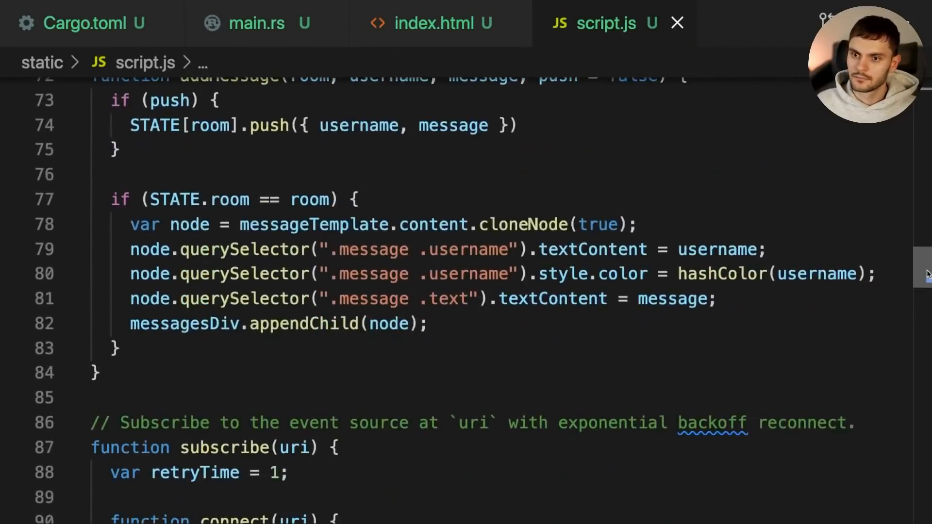
scroll("down", 3)
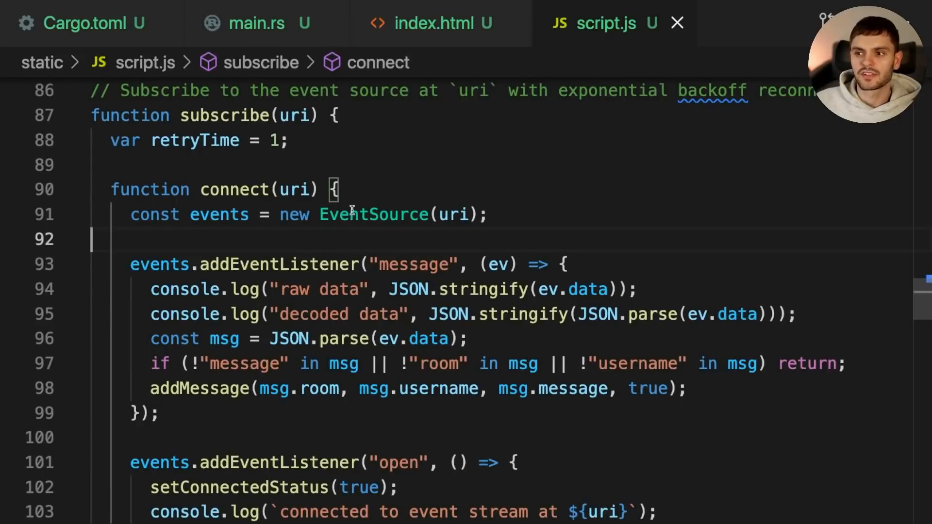
double_click(219, 214)
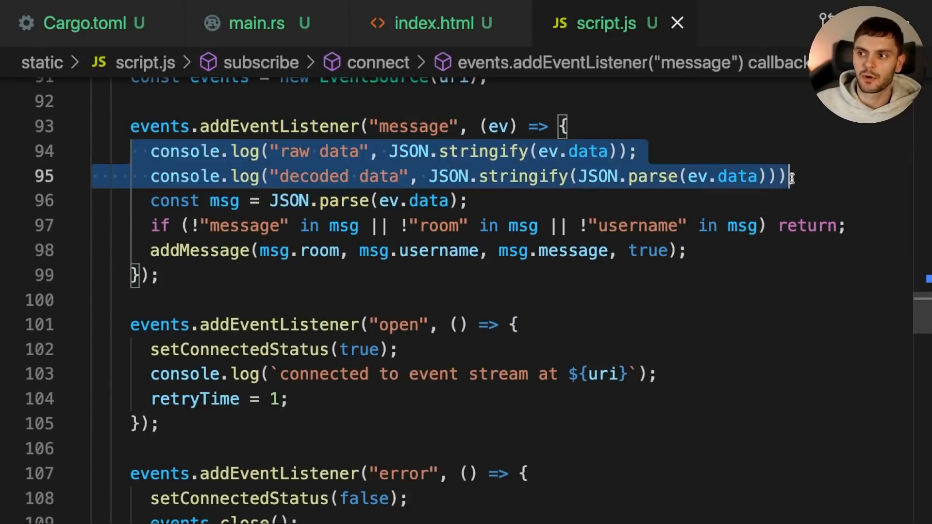
left_click(687, 251)
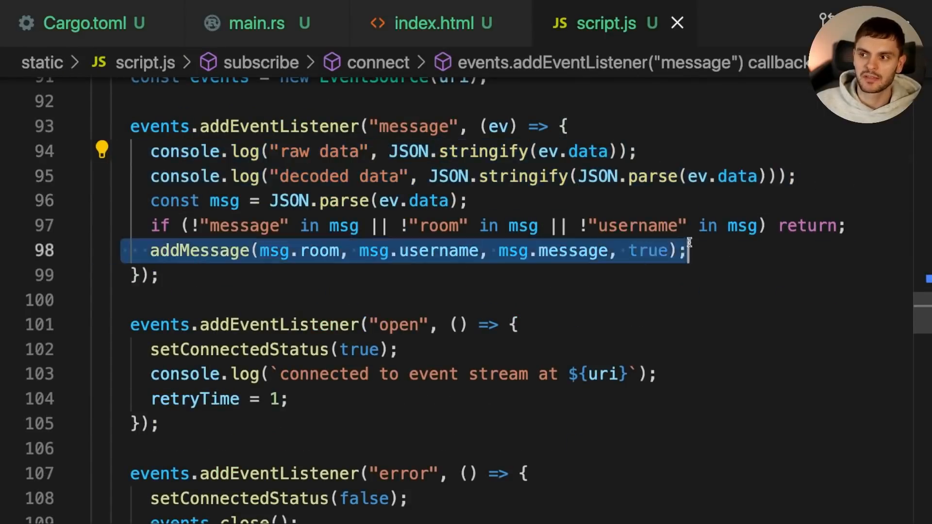
scroll("down", 3)
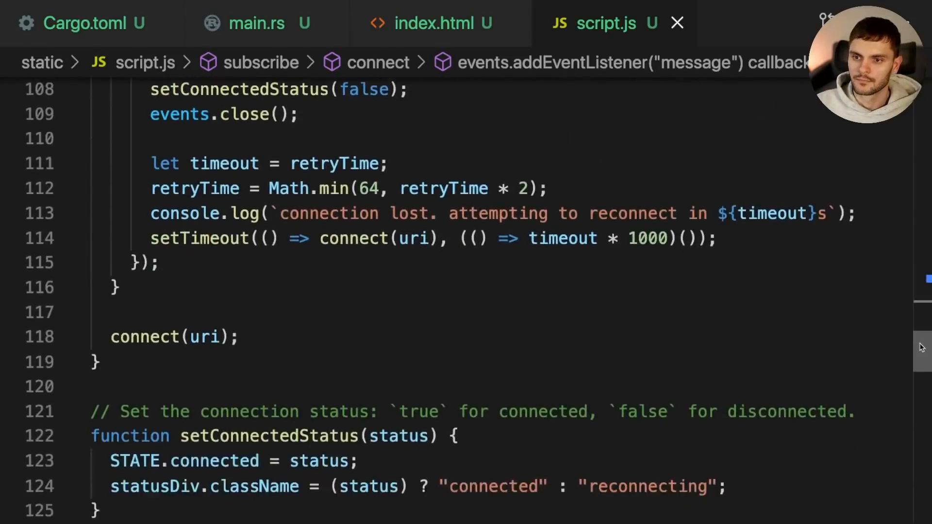
scroll("down", 3)
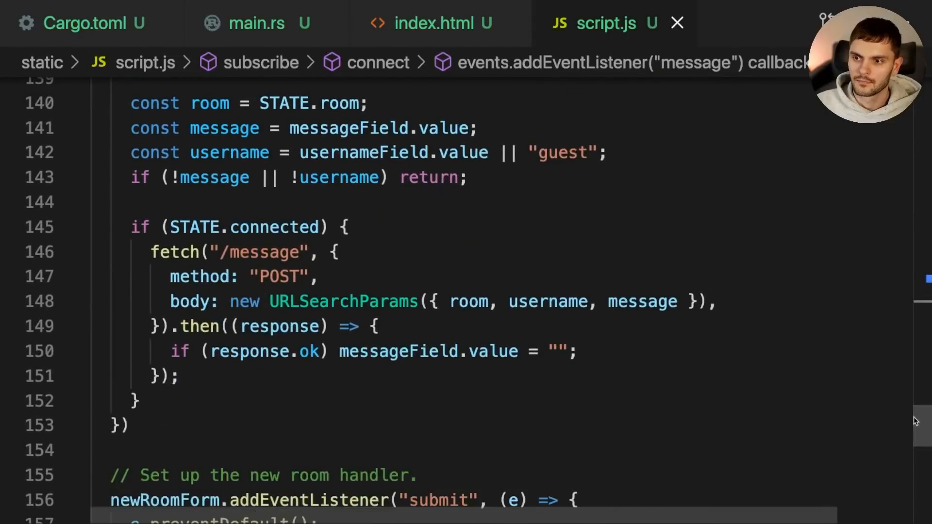
left_click(143, 251)
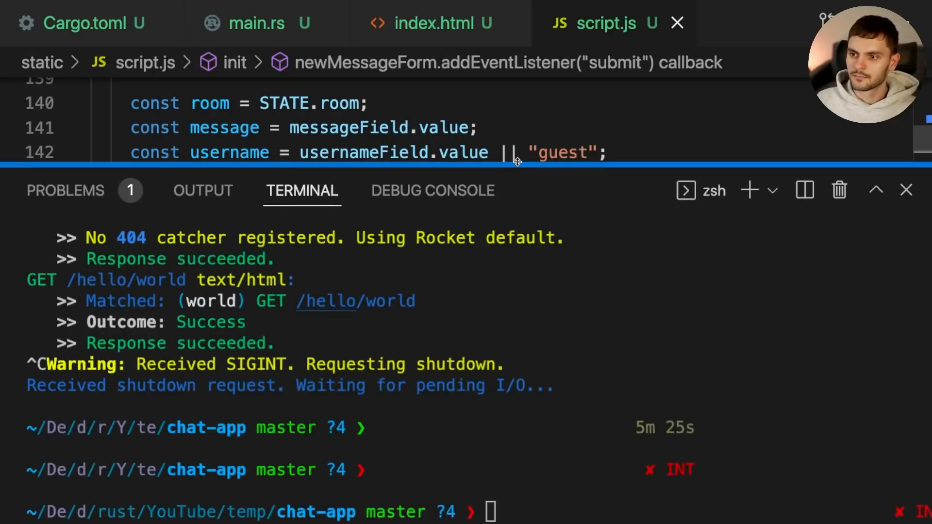
Clear the terminal's old server log and relaunch the chat server.
type("clear")
type("cargo")
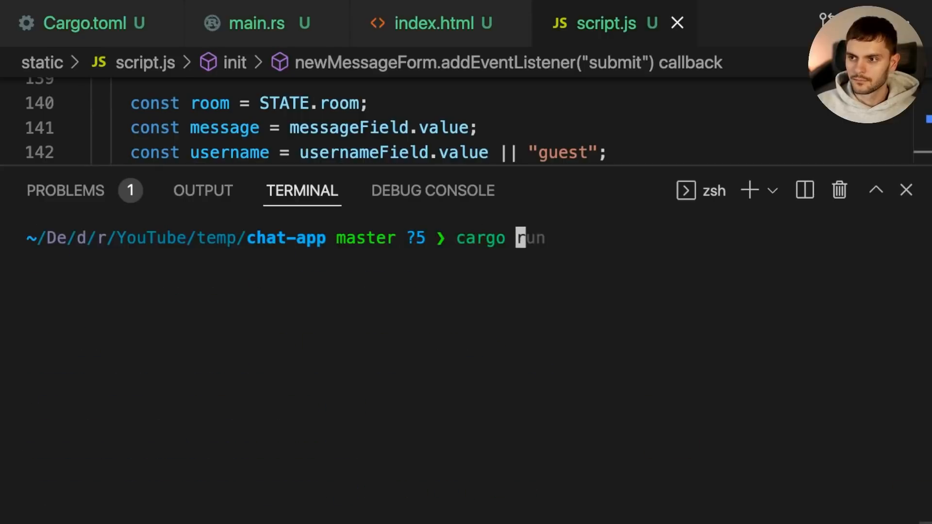
key("Return")
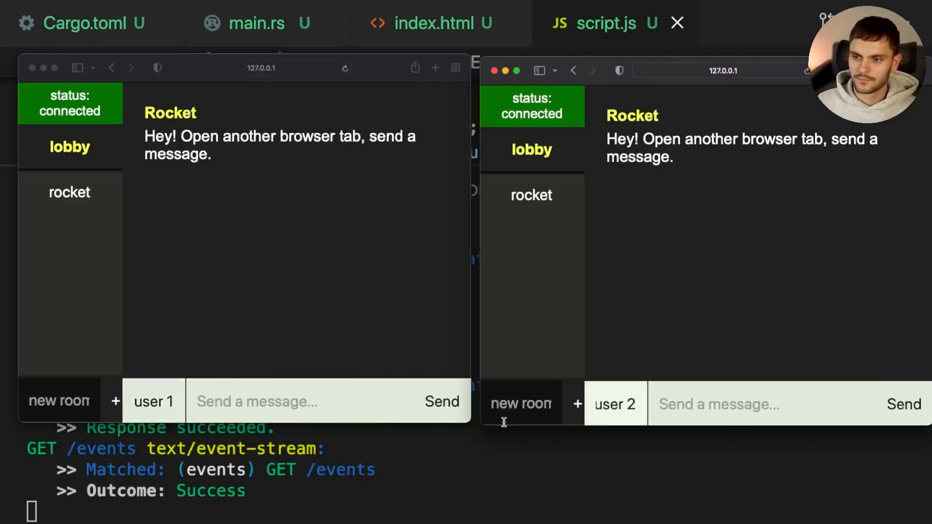
mouse_move(719, 405)
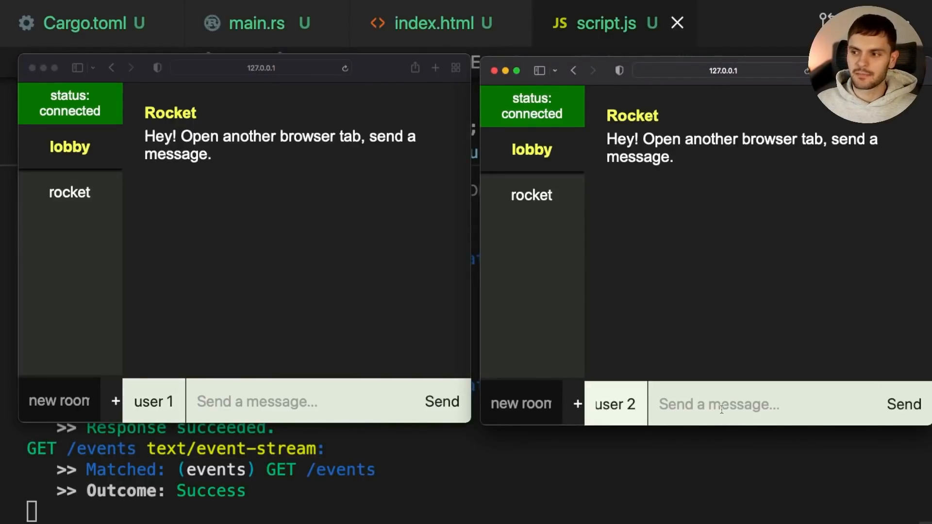
As user 2, send "Let's Get Rusty!" to the lobby.
type("Let's")
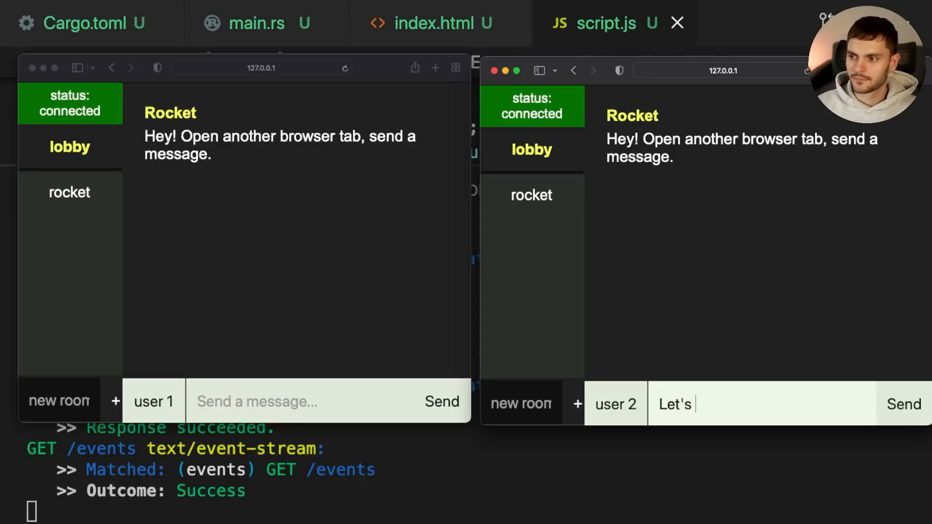
type("Get Rusty!")
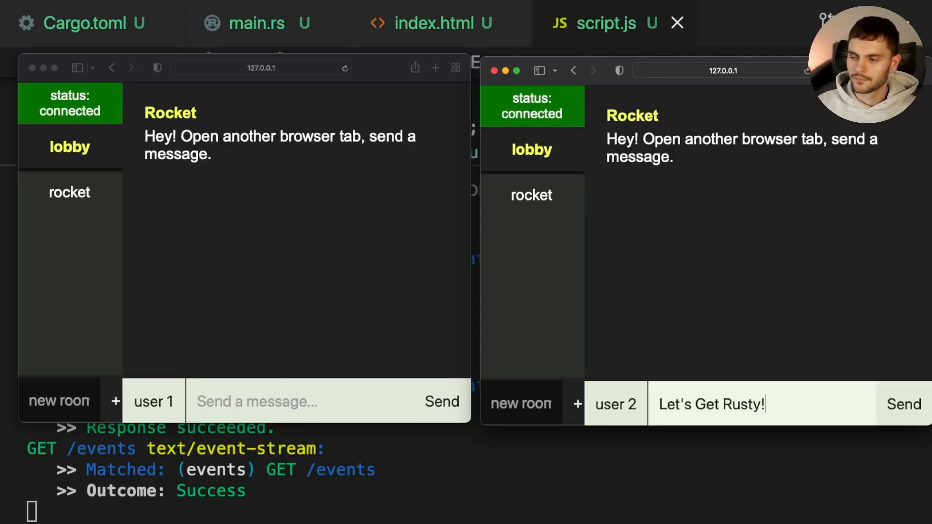
left_click(904, 404)
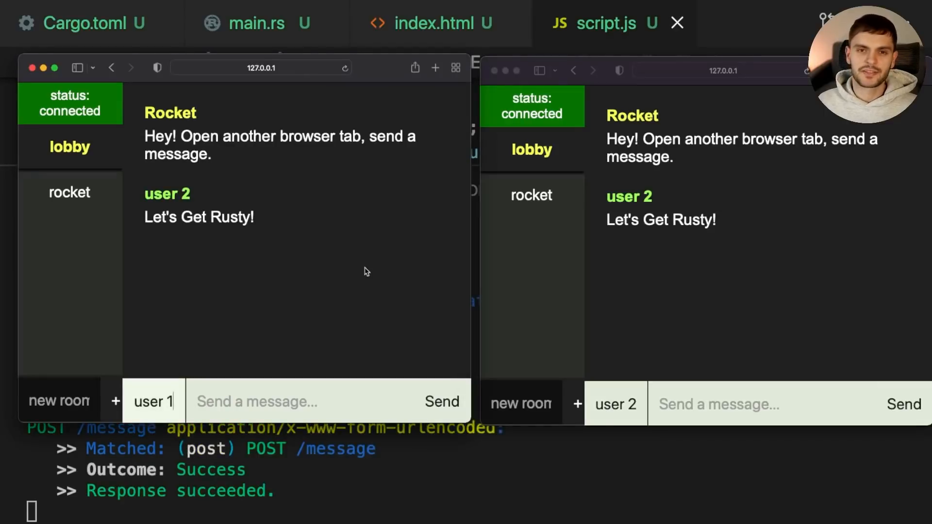
mouse_move(347, 261)
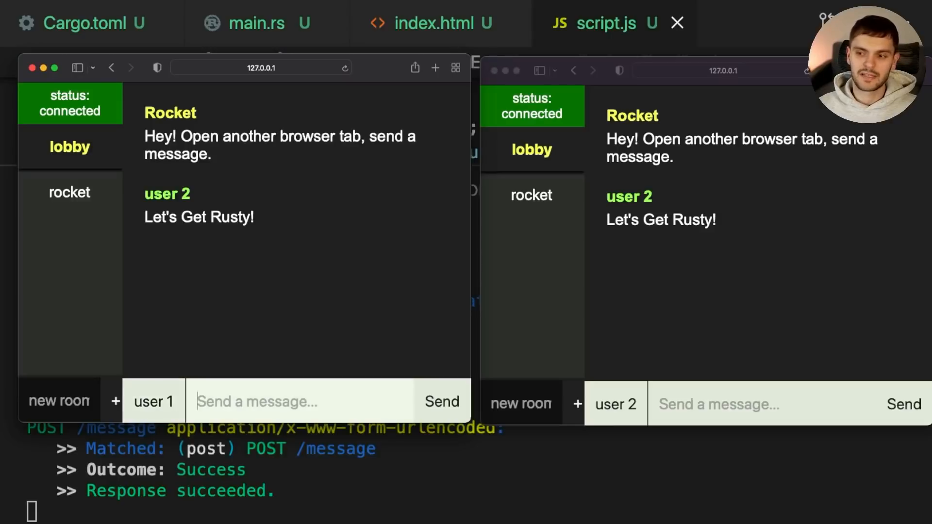
As user 1, send "Hack the planet!", then reload the first chat window.
type("Hack t")
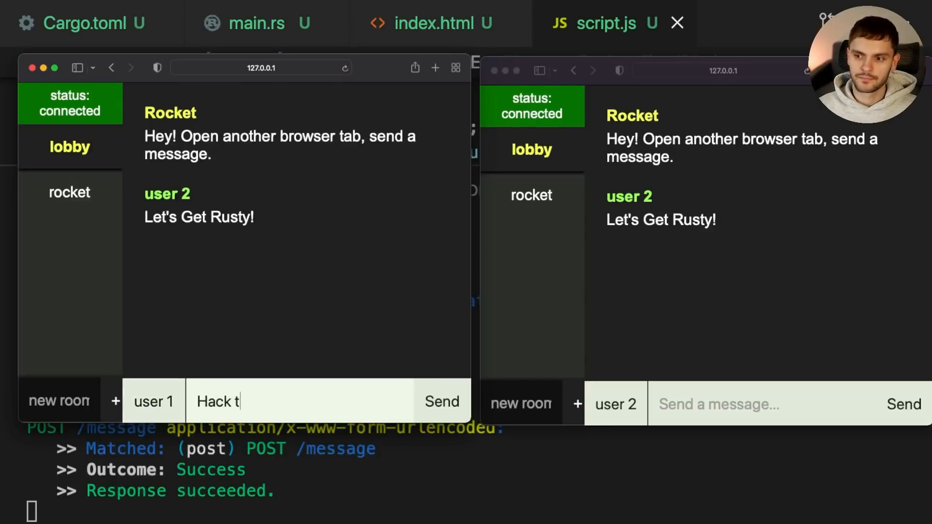
type("he planet!")
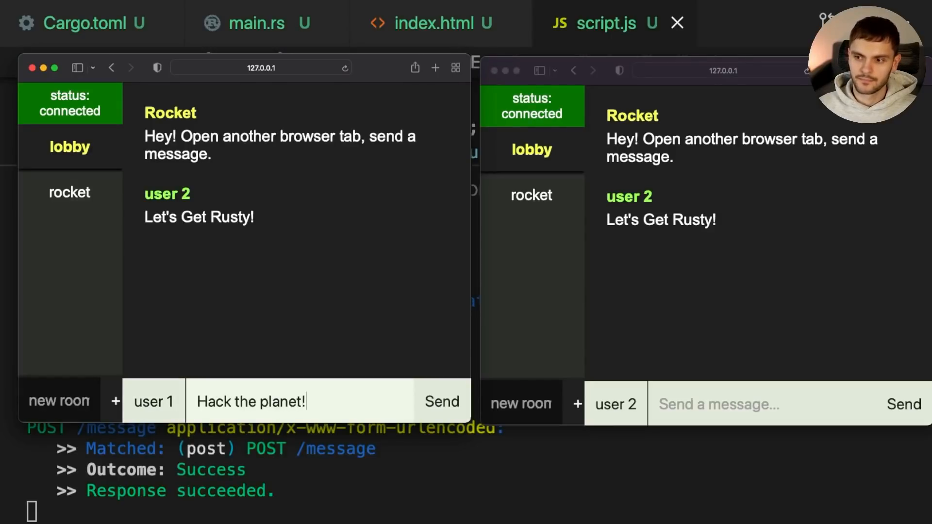
left_click(441, 402)
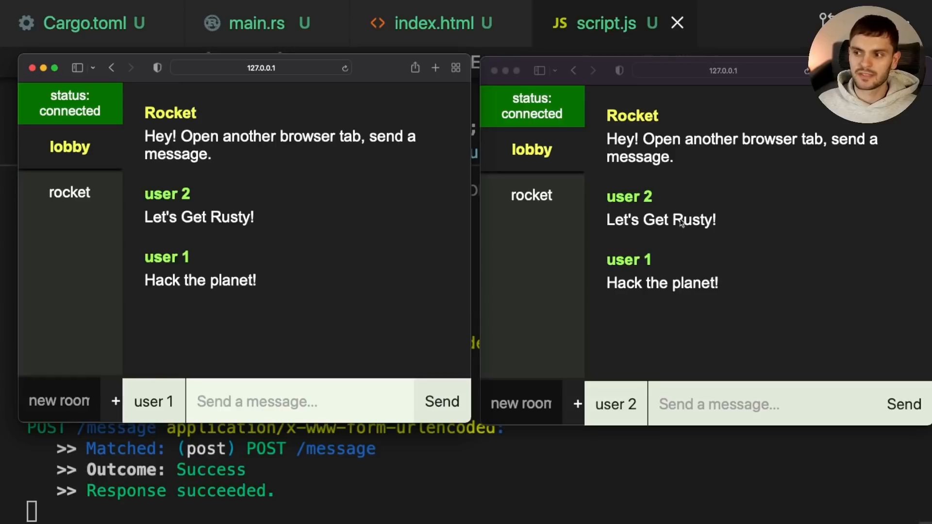
mouse_move(399, 161)
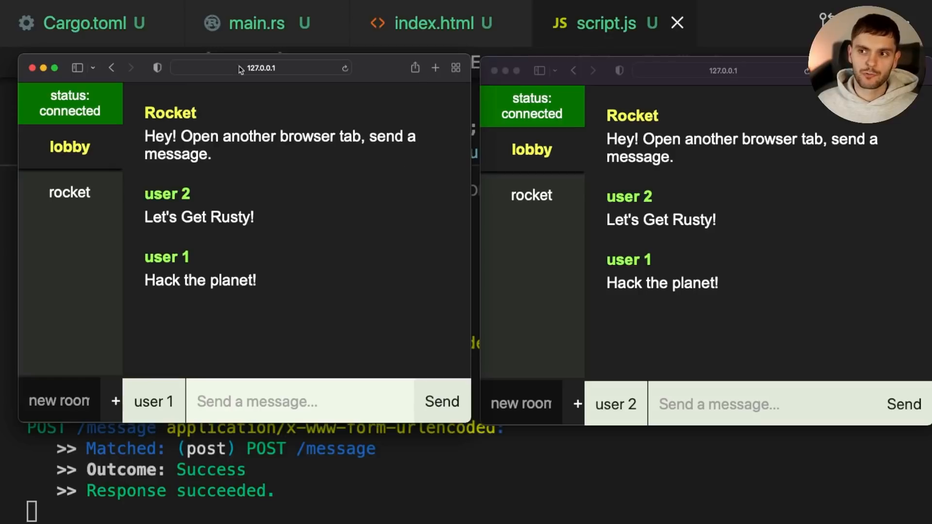
mouse_move(445, 238)
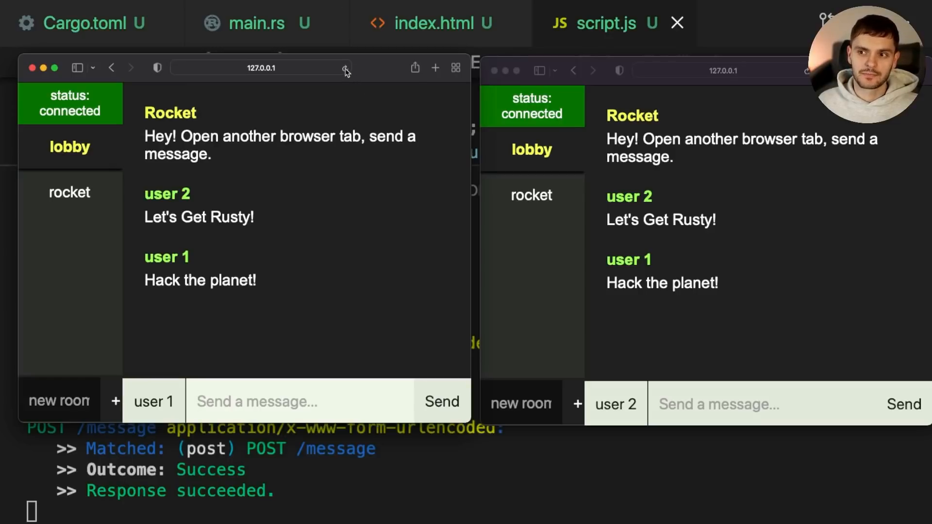
left_click(345, 67)
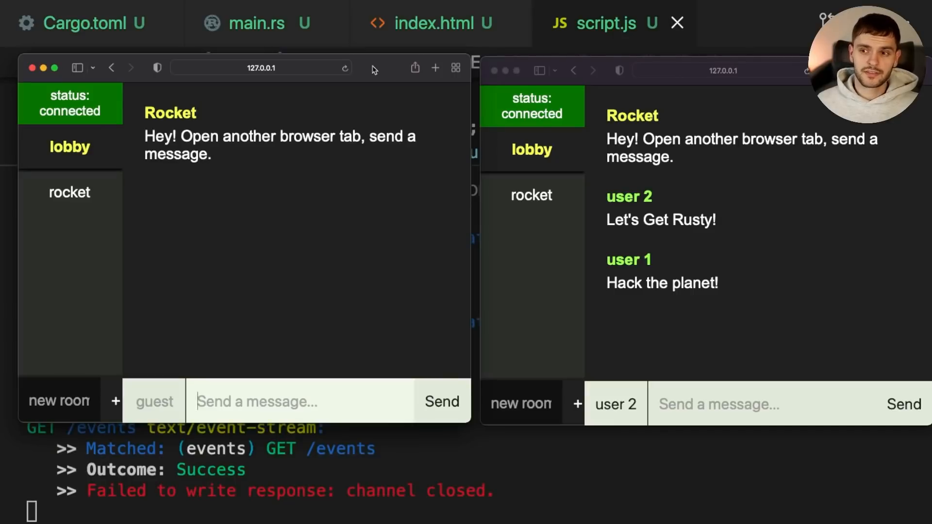